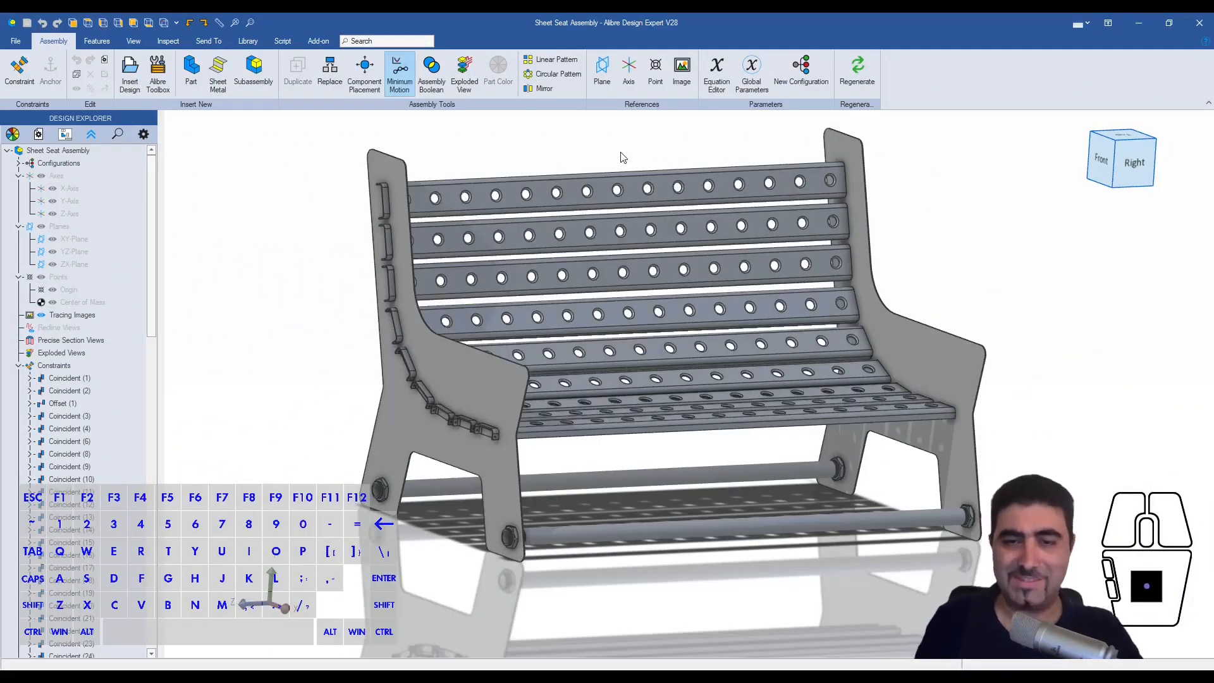
Open the Seat Bar part from the bench assembly and show it as a flat pattern.
drag(620, 310, 666, 519)
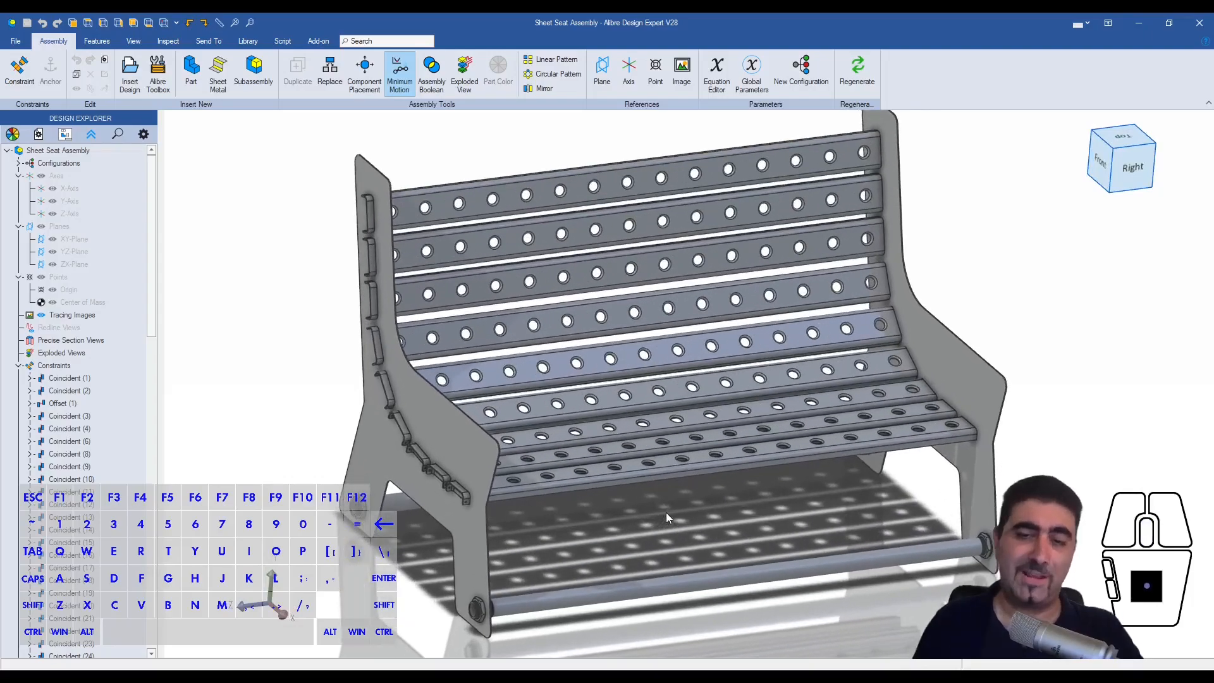
click(684, 485)
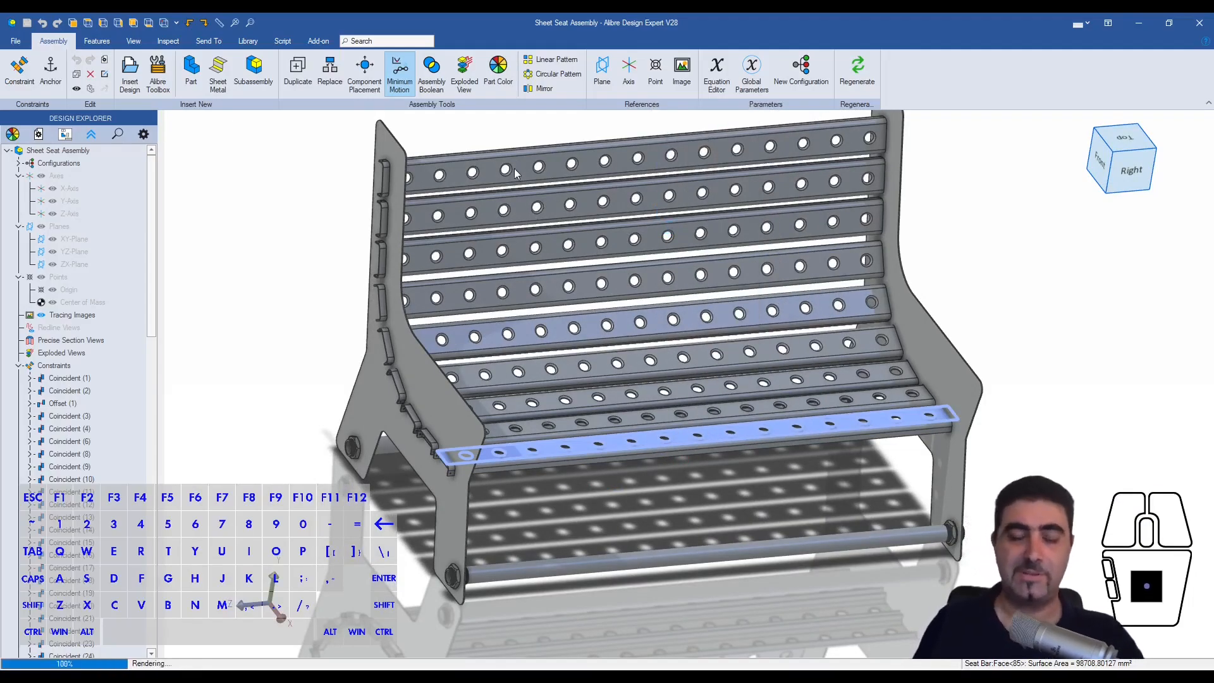
click(719, 70)
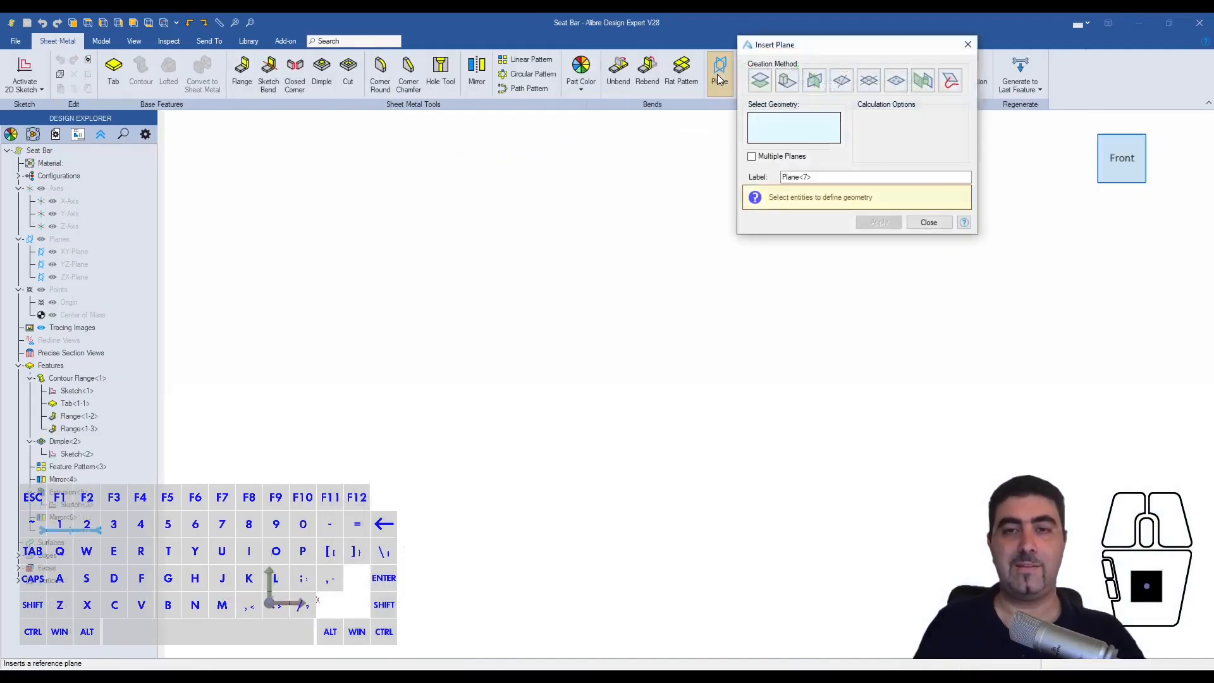
click(928, 223)
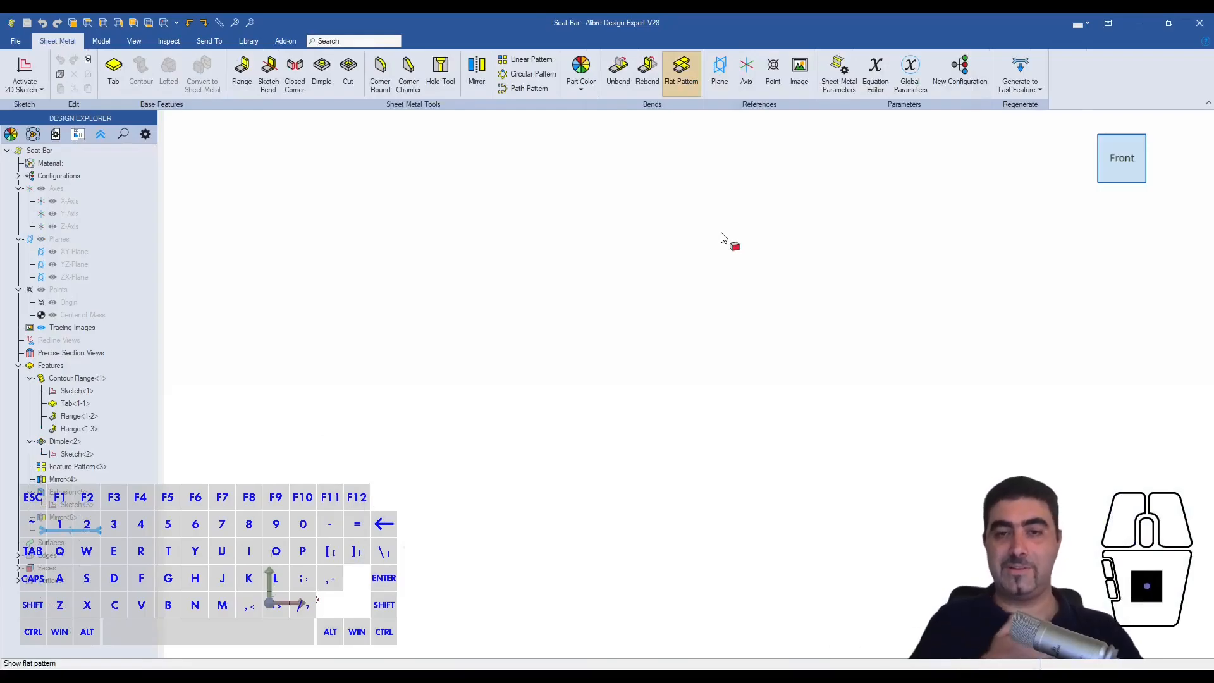
click(680, 69)
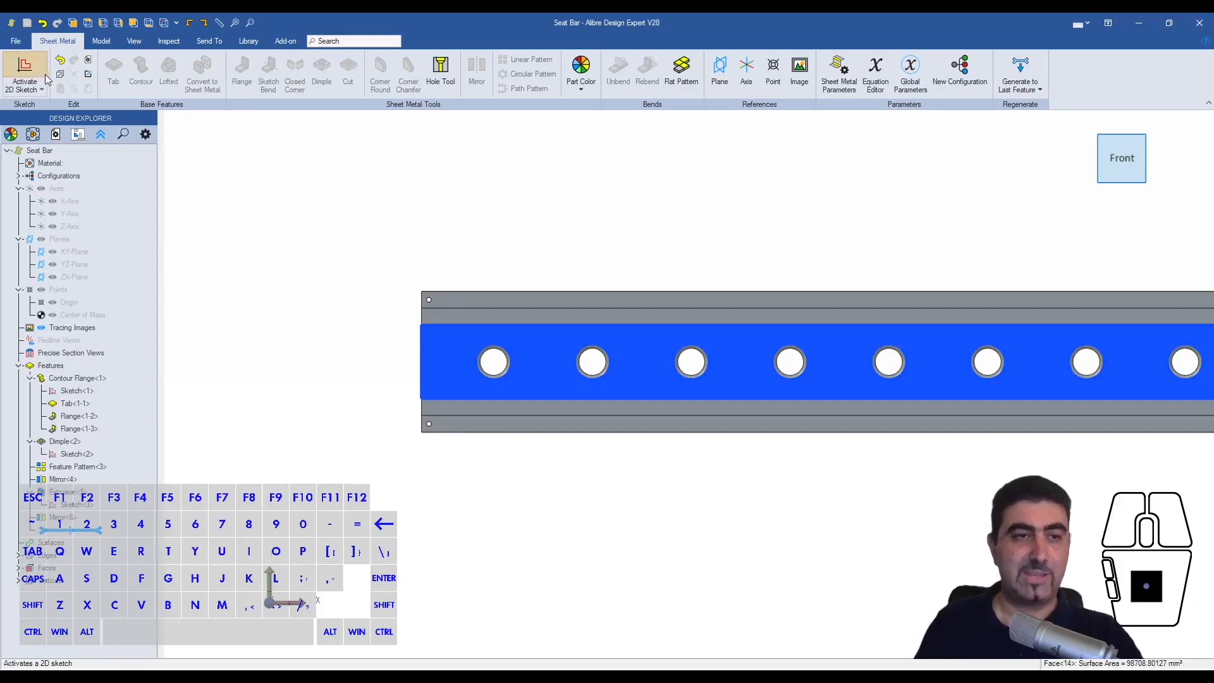
Start a 2D sketch on the flat face to capture the seat bar's outline.
click(24, 74)
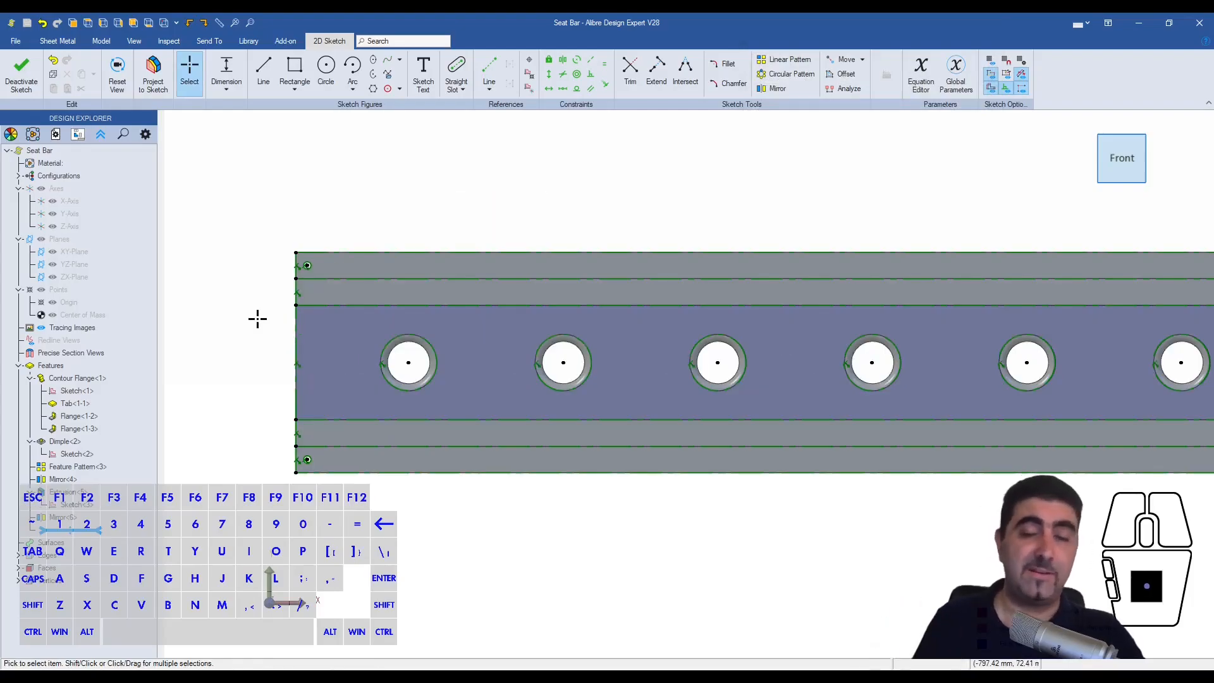
mouse_move(266, 316)
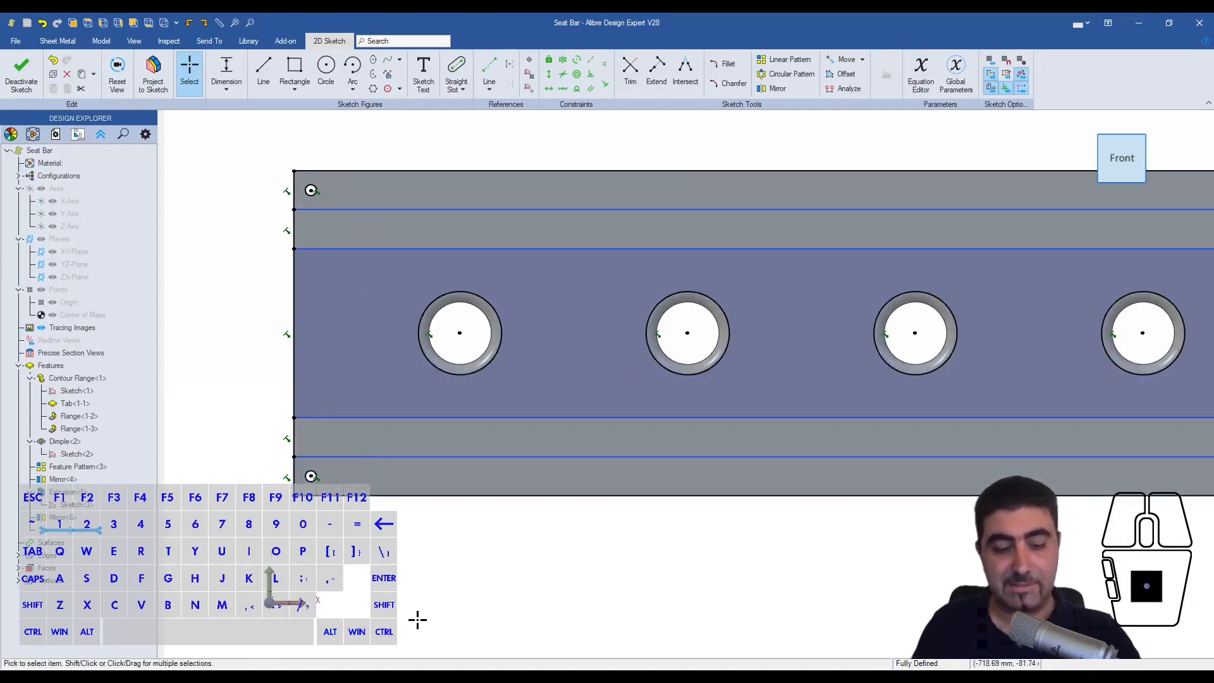
scroll(down, 3)
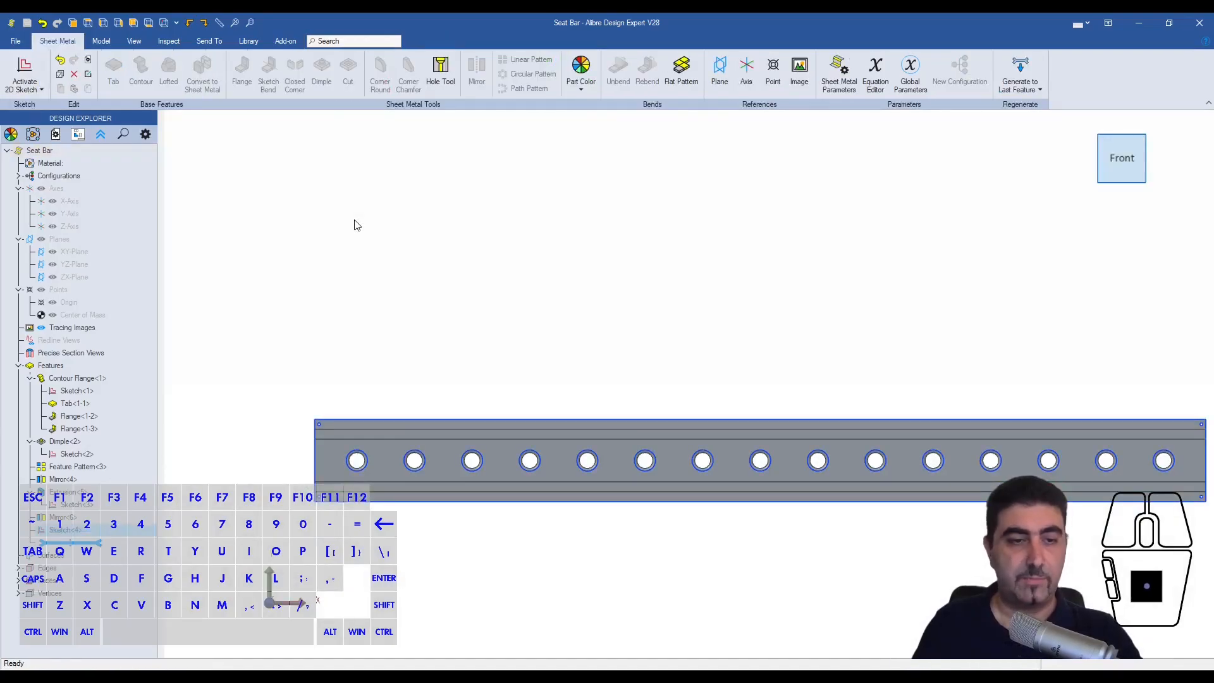
Export the flat bar sketch to SVG without reference figures, naming the file 'Flat'.
right_click(66, 530)
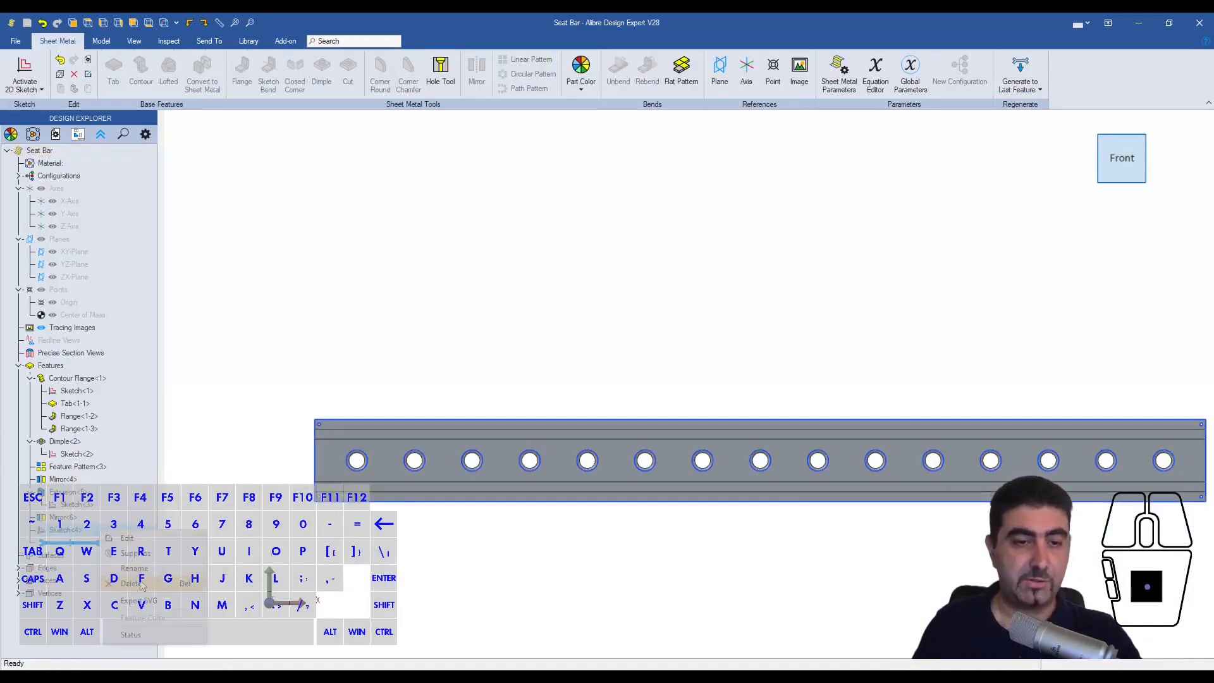
click(138, 600)
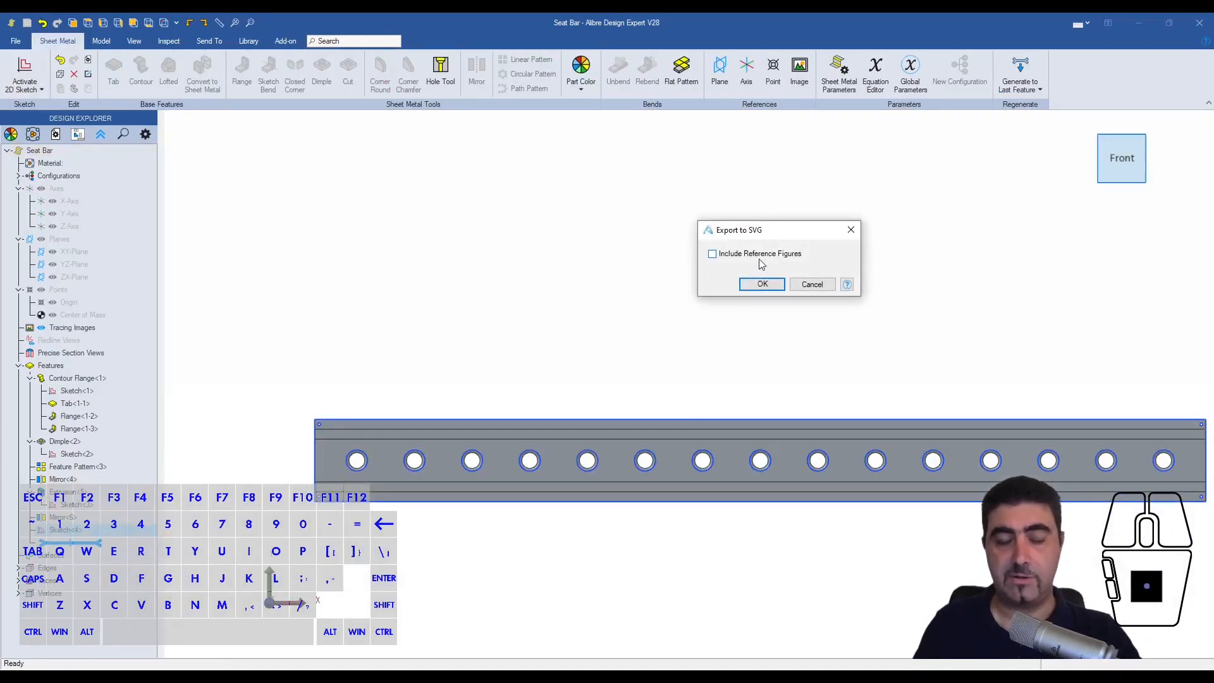
click(761, 284)
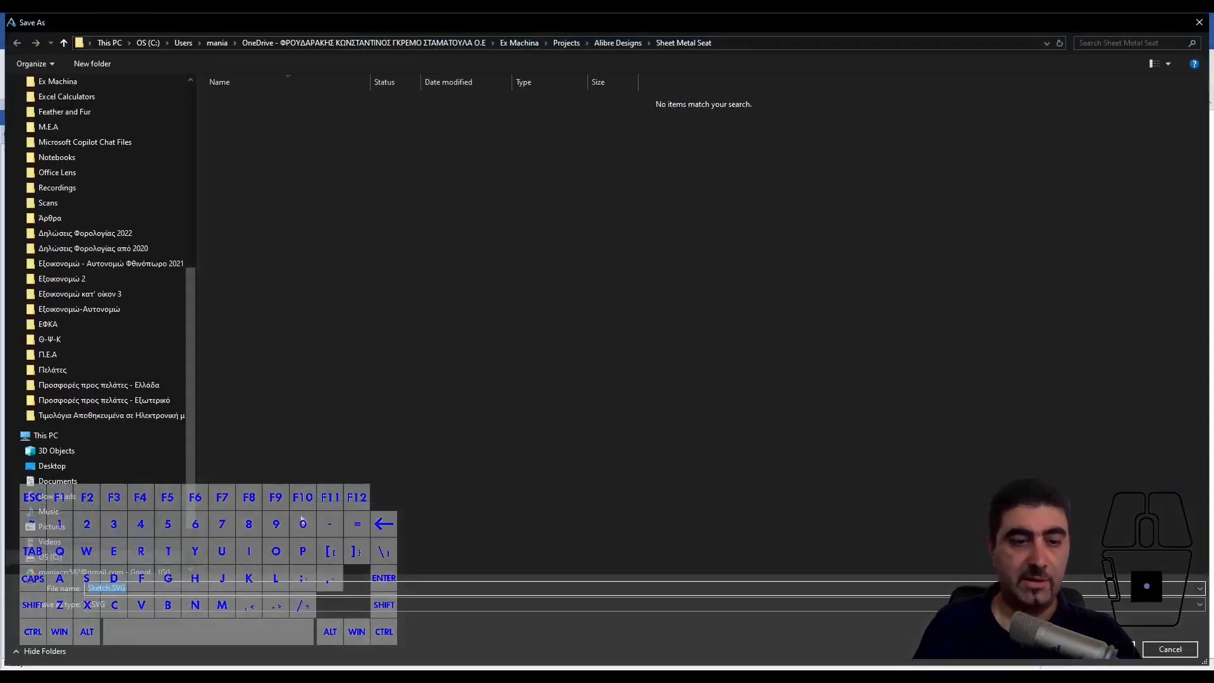
text(Flat)
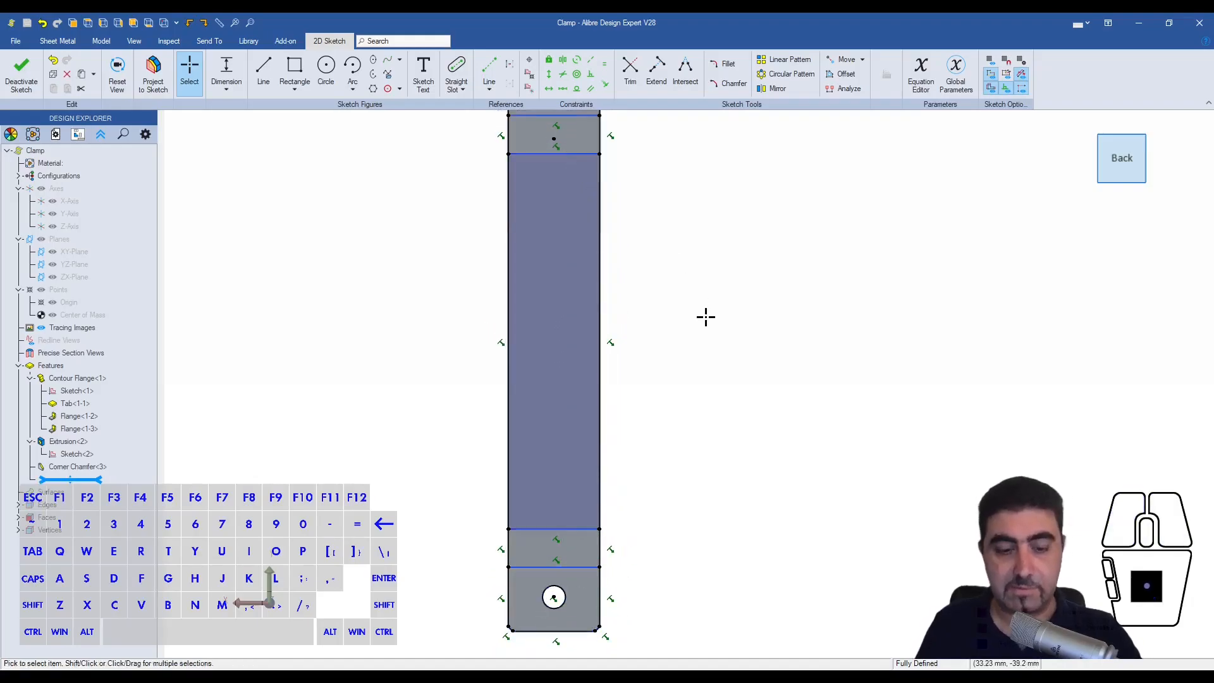
Finish the clamp outline sketch and confirm its export to SVG.
click(22, 74)
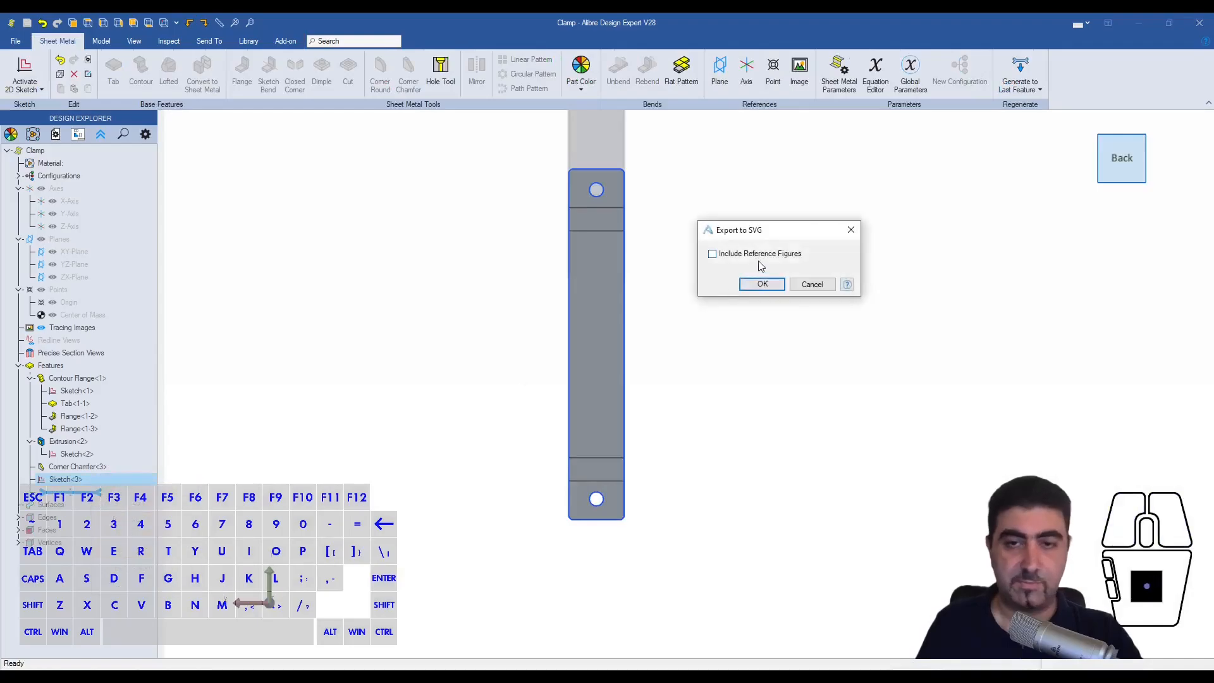
click(761, 284)
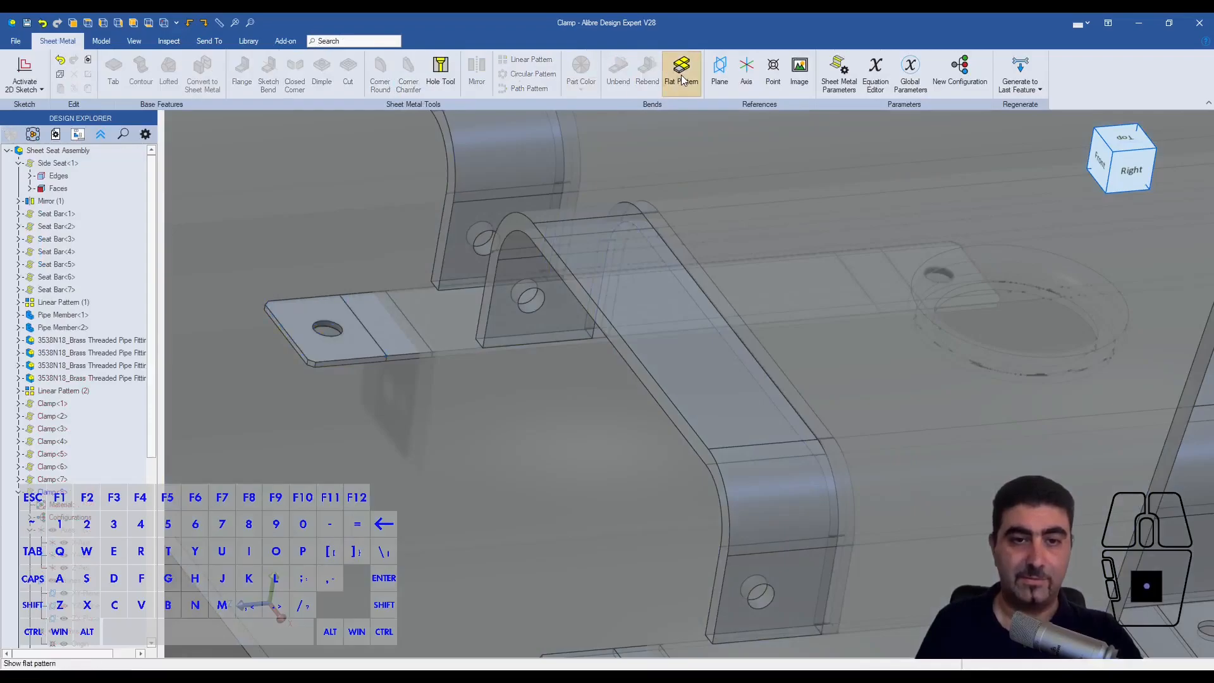
mouse_move(681, 74)
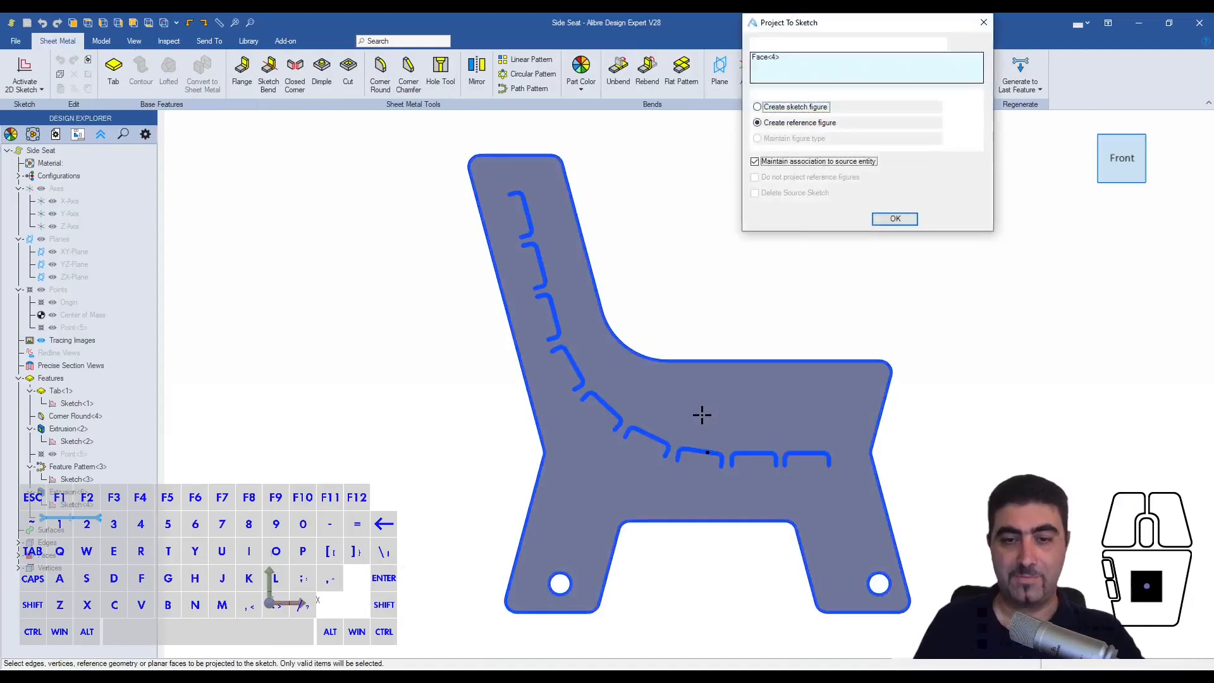
Project the side seat panel face into the sketch for SVG export.
click(894, 218)
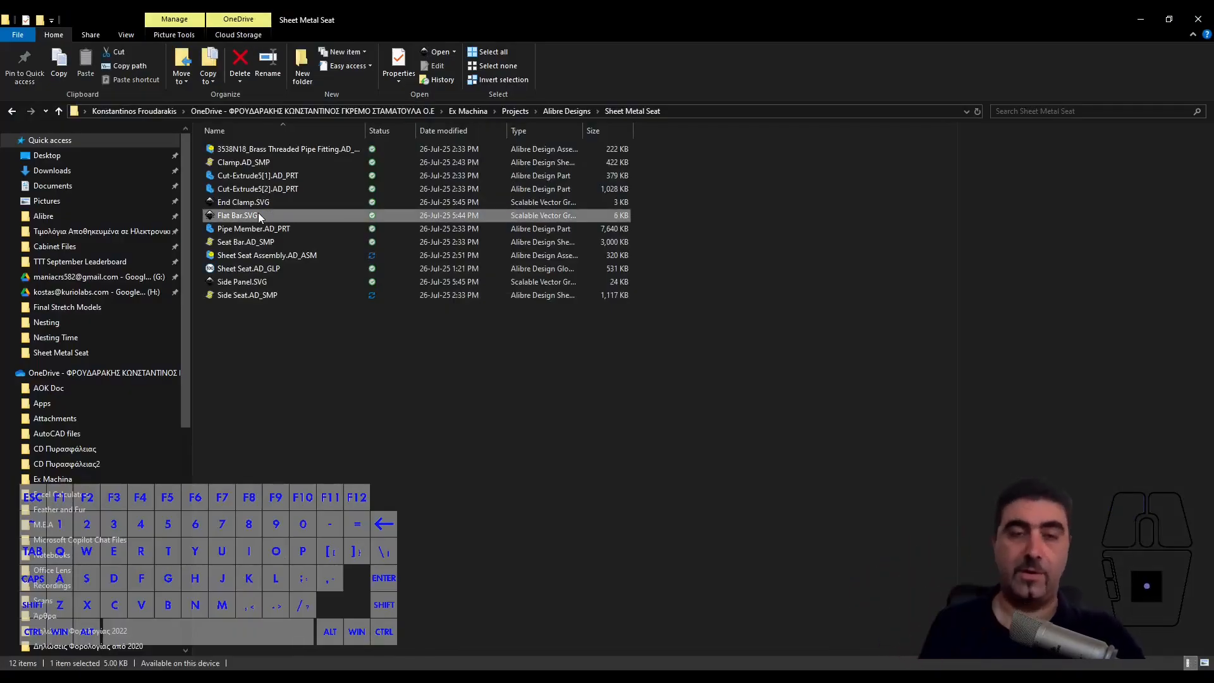
Give the Flat Bar SVG outlines a stroke width of 1 in Inkscape.
double_click(238, 214)
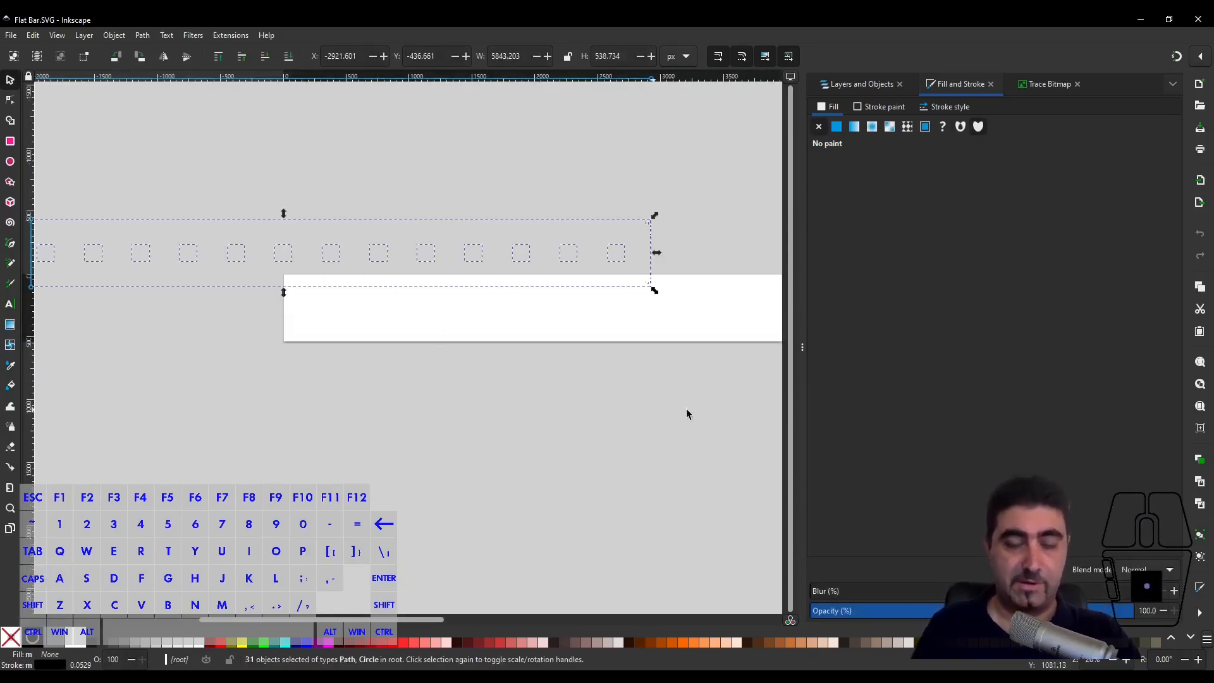
click(950, 106)
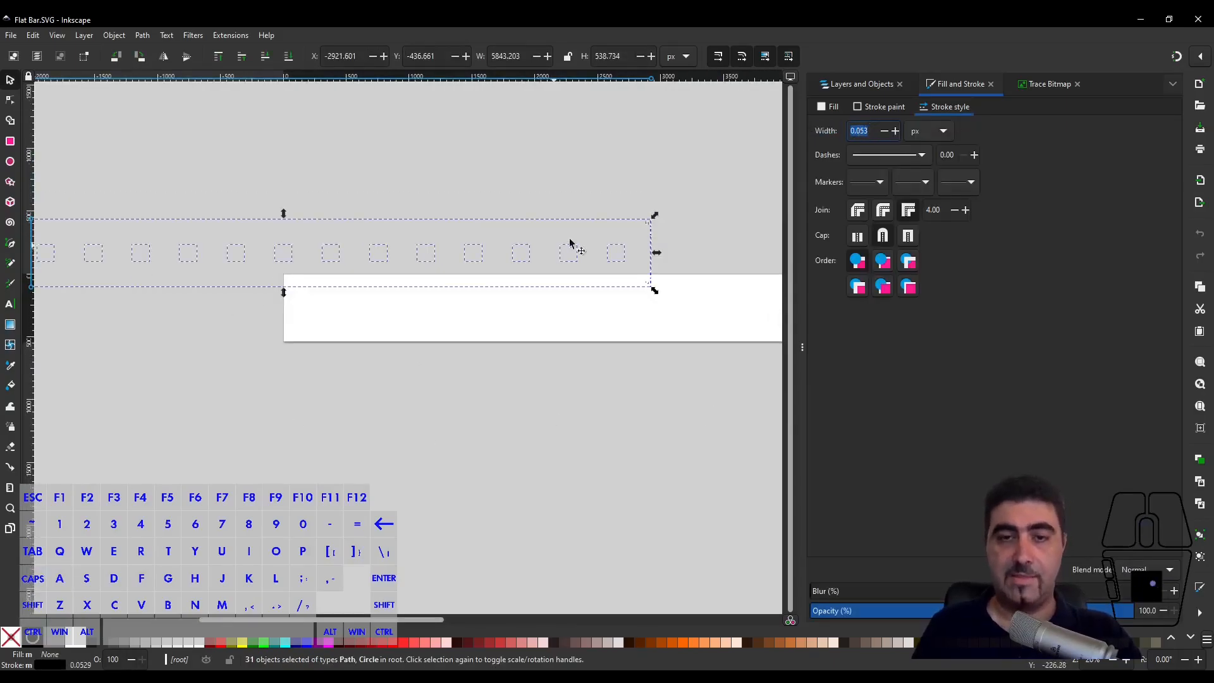
text(1.000)
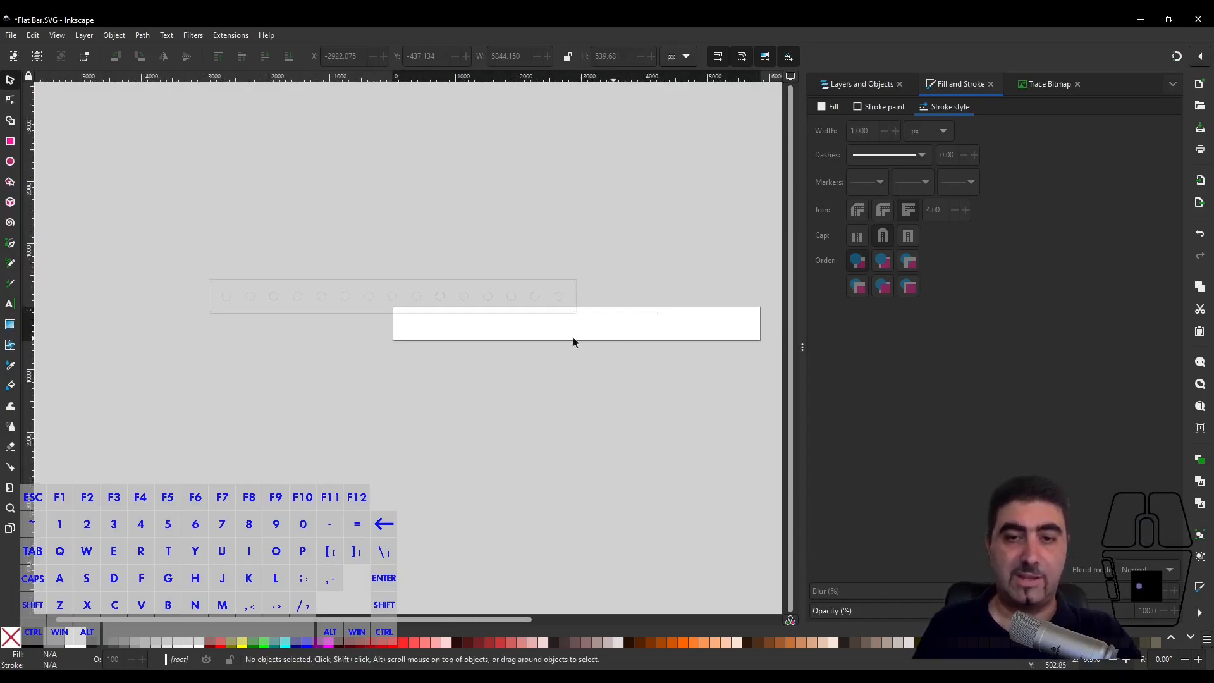
mouse_move(705, 310)
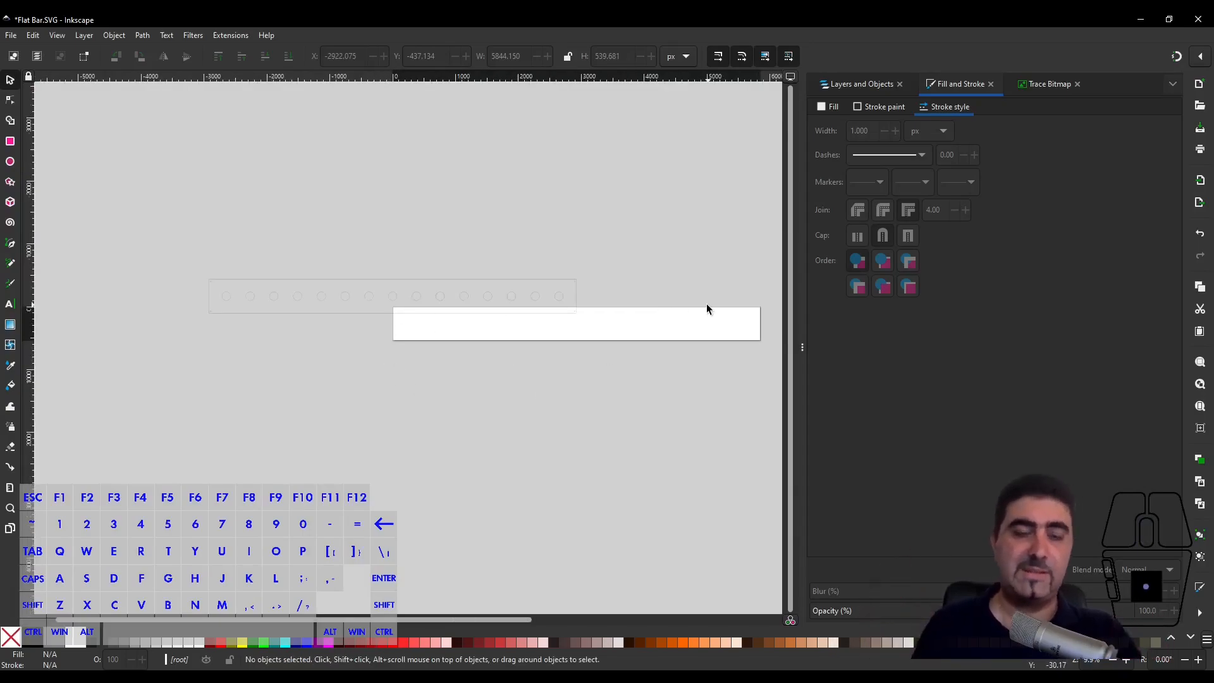
mouse_move(378, 203)
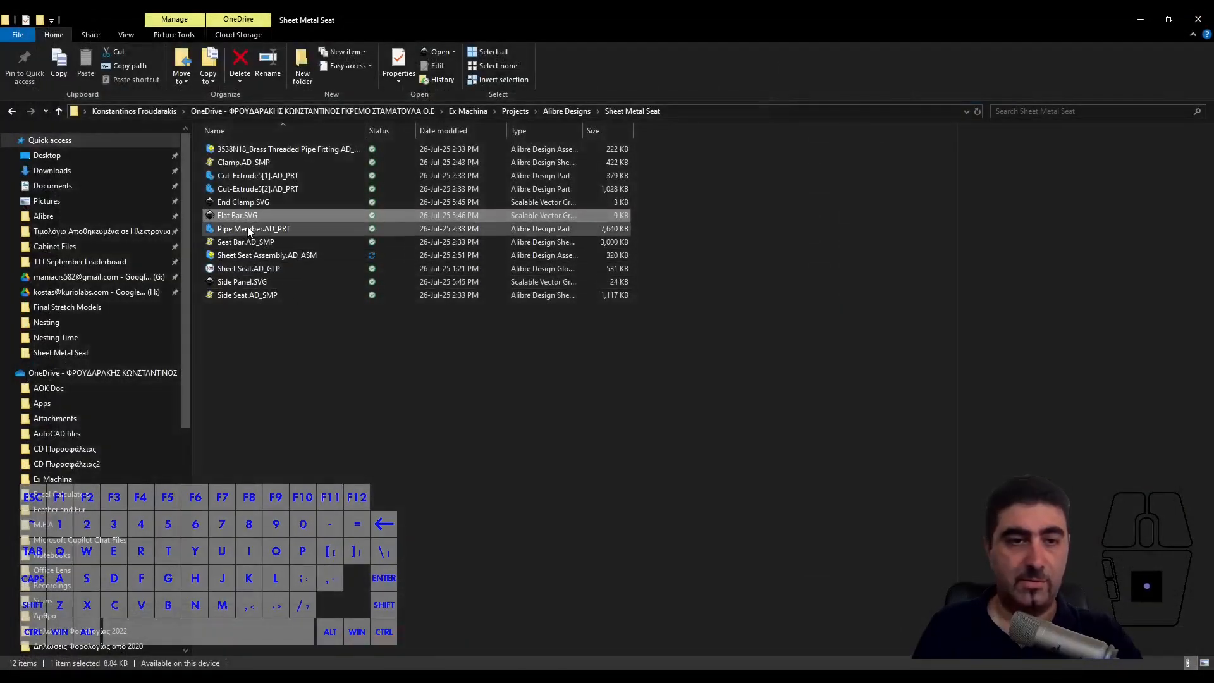
Give the End Clamp SVG outlines a stroke width of 1 and save the file.
double_click(243, 202)
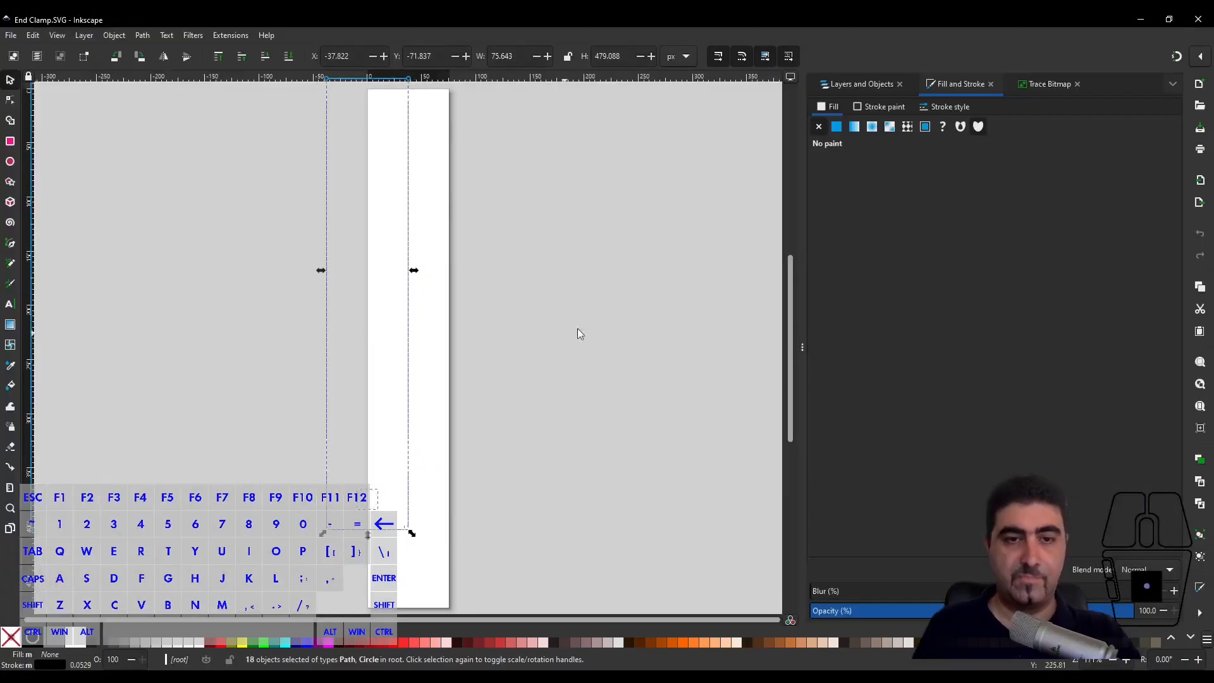
click(949, 107)
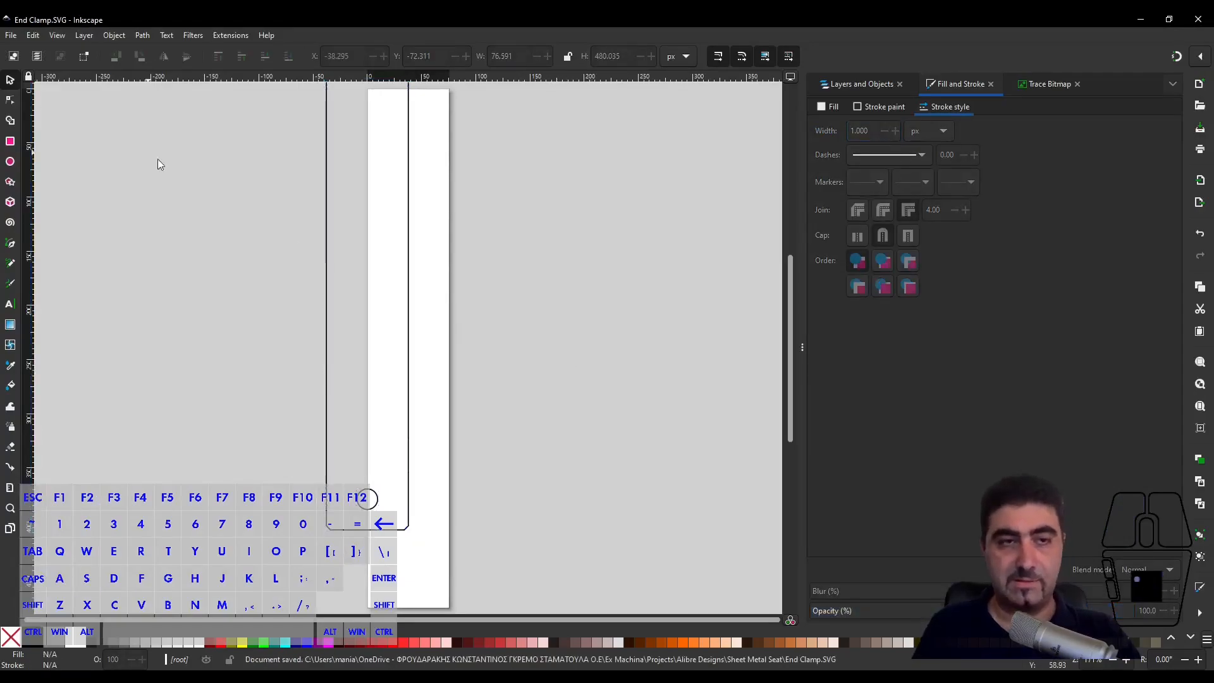
click(33, 35)
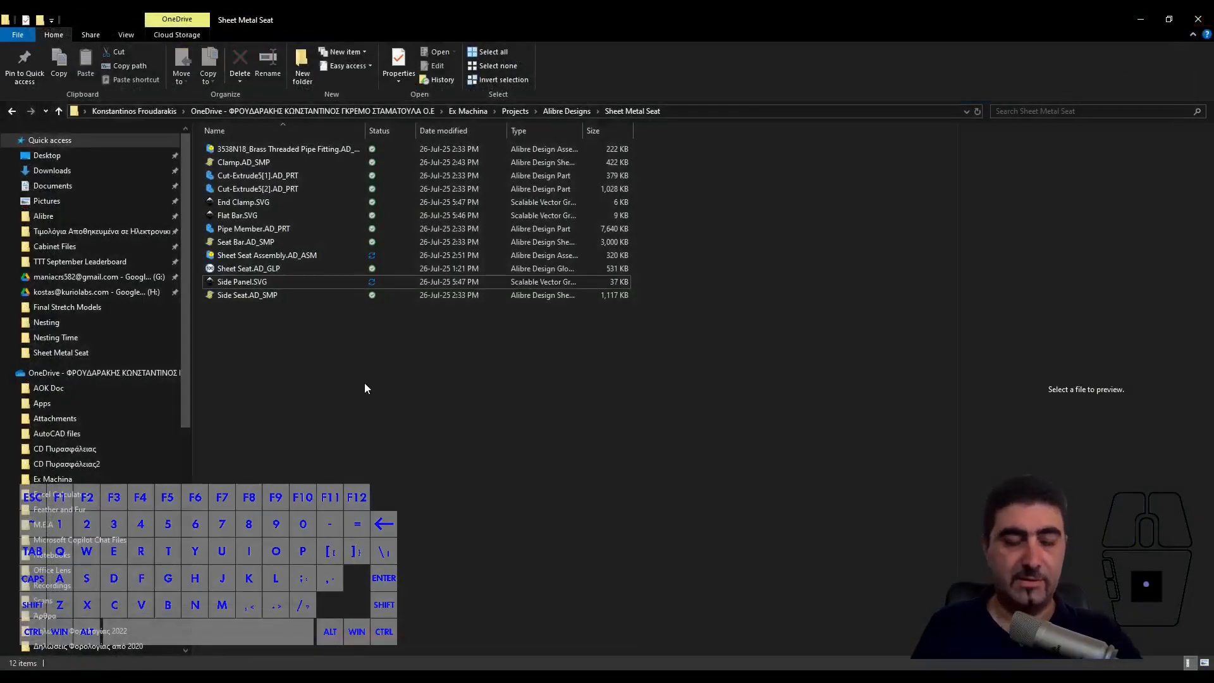
Launch Deepnest and bring up its nesting configuration, starting with part spacing.
double_click(267, 254)
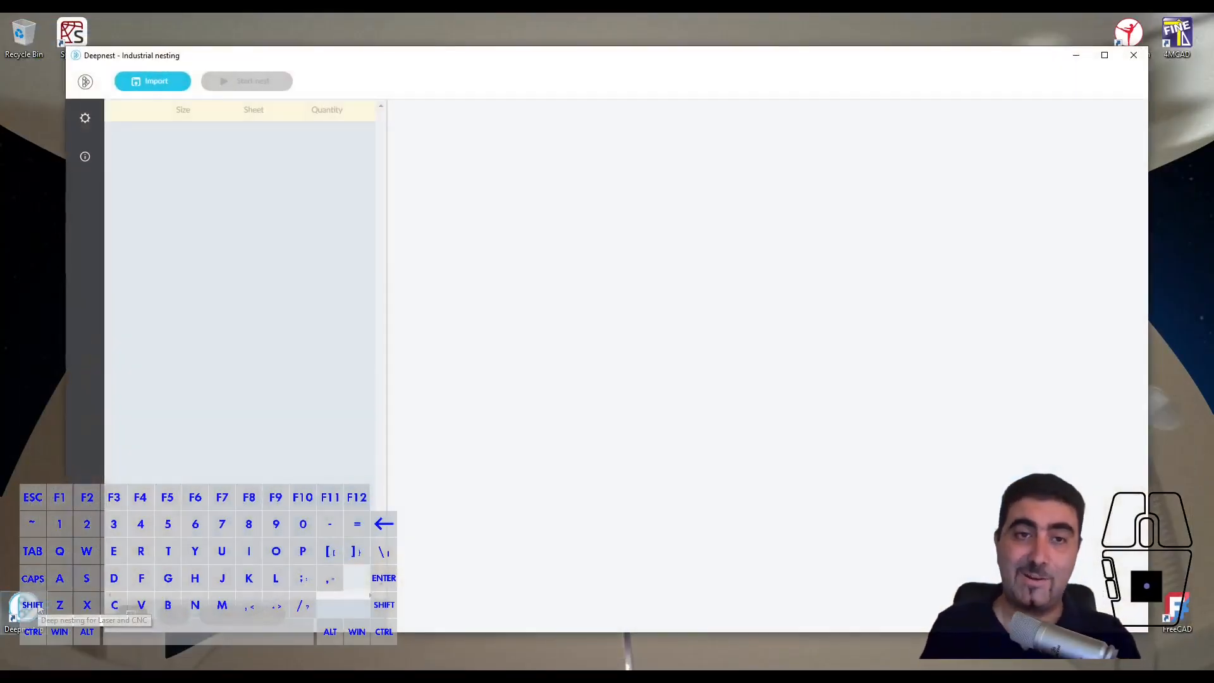
click(85, 118)
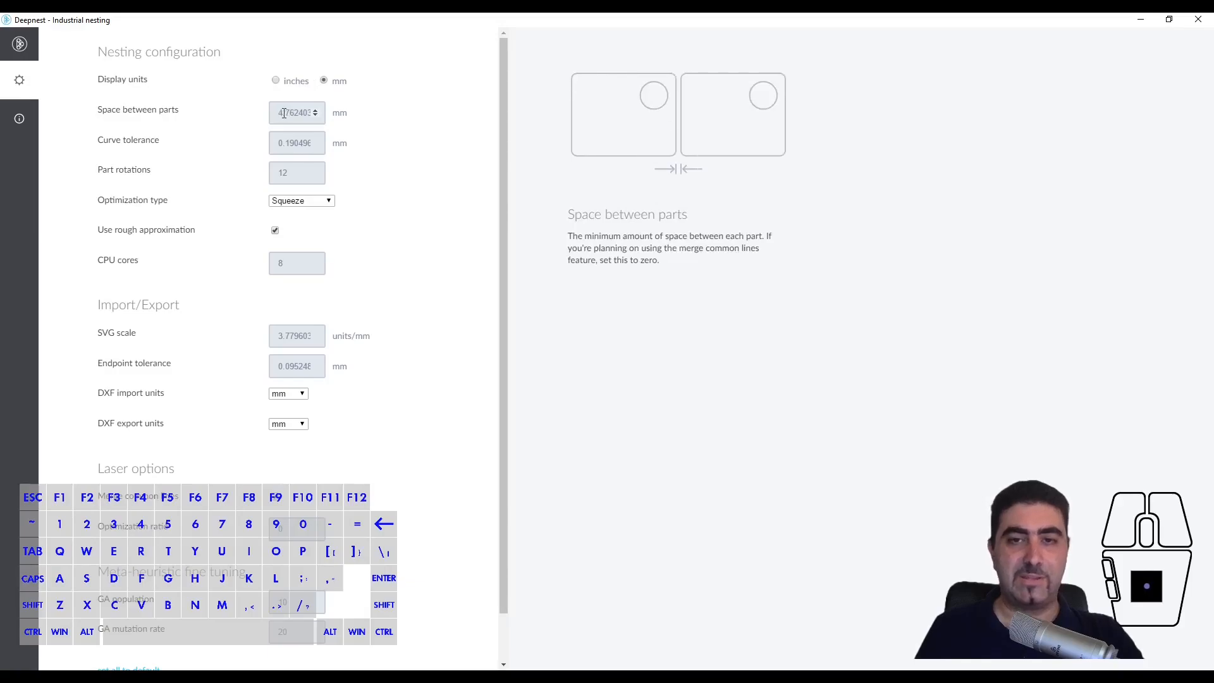
click(296, 143)
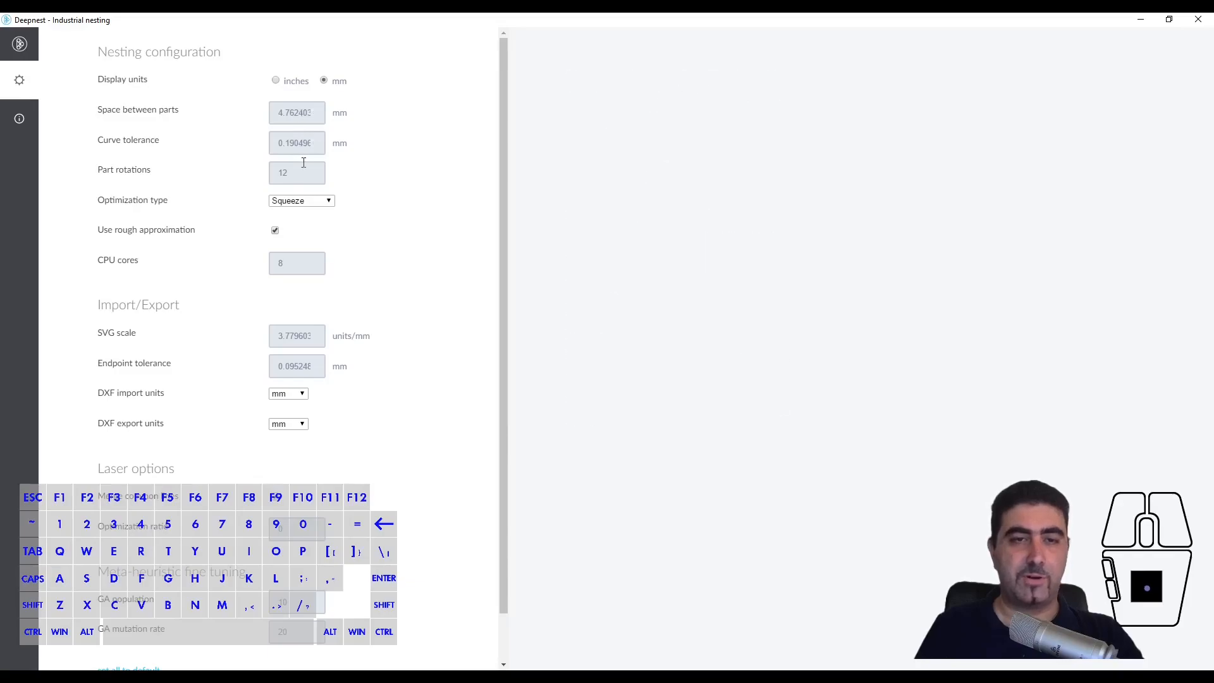
mouse_move(297, 172)
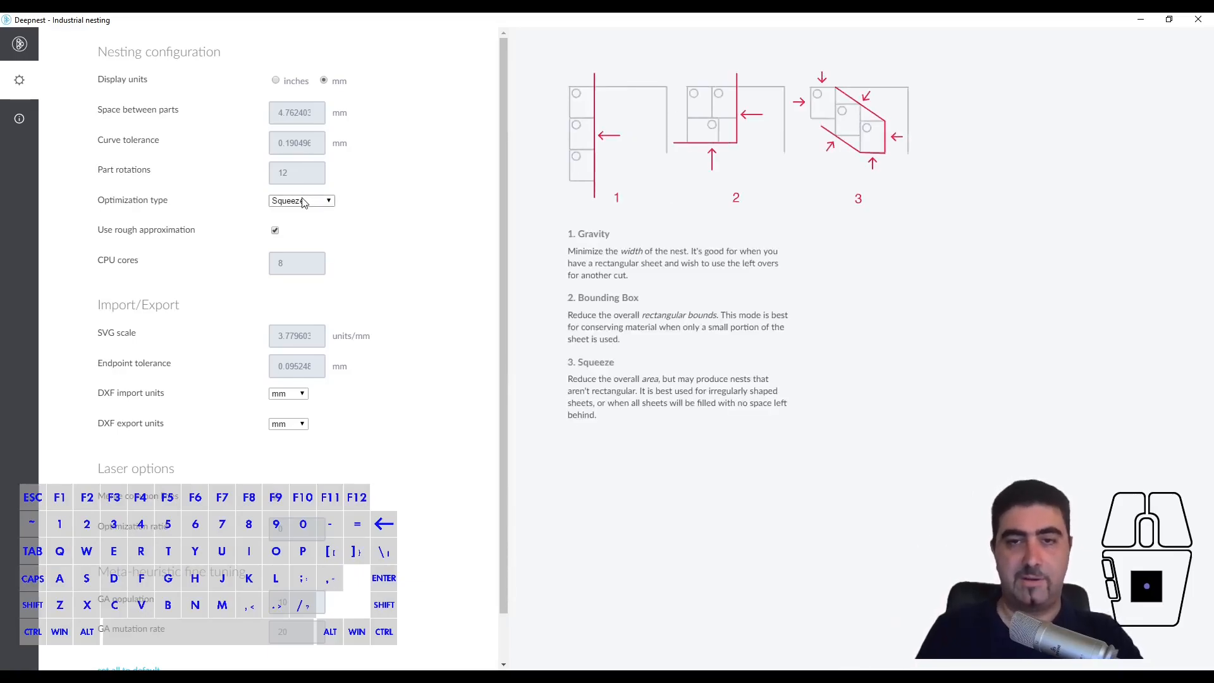
Keep Squeeze optimization and set the SVG import scale to 3.543307 units/mm.
click(301, 200)
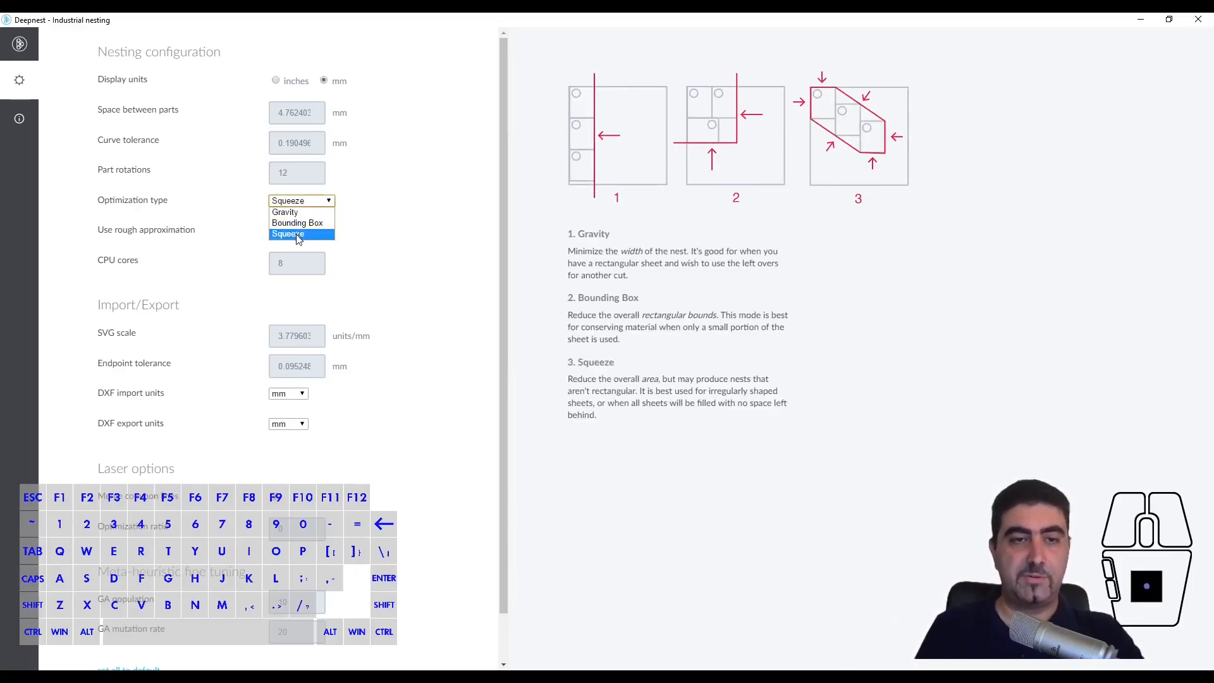
click(289, 234)
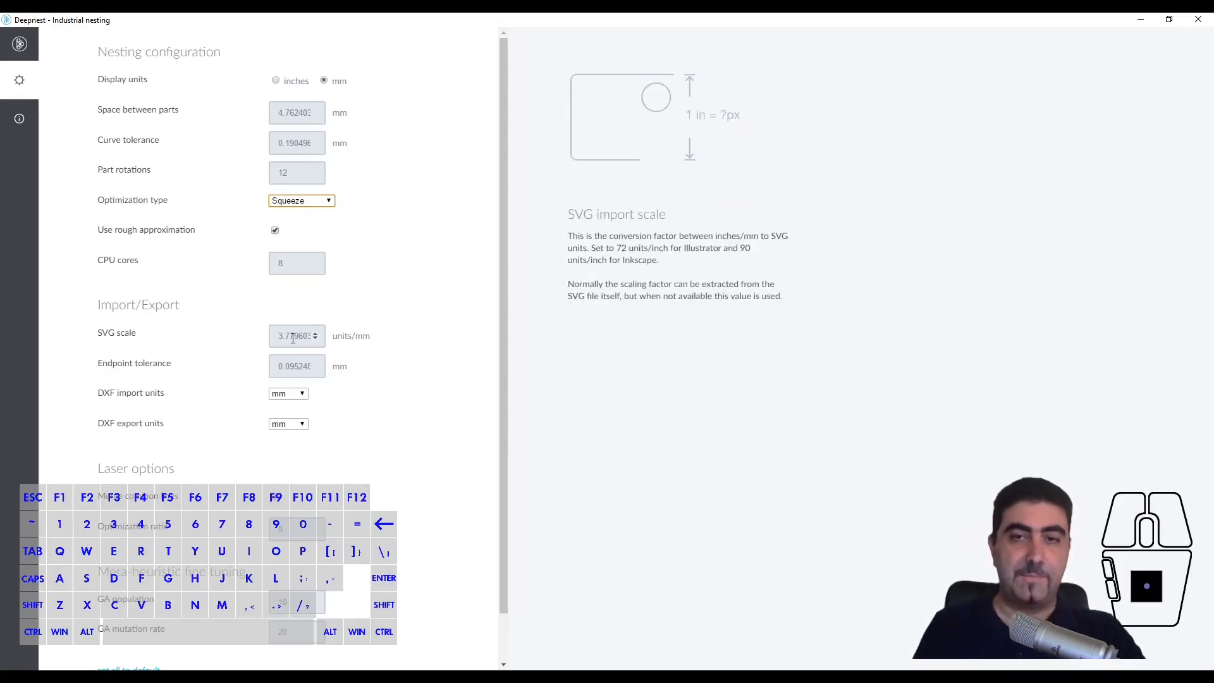
click(296, 335)
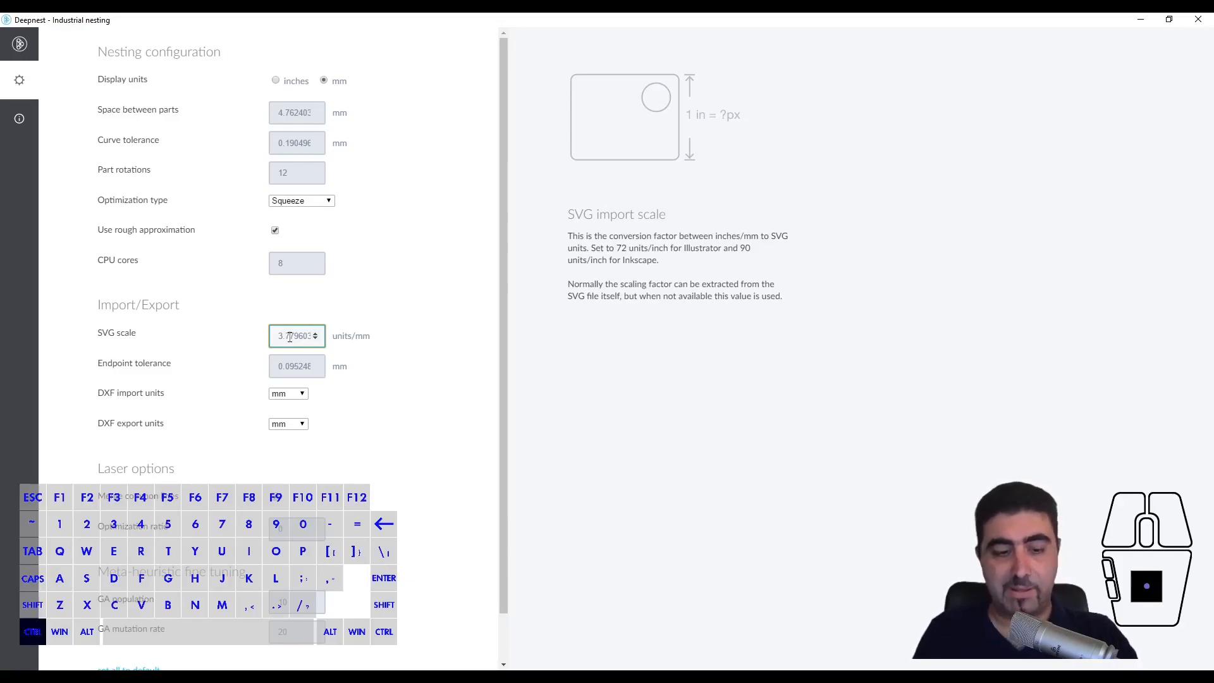
triple_click(296, 335)
text(3.543307)
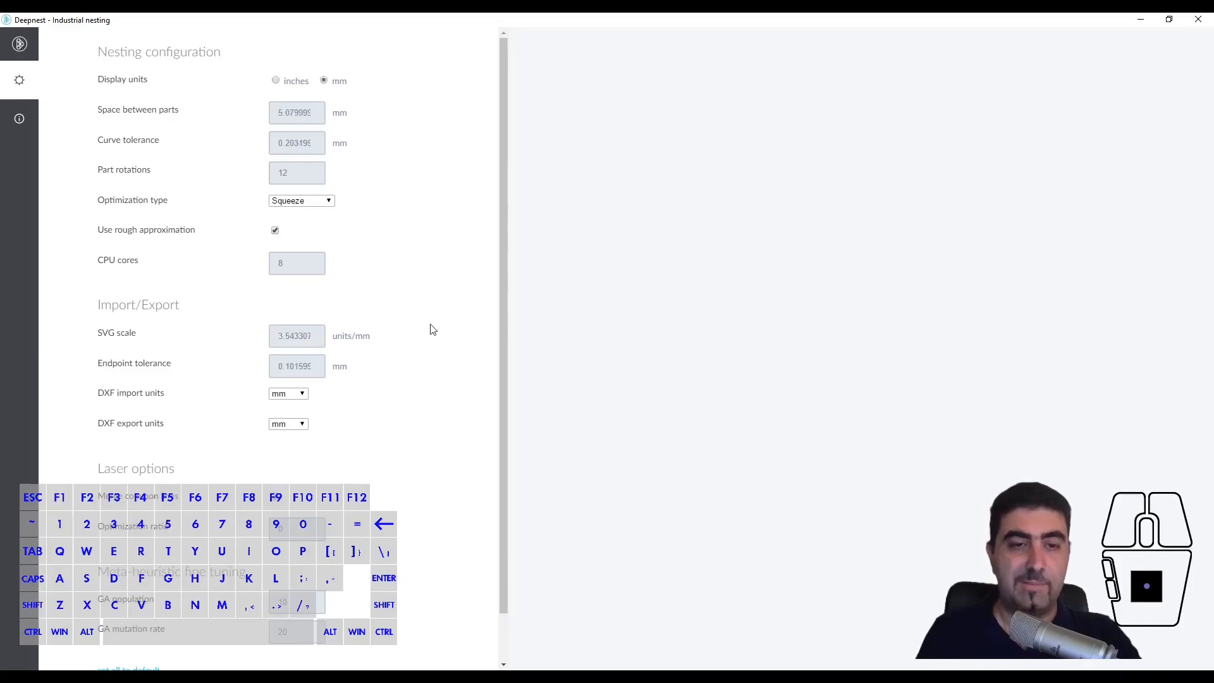
click(296, 335)
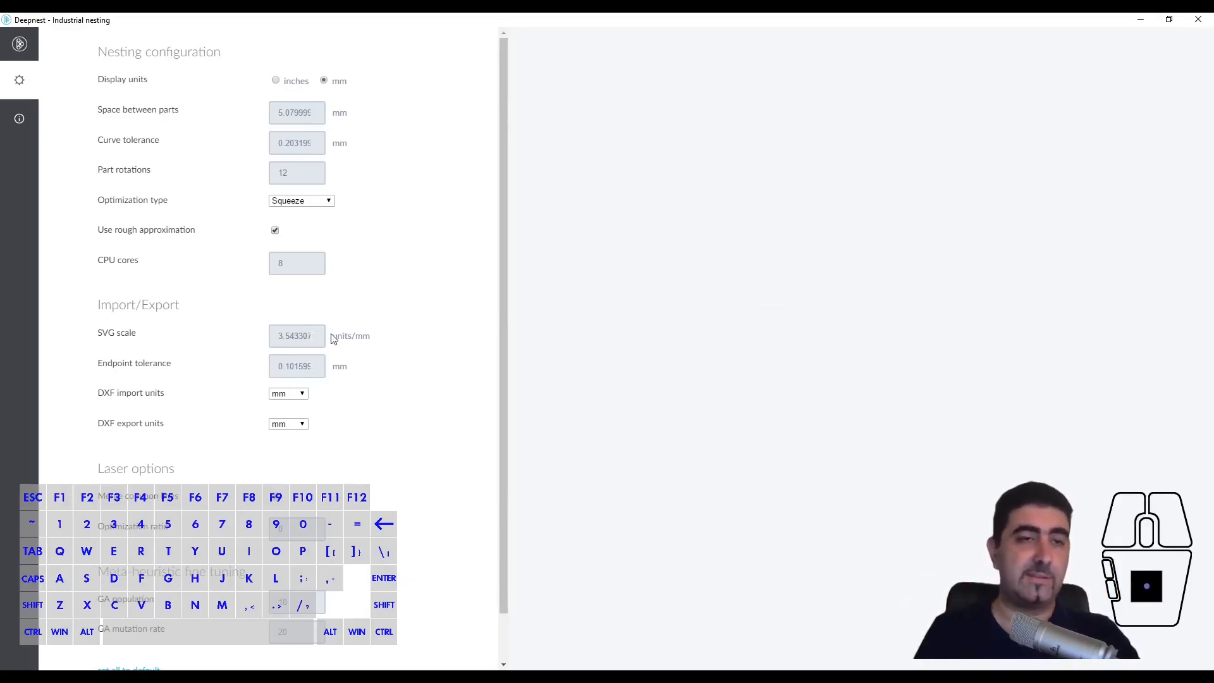
Lower the GA mutation rate from 20 to 12.
scroll(down, 3)
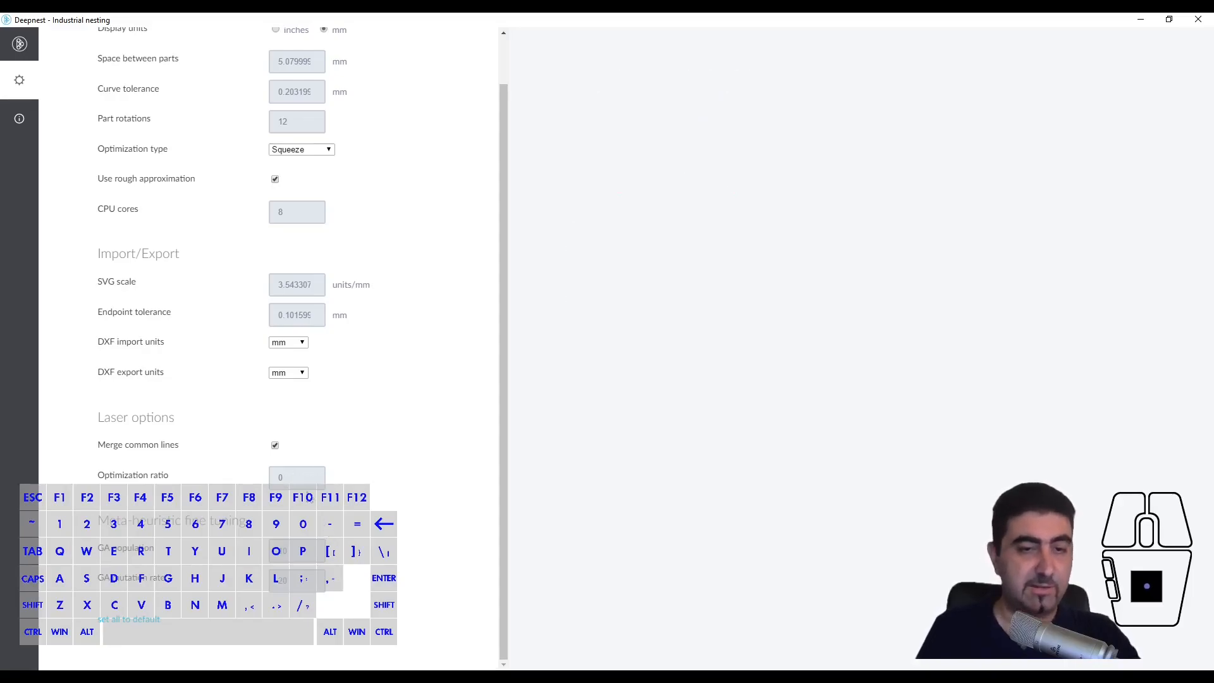
click(275, 444)
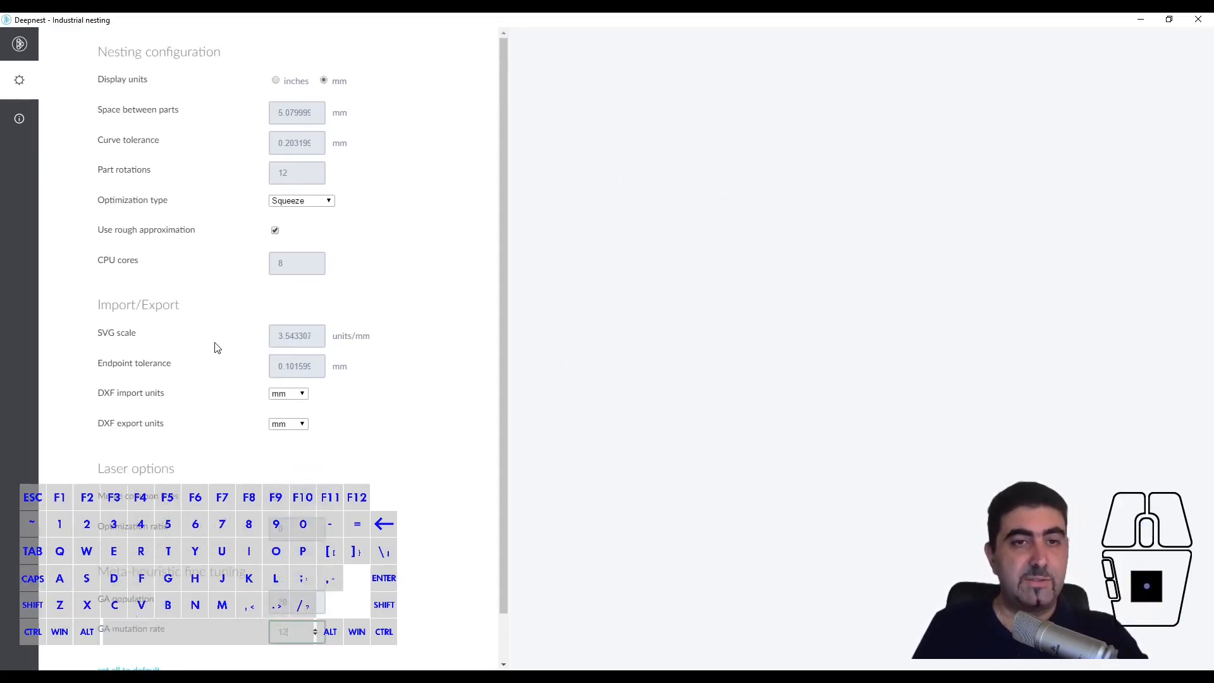
Import Flat Bar.SVG, which arrives at 1649.1mm x 152.0mm.
click(19, 79)
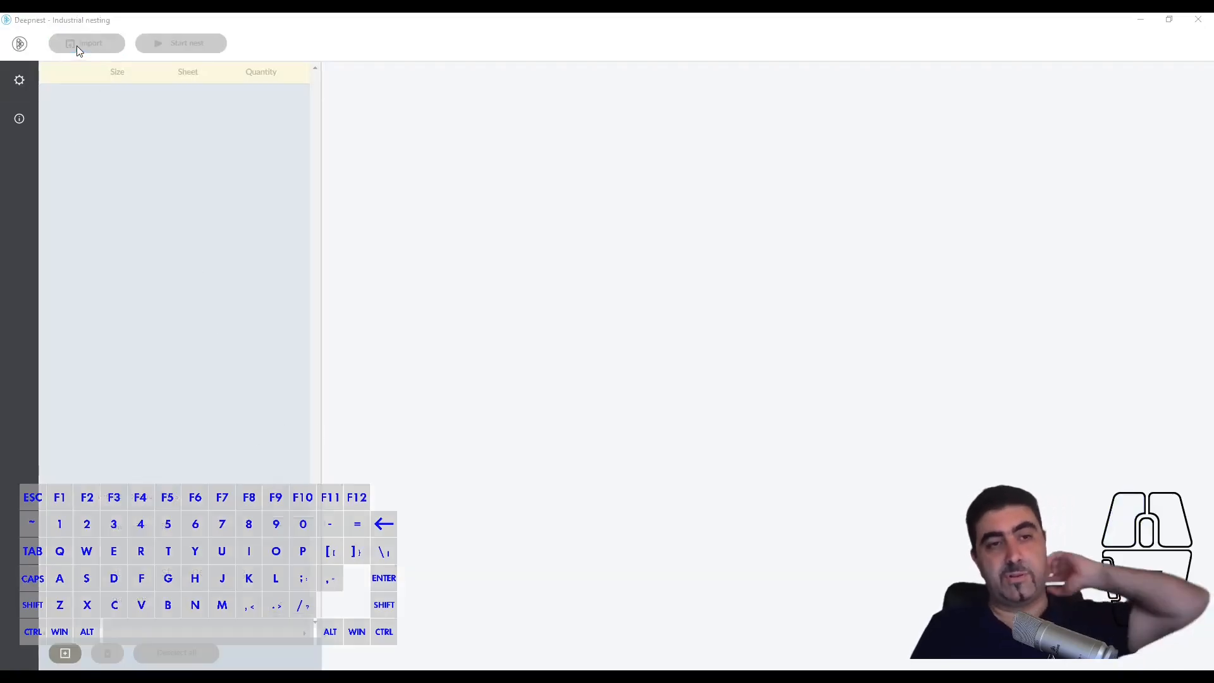
click(86, 43)
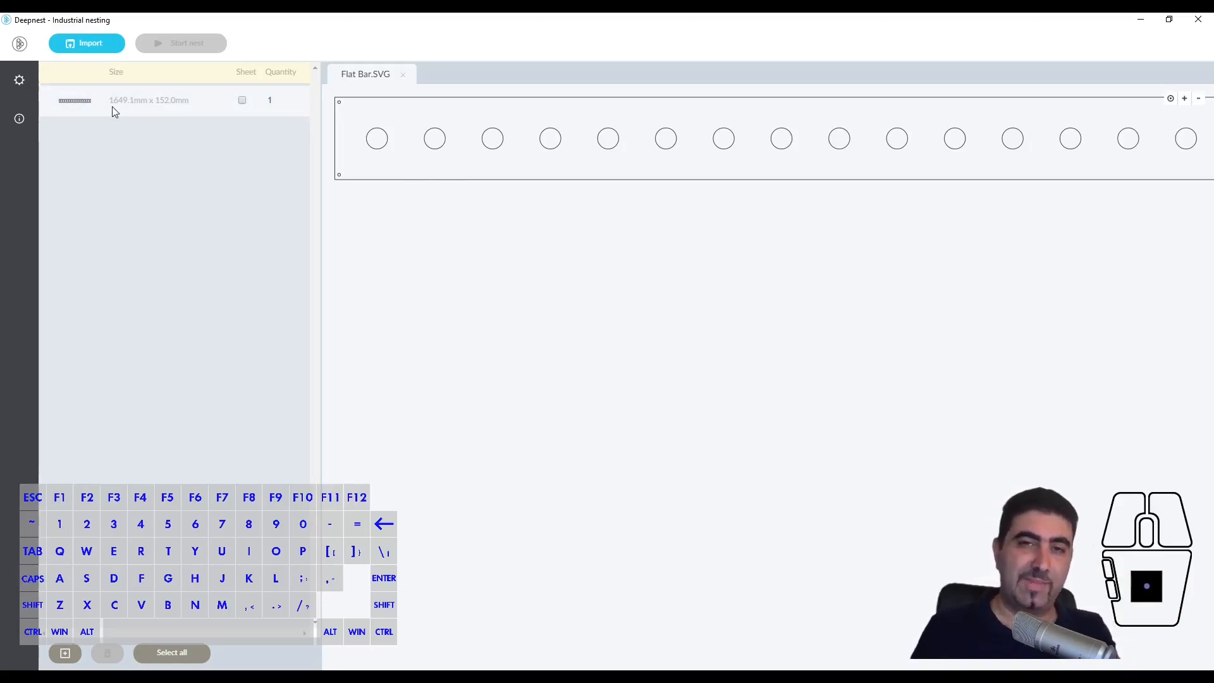
mouse_move(127, 111)
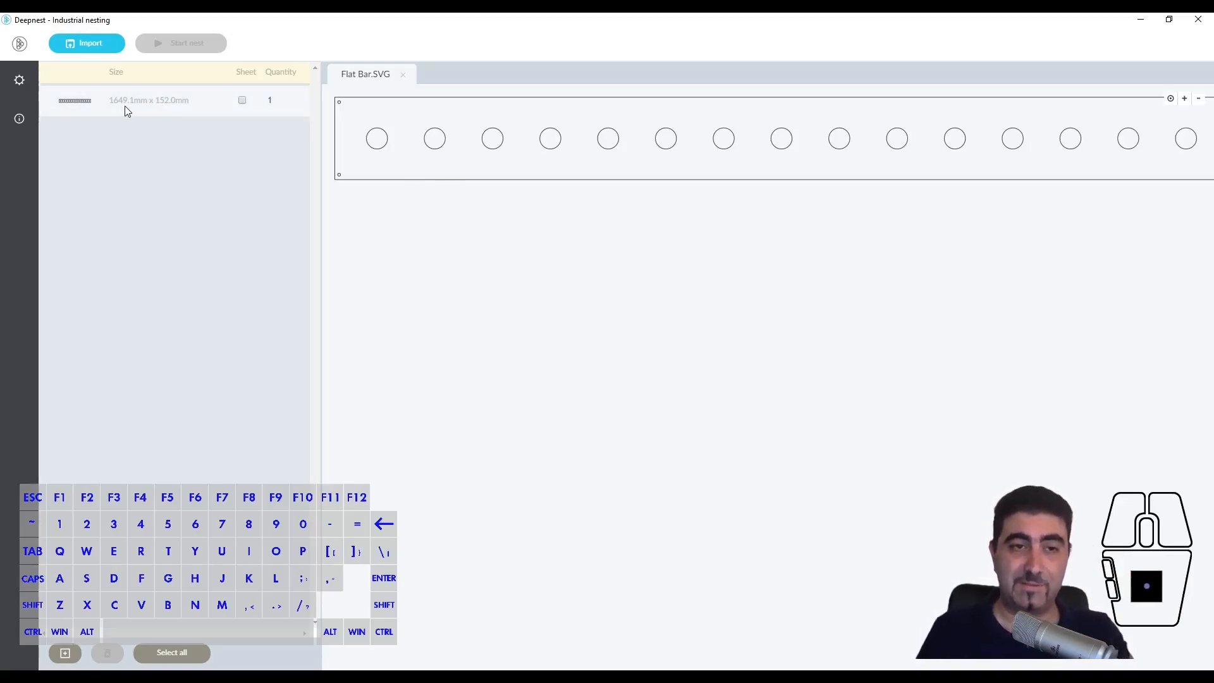
mouse_move(161, 109)
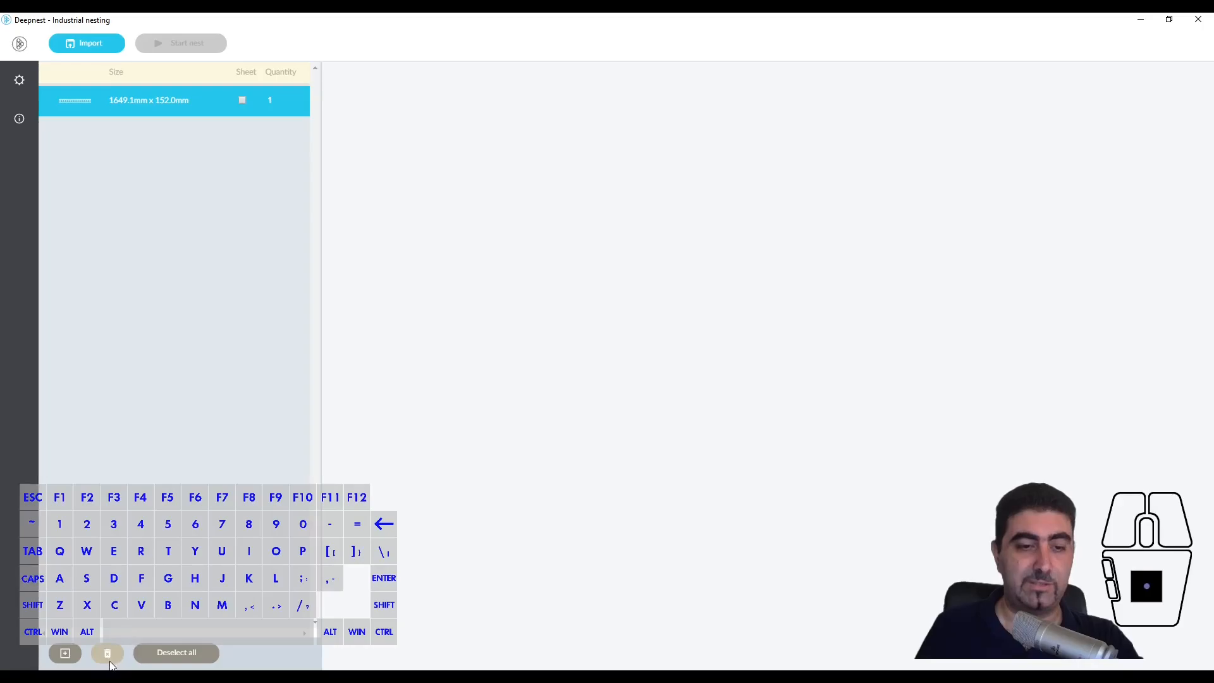
Remove the oversized Flat Bar part and reset the SVG scale to 3.5433070866.
click(108, 653)
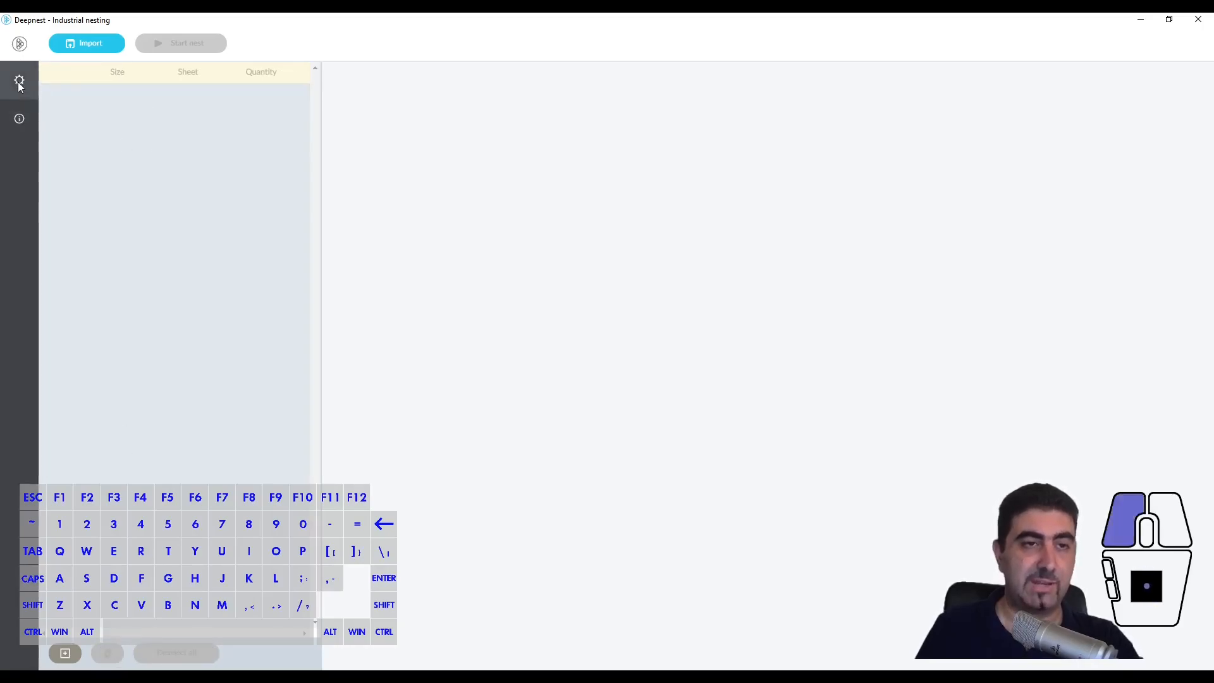
click(19, 80)
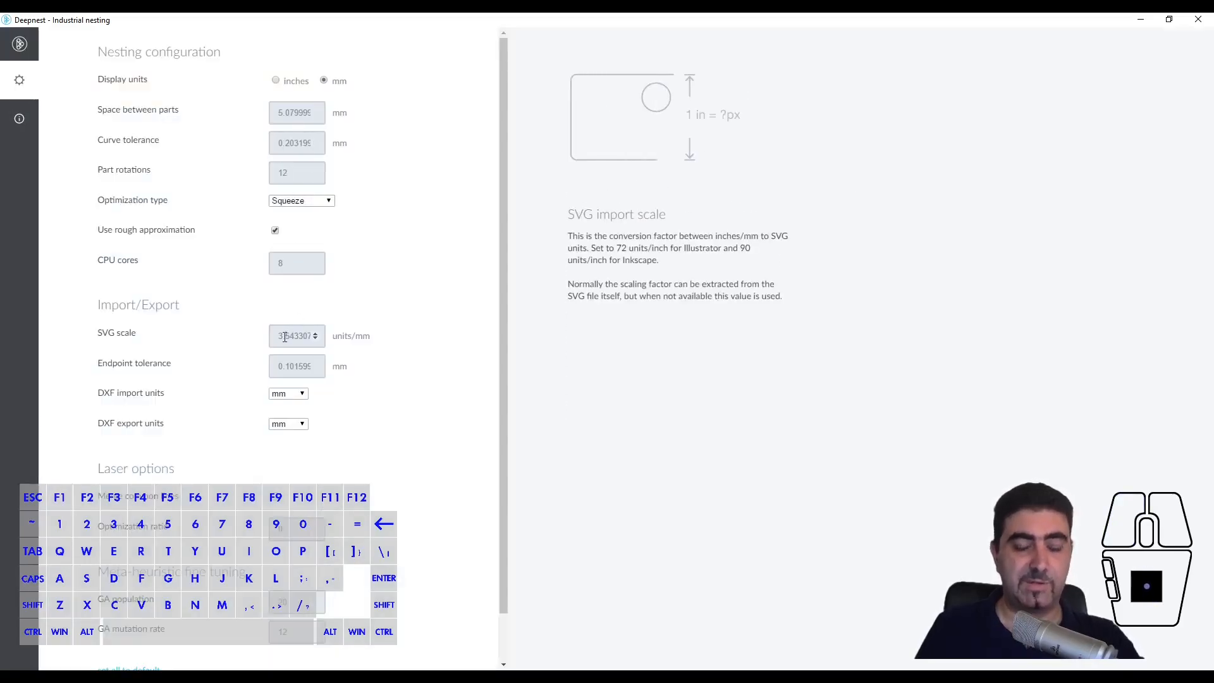
click(296, 335)
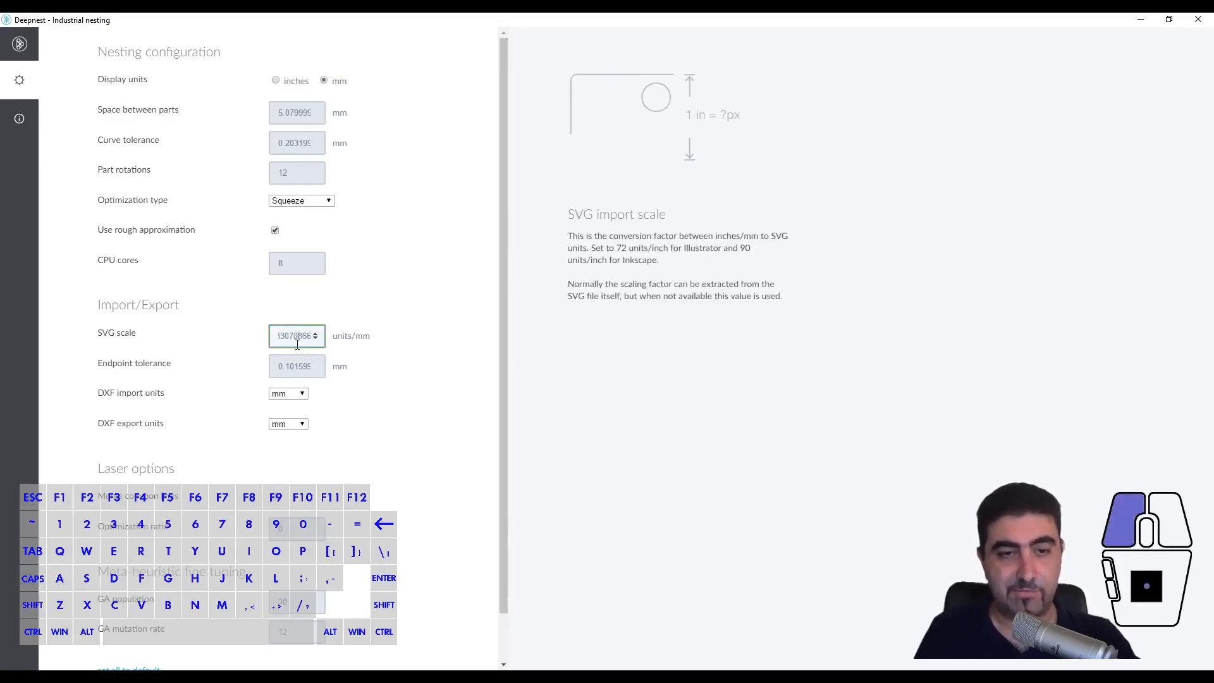
triple_click(296, 335)
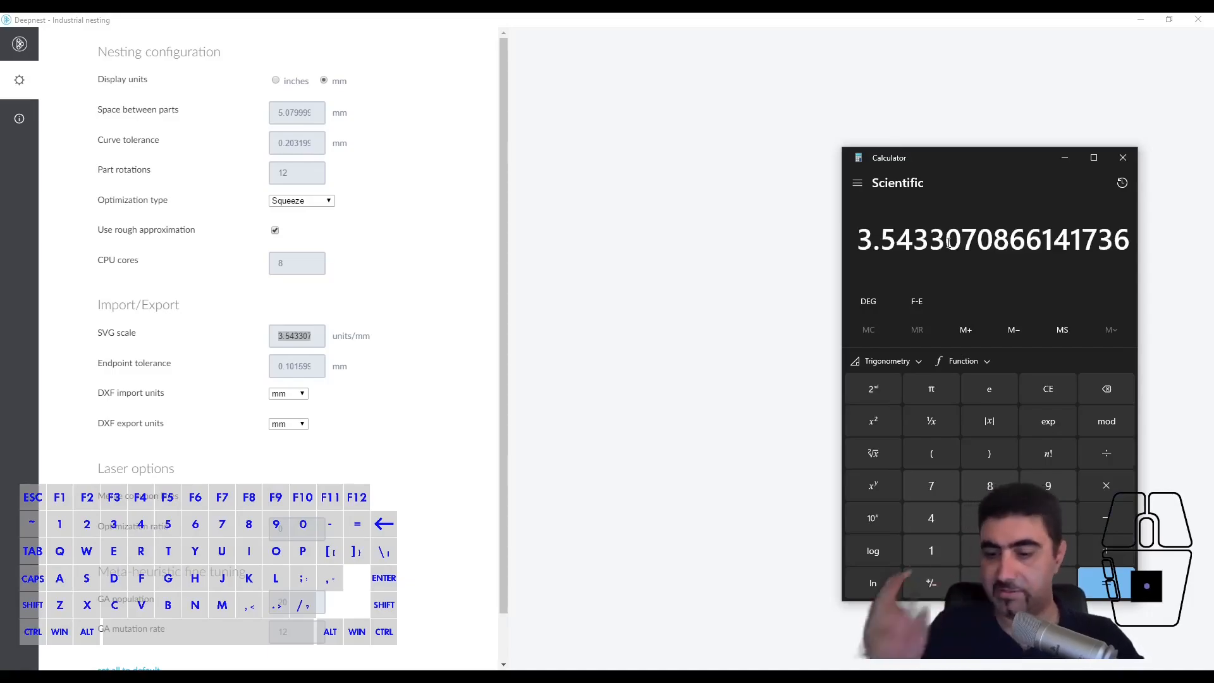
click(931, 453)
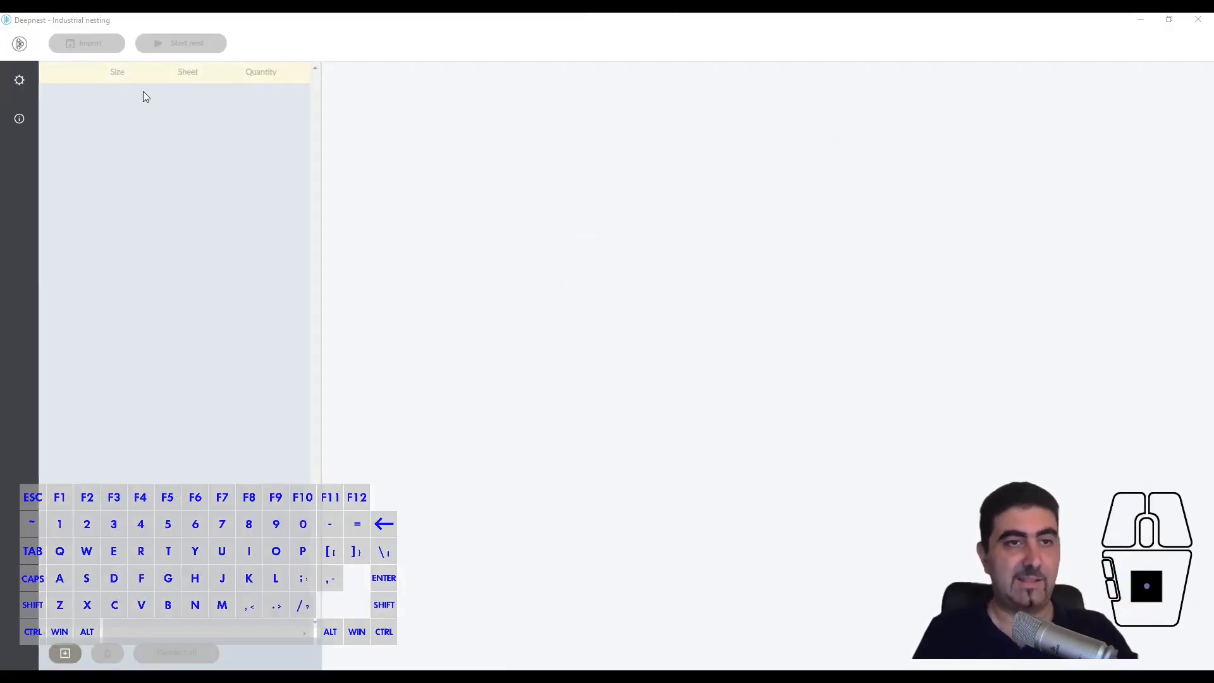
Import Flat Bar.SVG, End Clamp.SVG and Side Panel.SVG from the Sheet Metal Seat folder at corrected sizes.
click(87, 43)
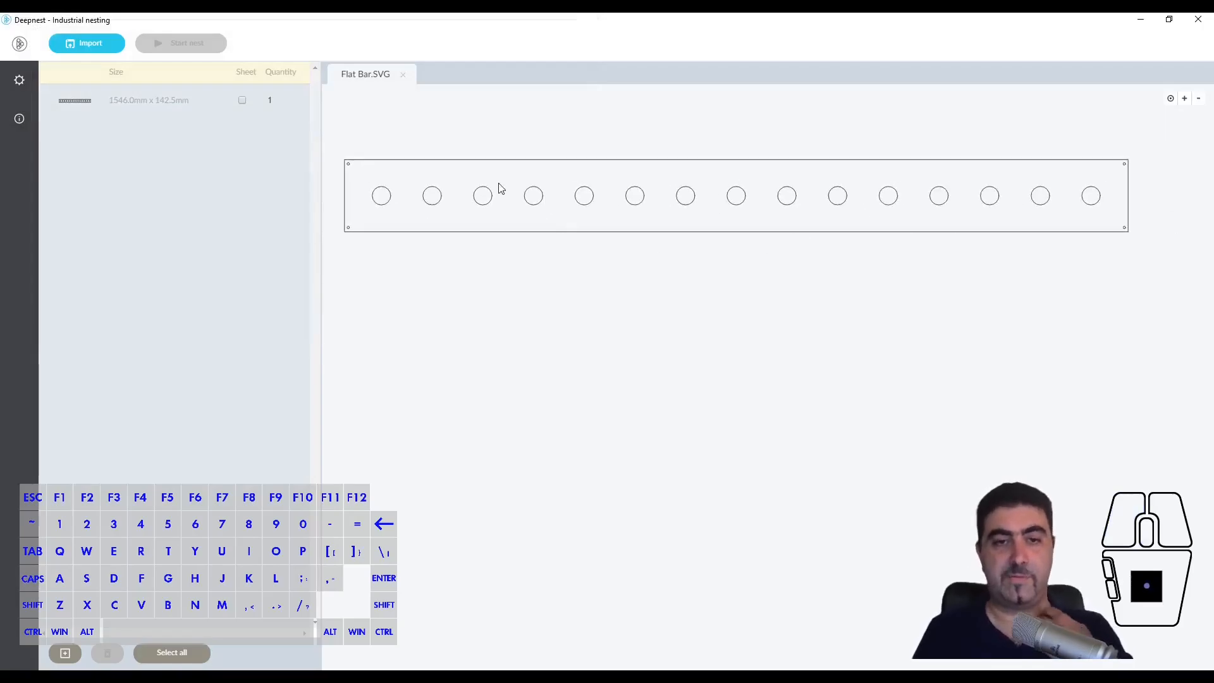
click(90, 43)
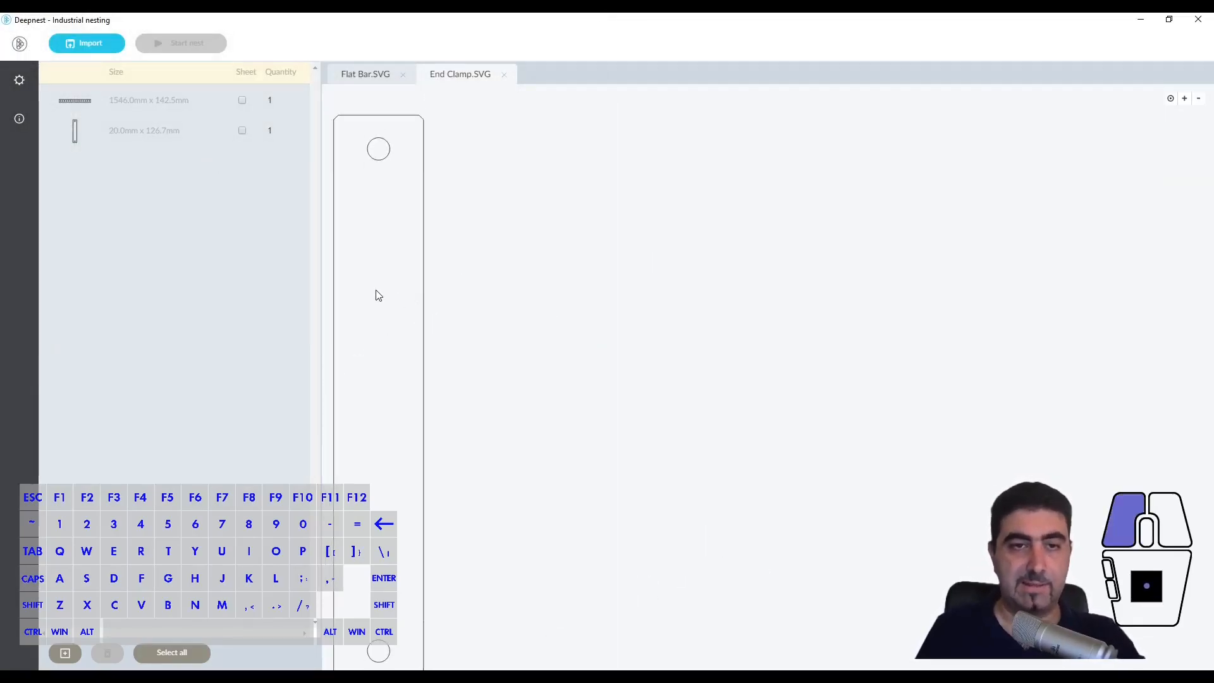
click(86, 43)
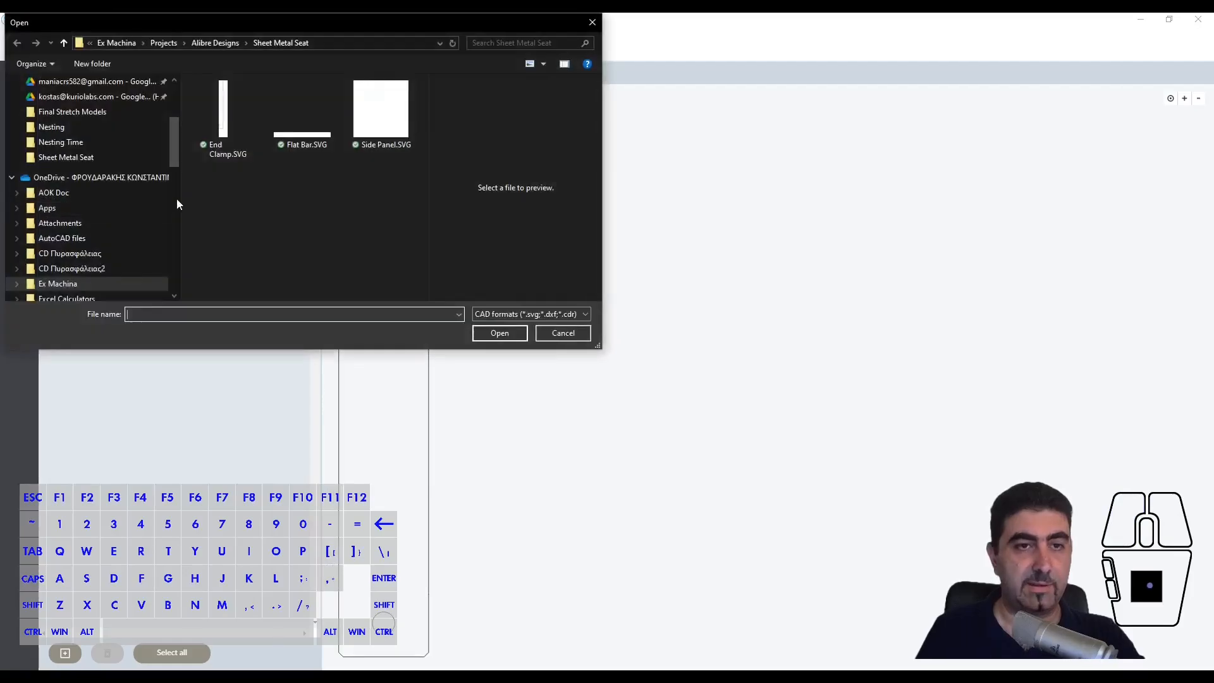
click(498, 333)
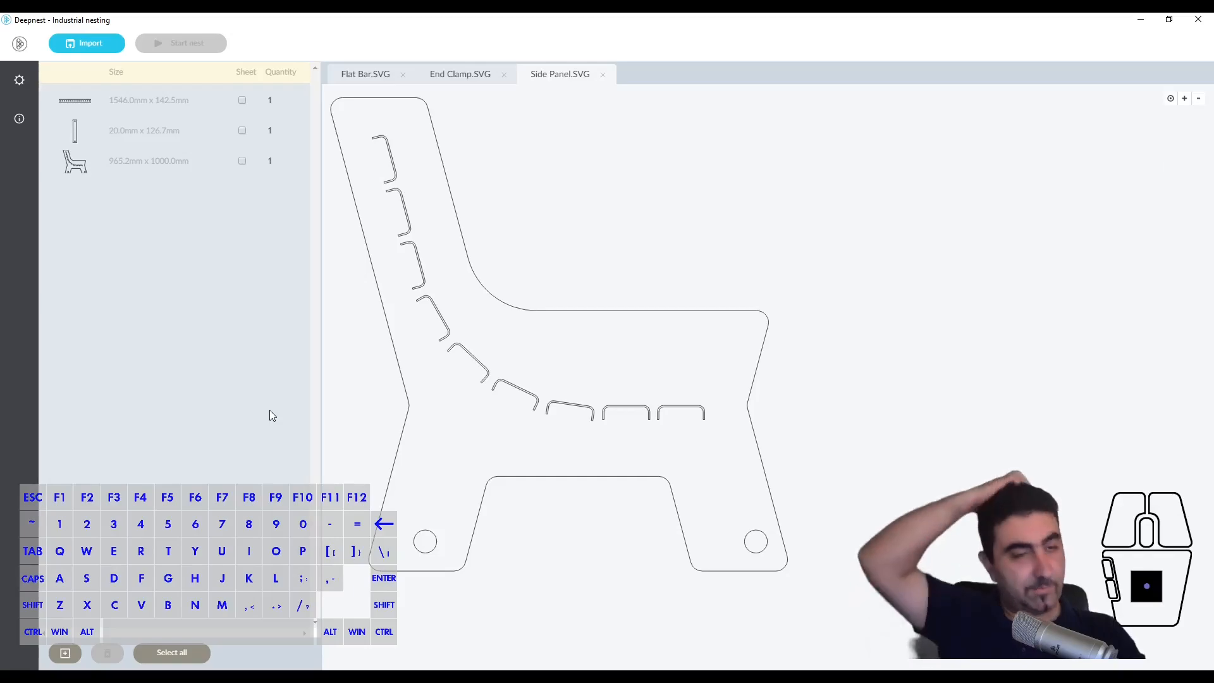
click(268, 100)
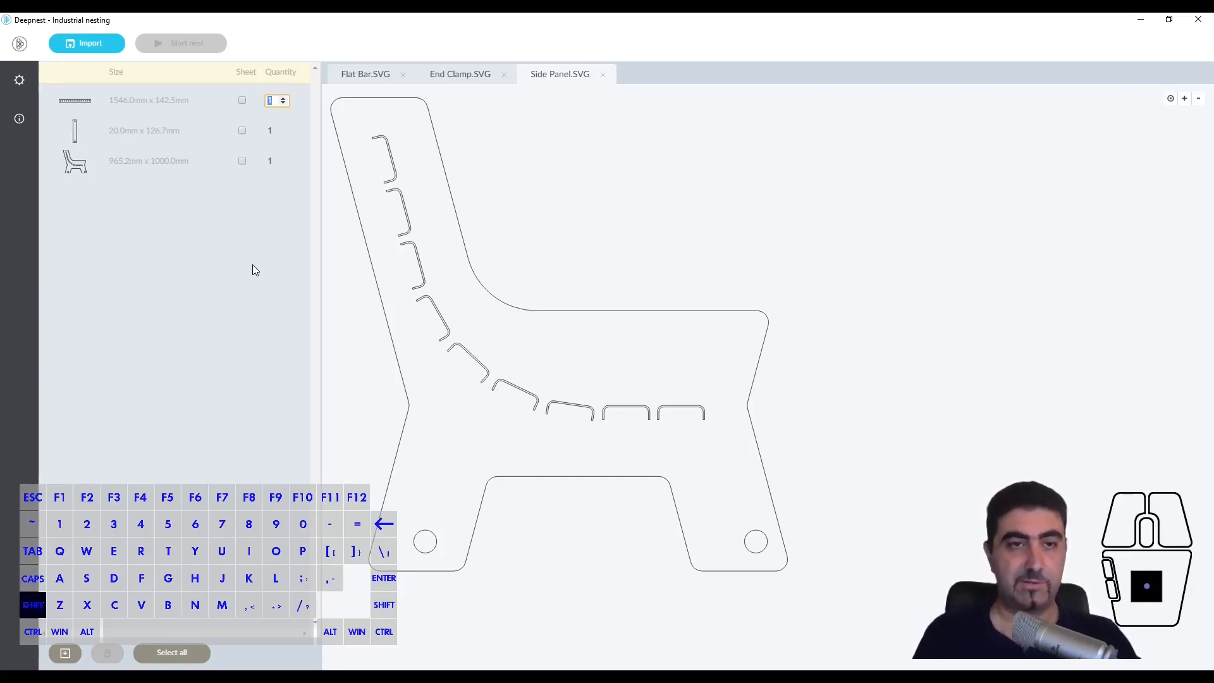
Set the Flat Bar quantity to 9 so the list reads 9 slats, 18 small pieces and 2 sides.
text(9)
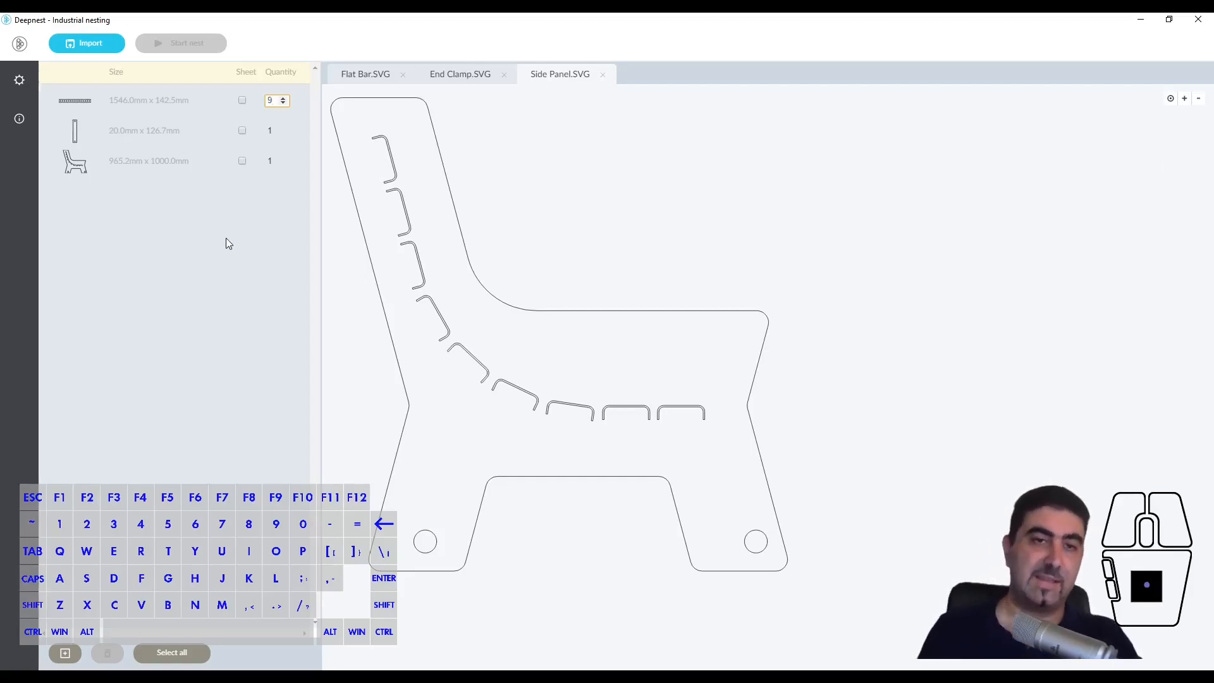
click(283, 103)
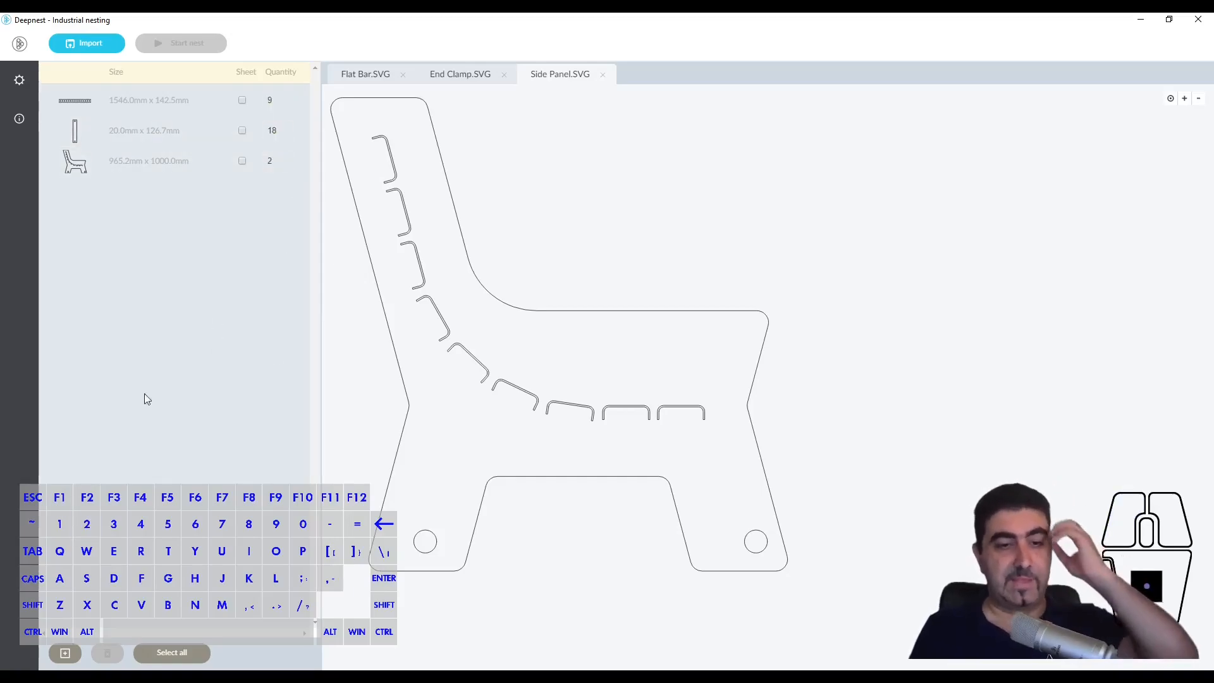
mouse_move(220, 364)
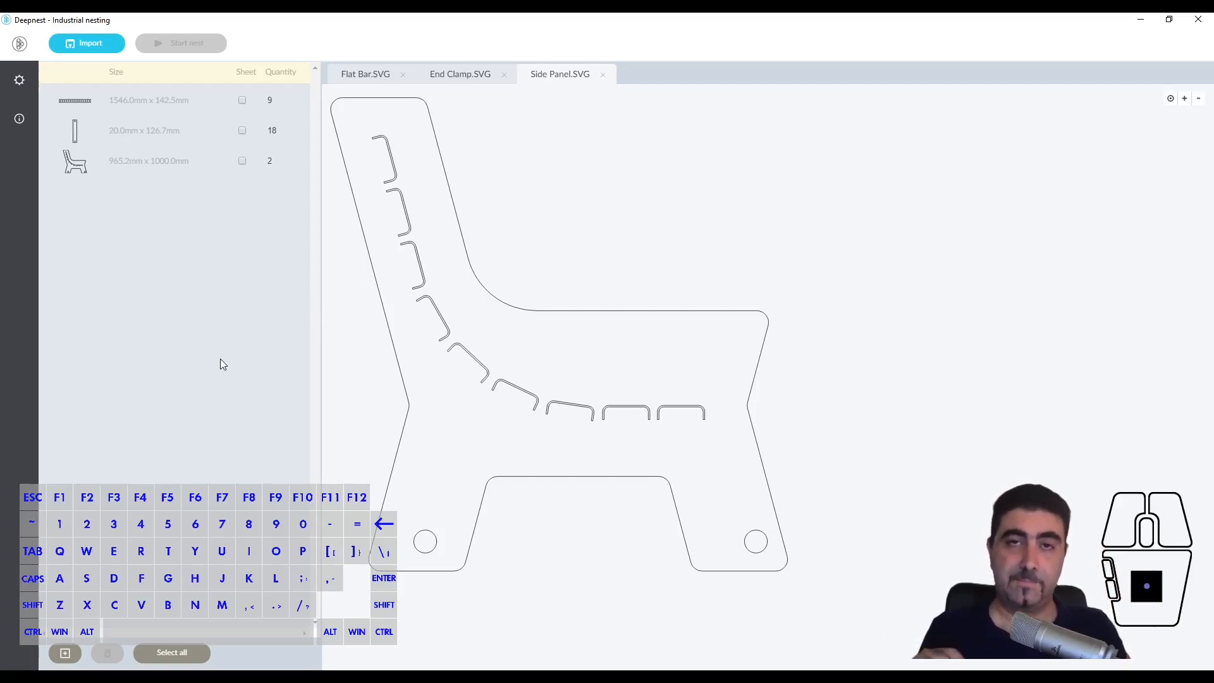
mouse_move(122, 594)
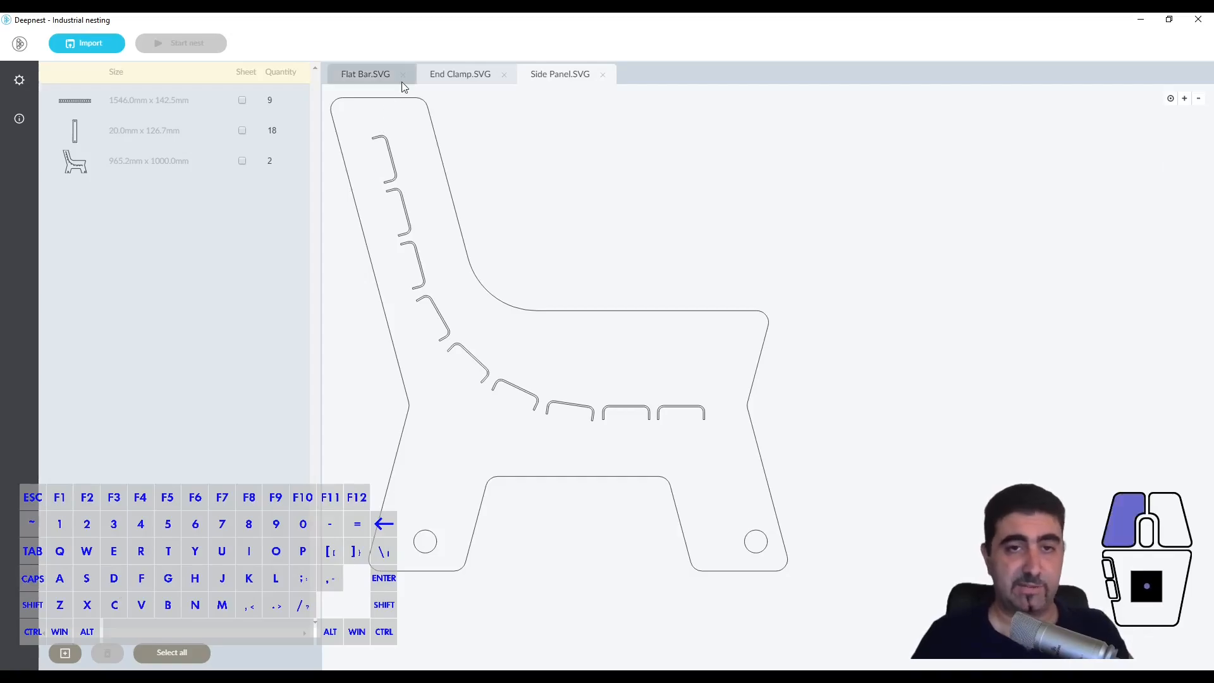
click(64, 652)
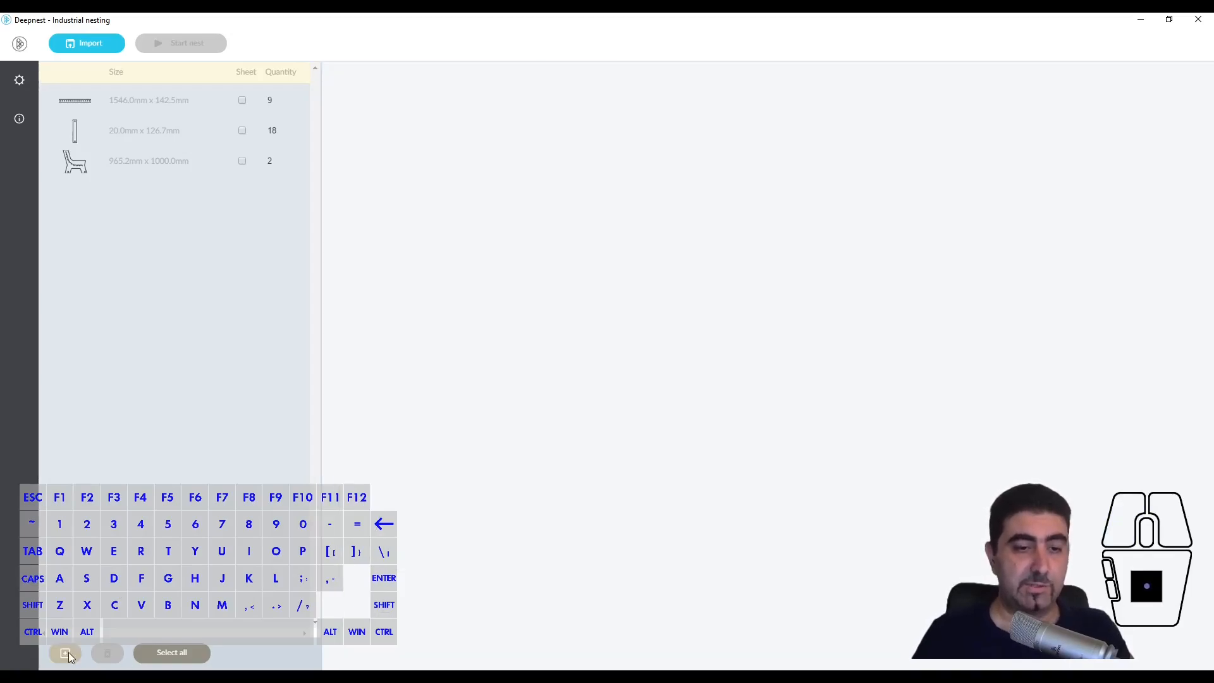
Add a 1524 × 3048 mm rectangle, mark it as sheet stock with quantity 3 and select its row.
click(64, 653)
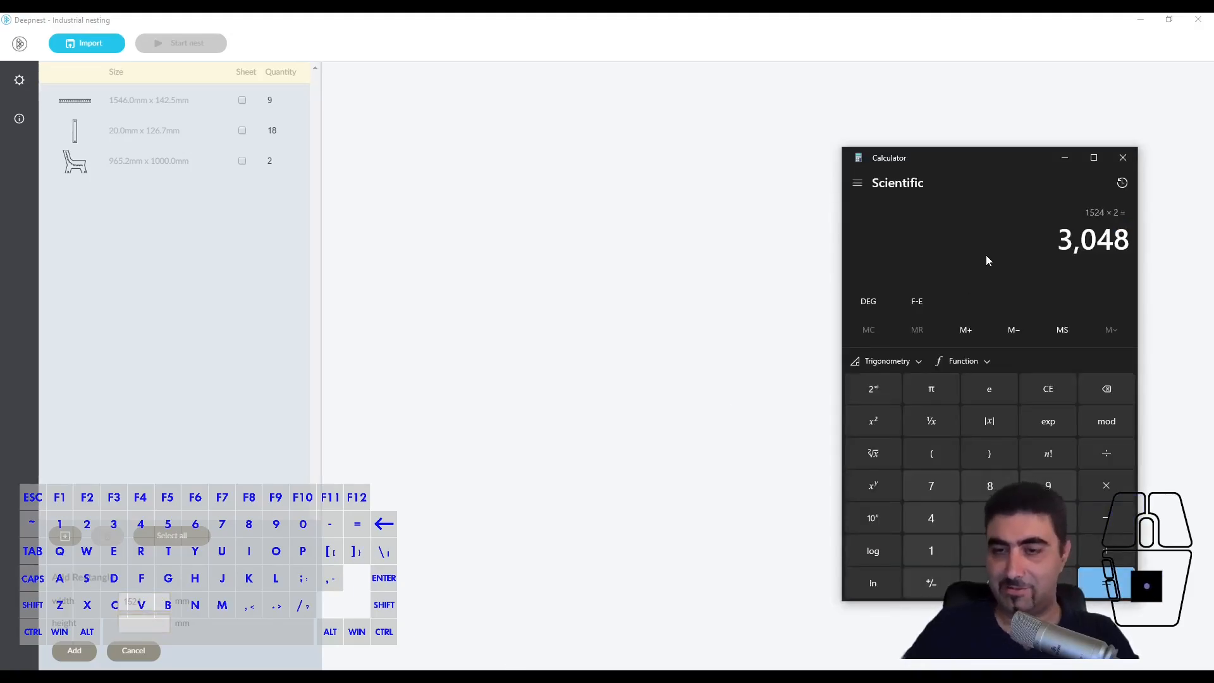
click(74, 649)
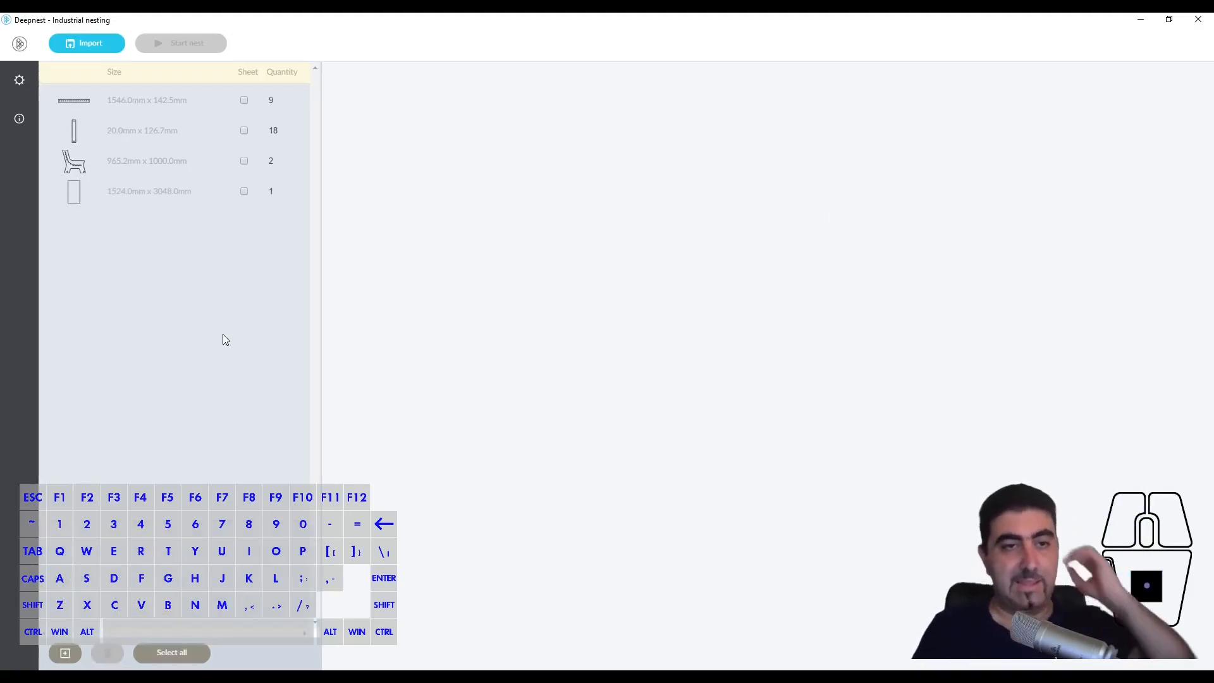
click(244, 191)
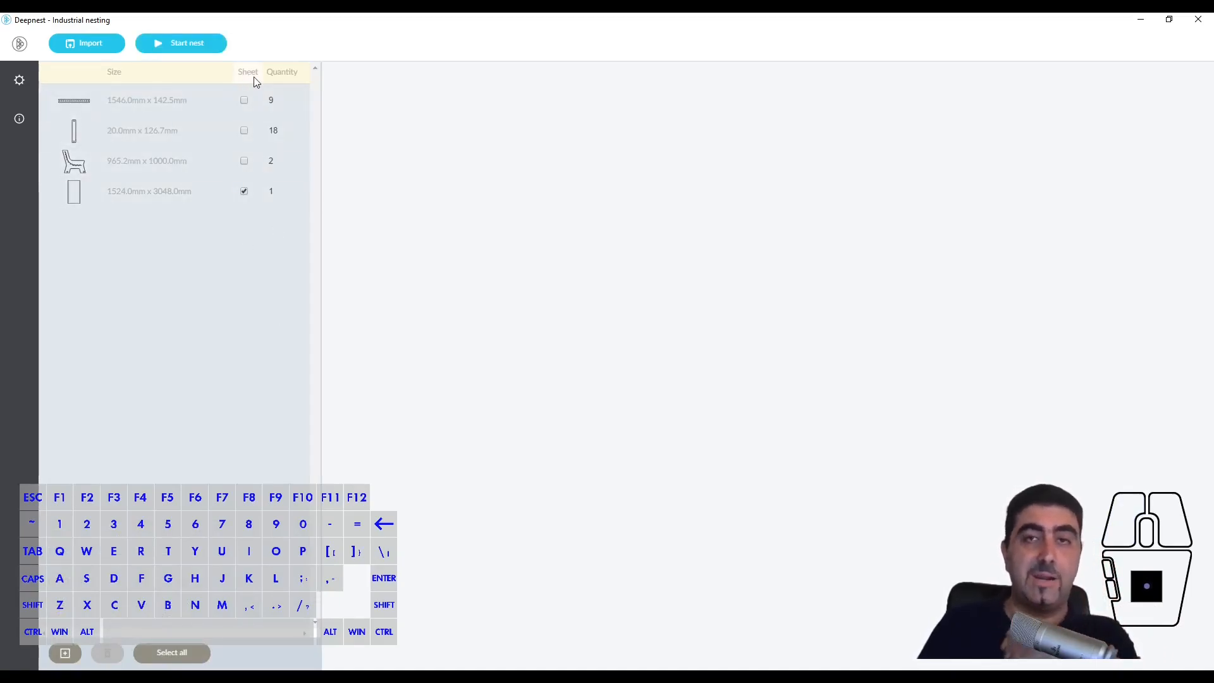
click(271, 191)
text(3)
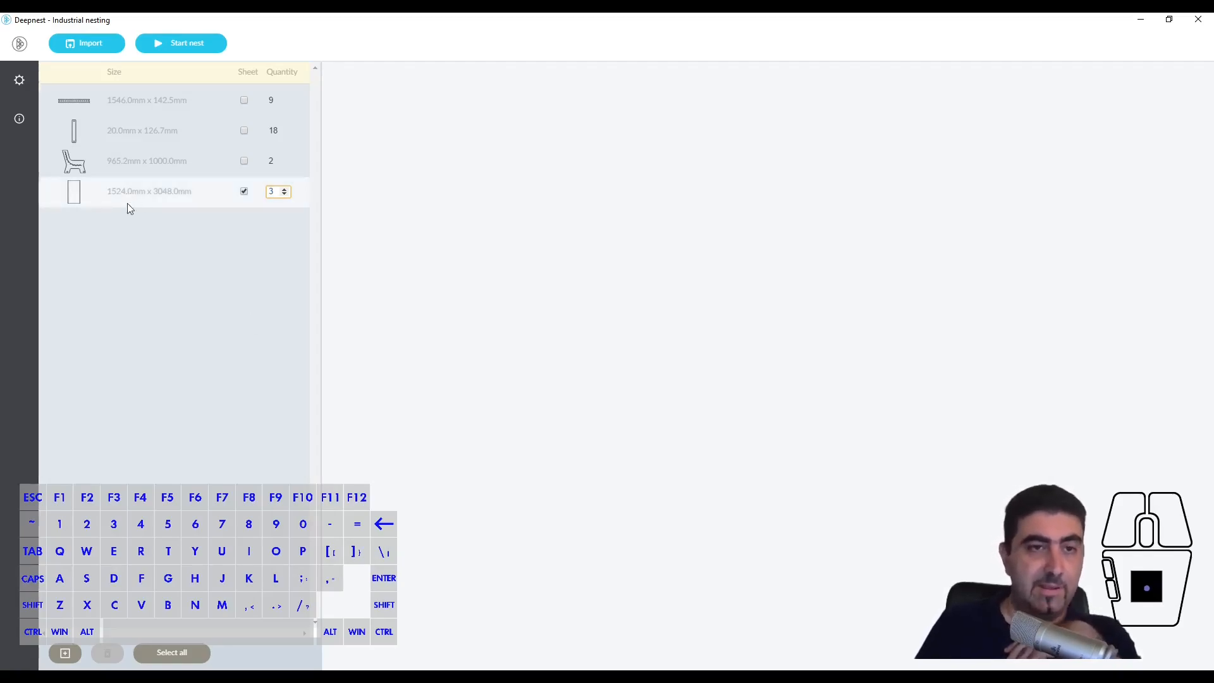
mouse_move(122, 196)
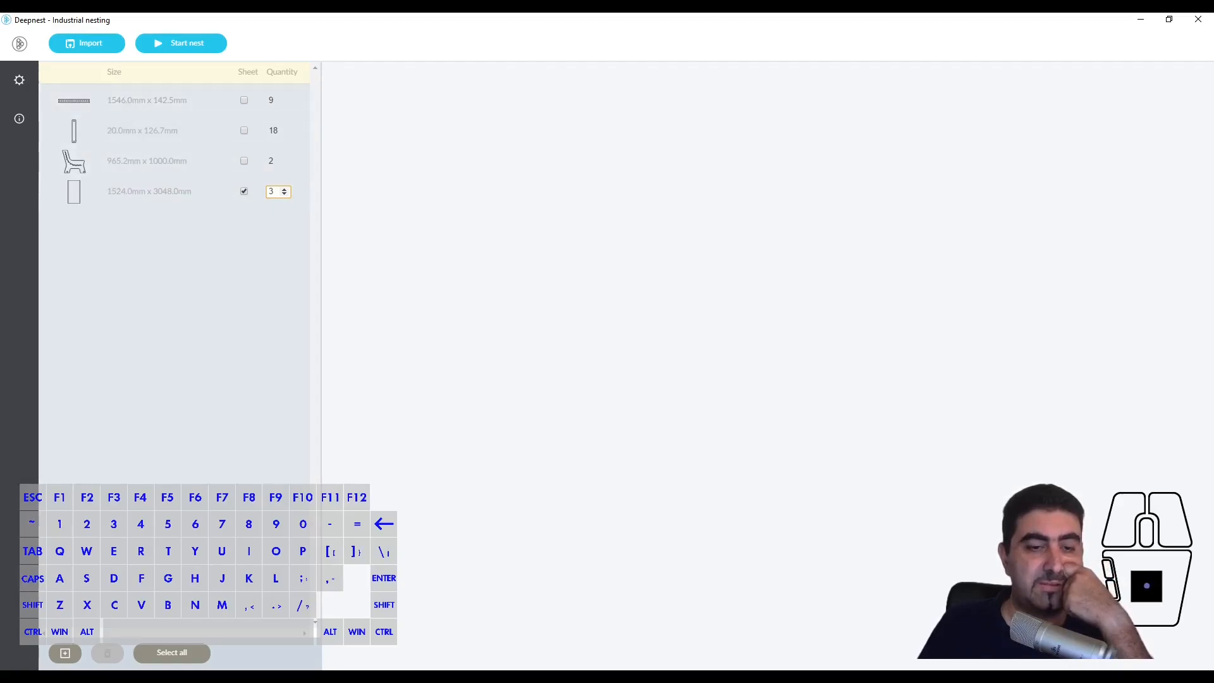
click(149, 191)
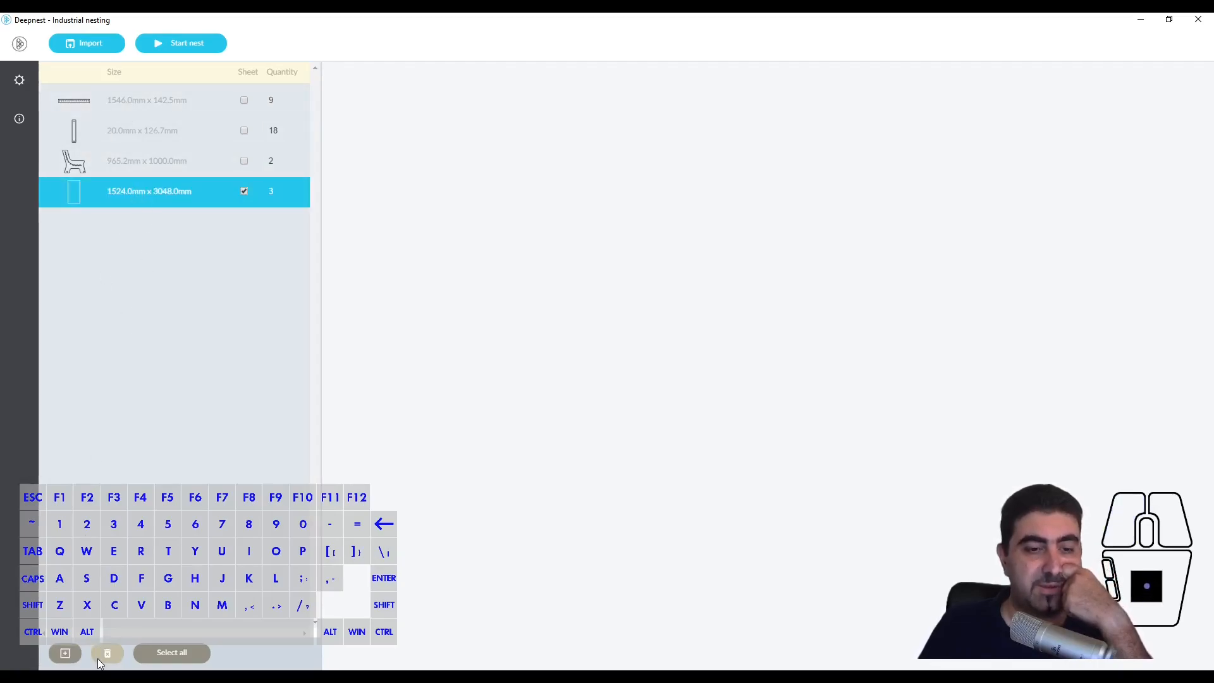
Delete the 1524 × 3048 mm sheet and add a 1560 × 3048 mm rectangle in its place.
click(106, 652)
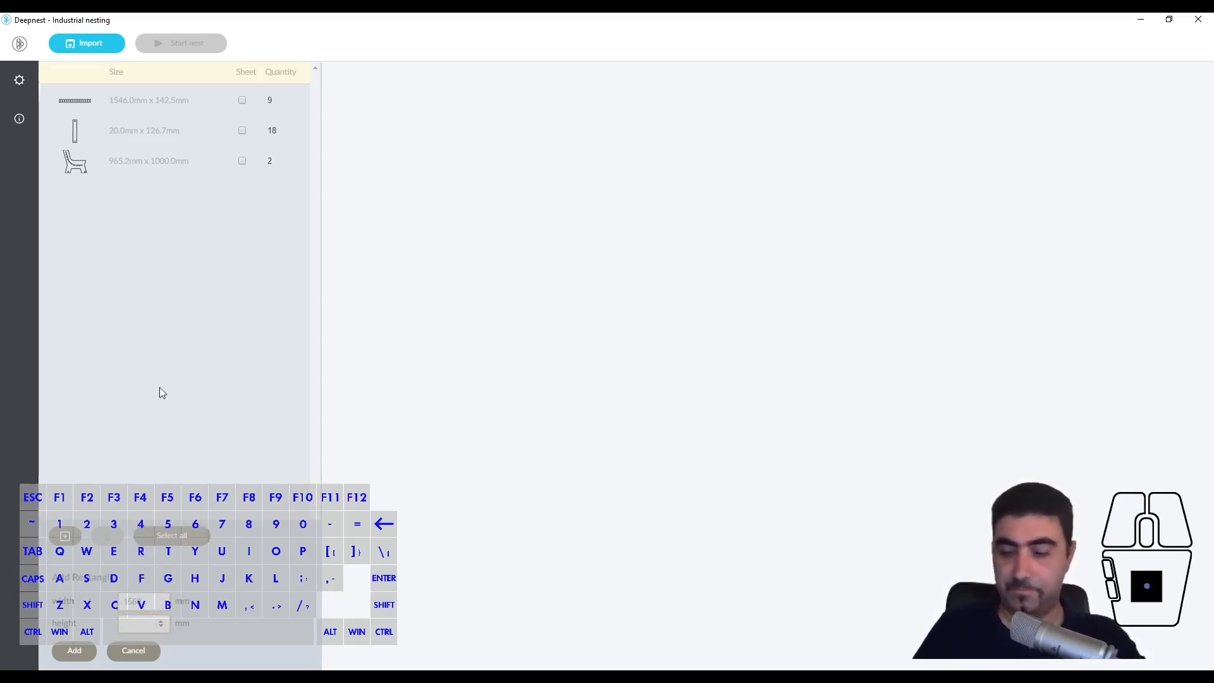
text(3048)
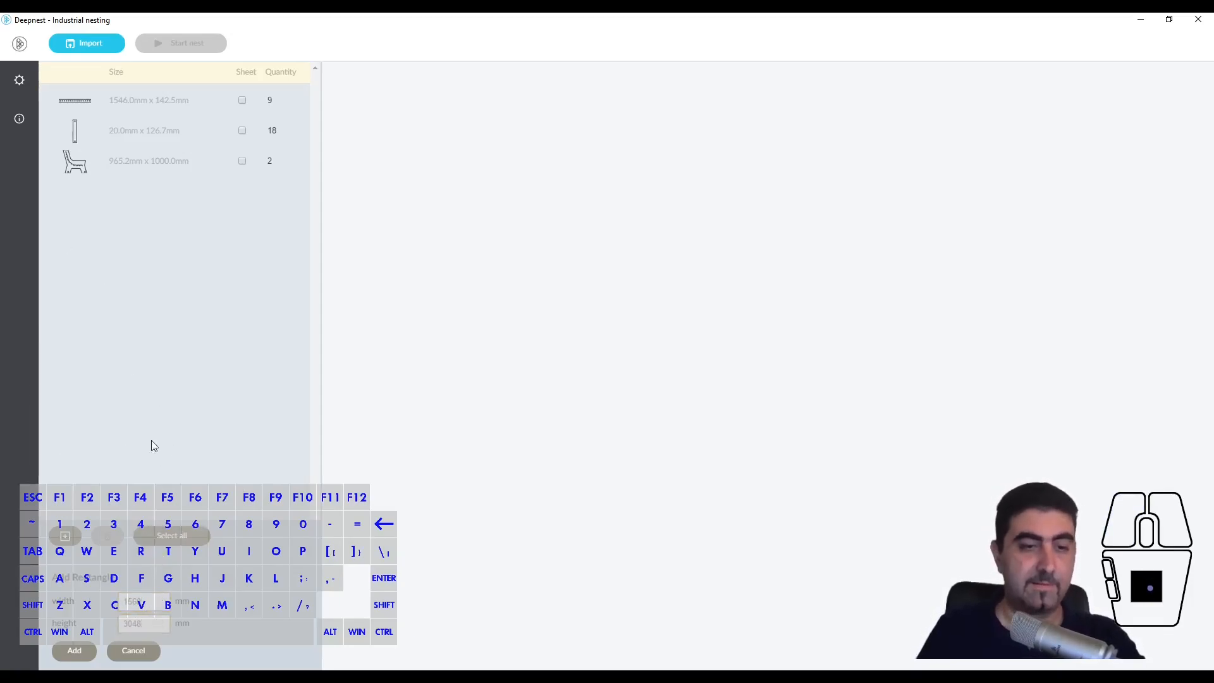
mouse_move(169, 334)
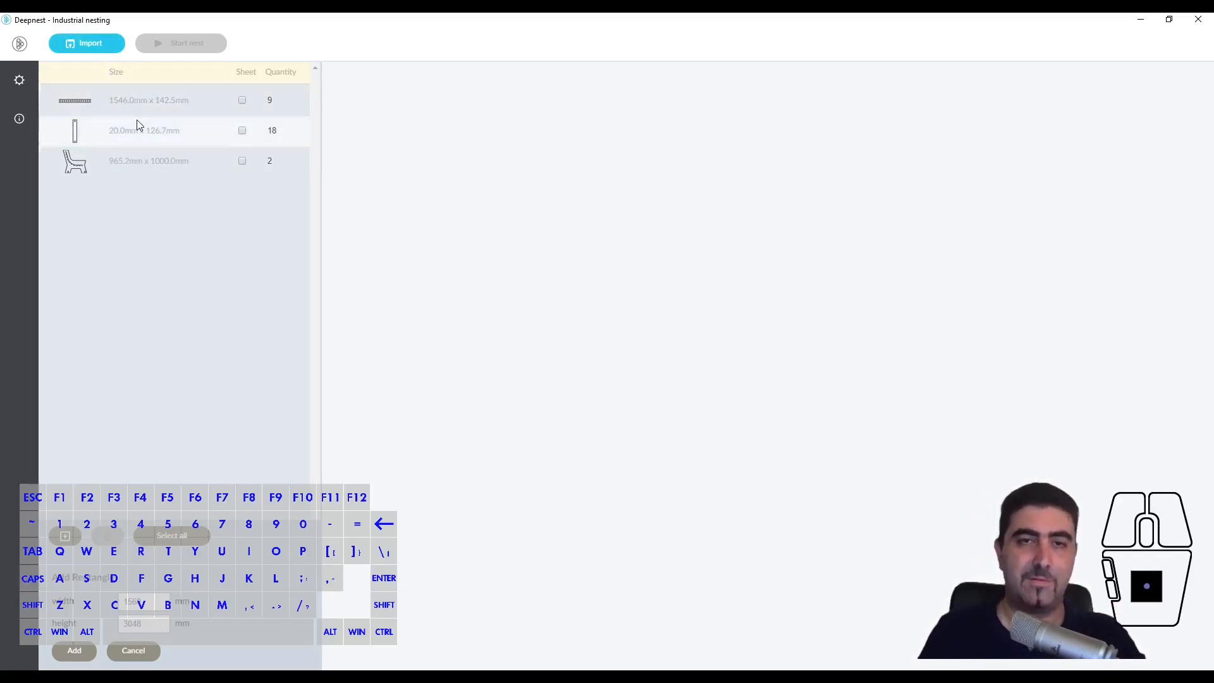
click(73, 650)
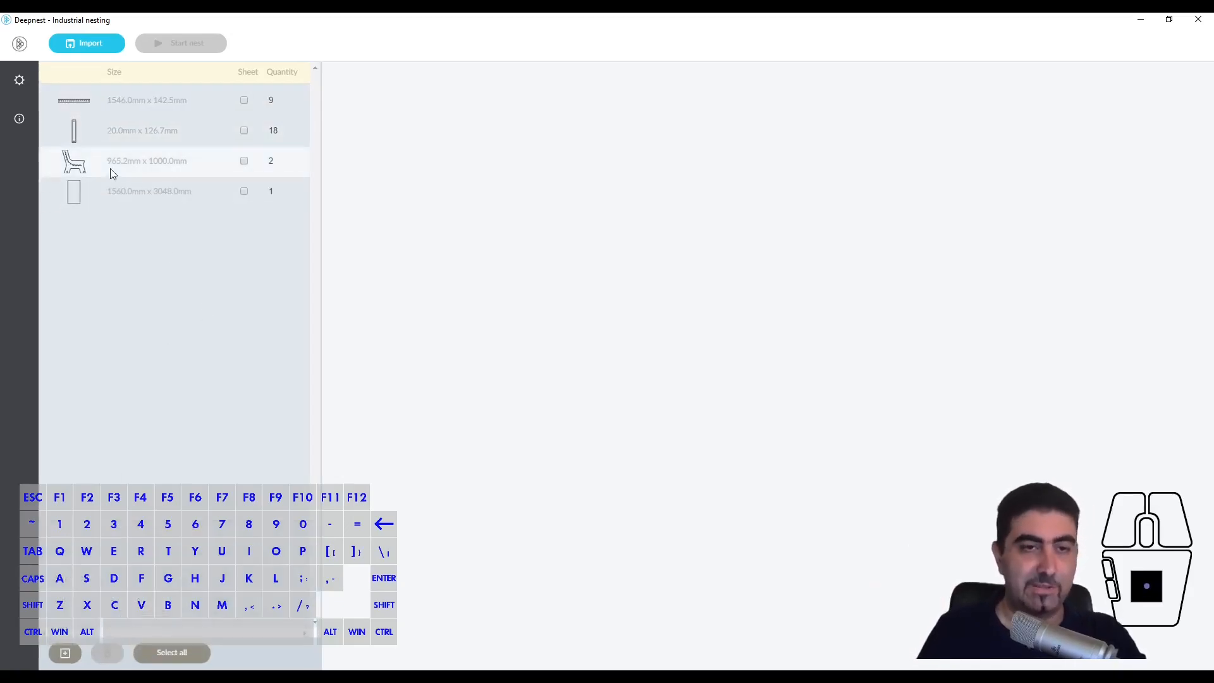
Mark the 1560 × 3048 mm rectangle as sheet stock and set its quantity to 3.
click(244, 191)
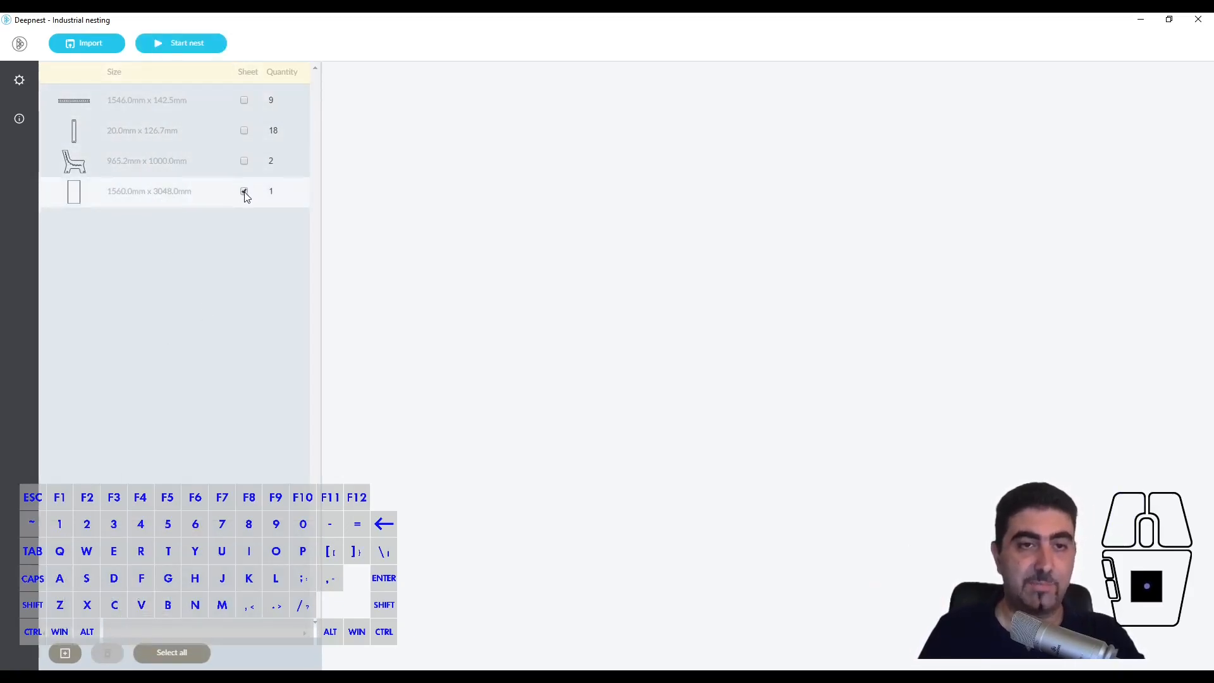
click(244, 190)
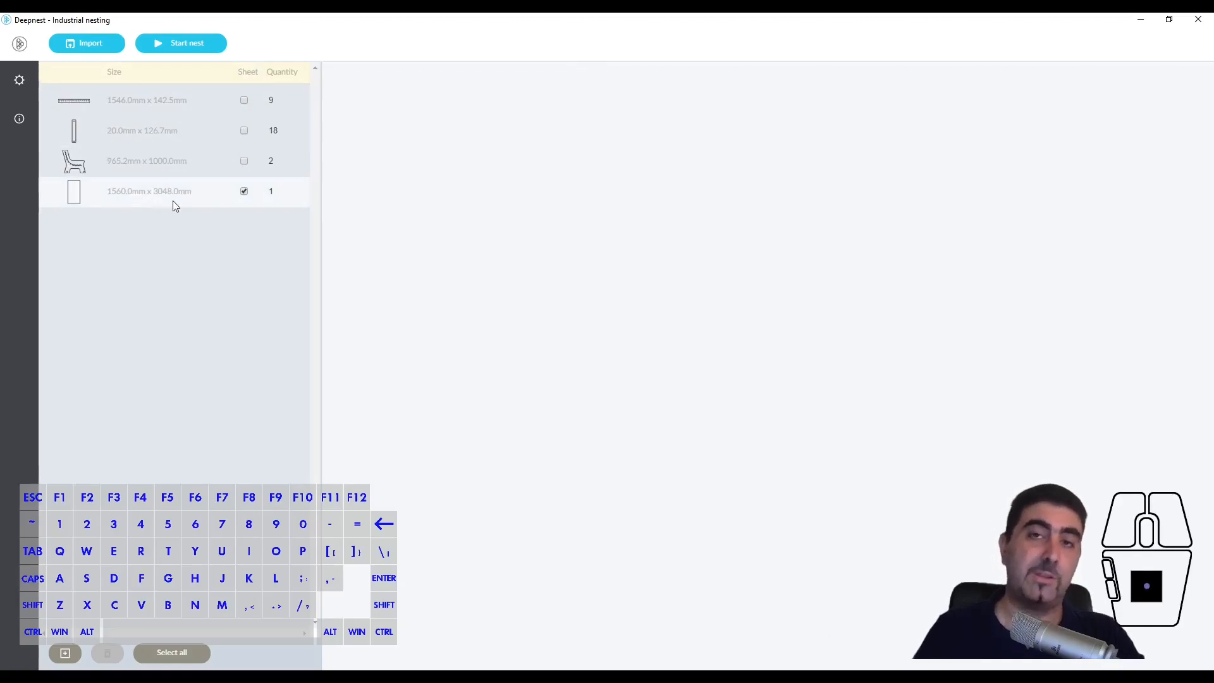
click(271, 191)
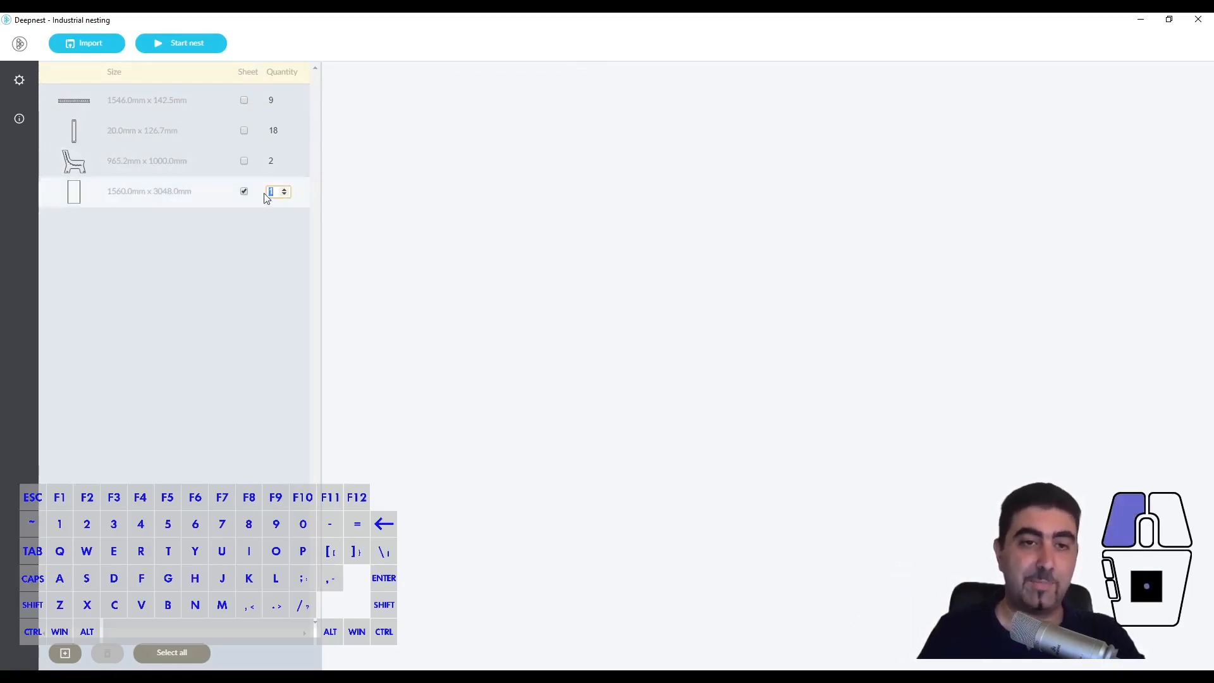
text(3)
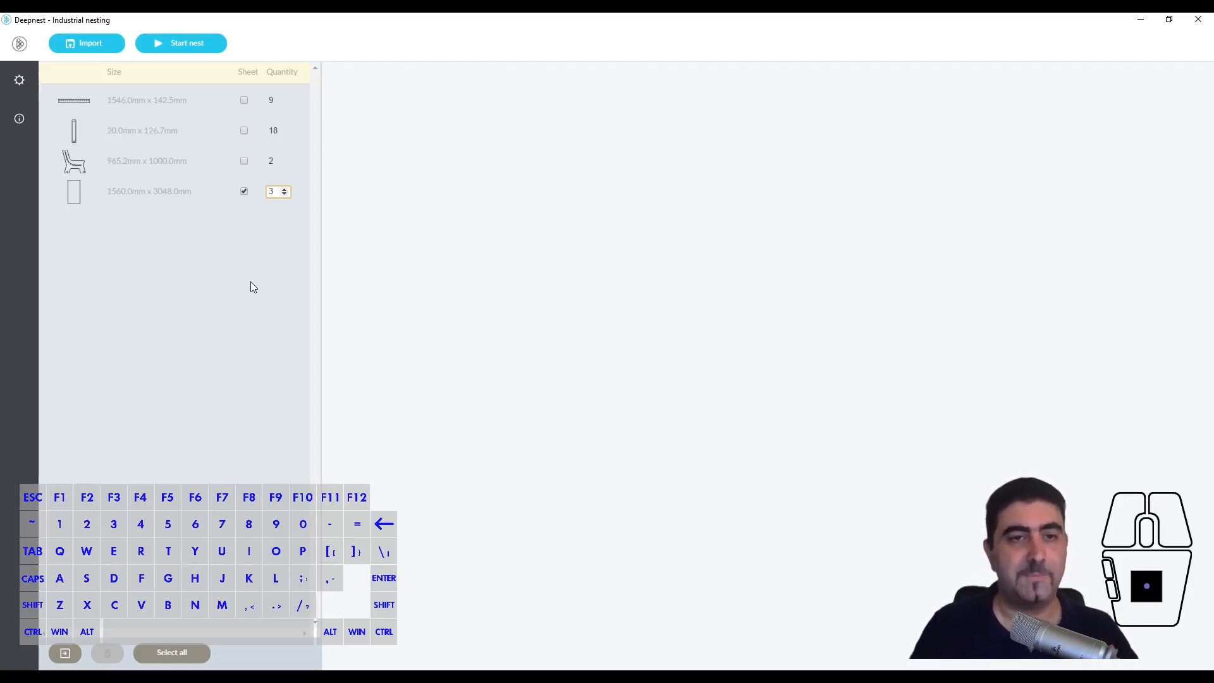
mouse_move(257, 321)
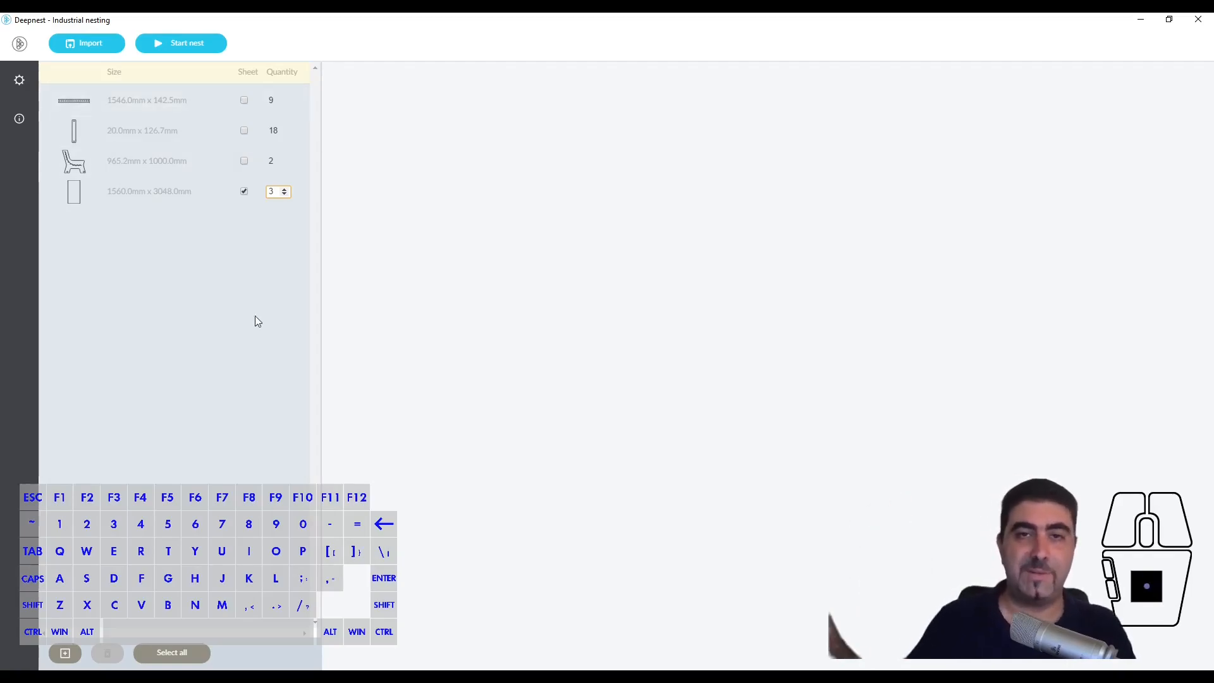
mouse_move(267, 320)
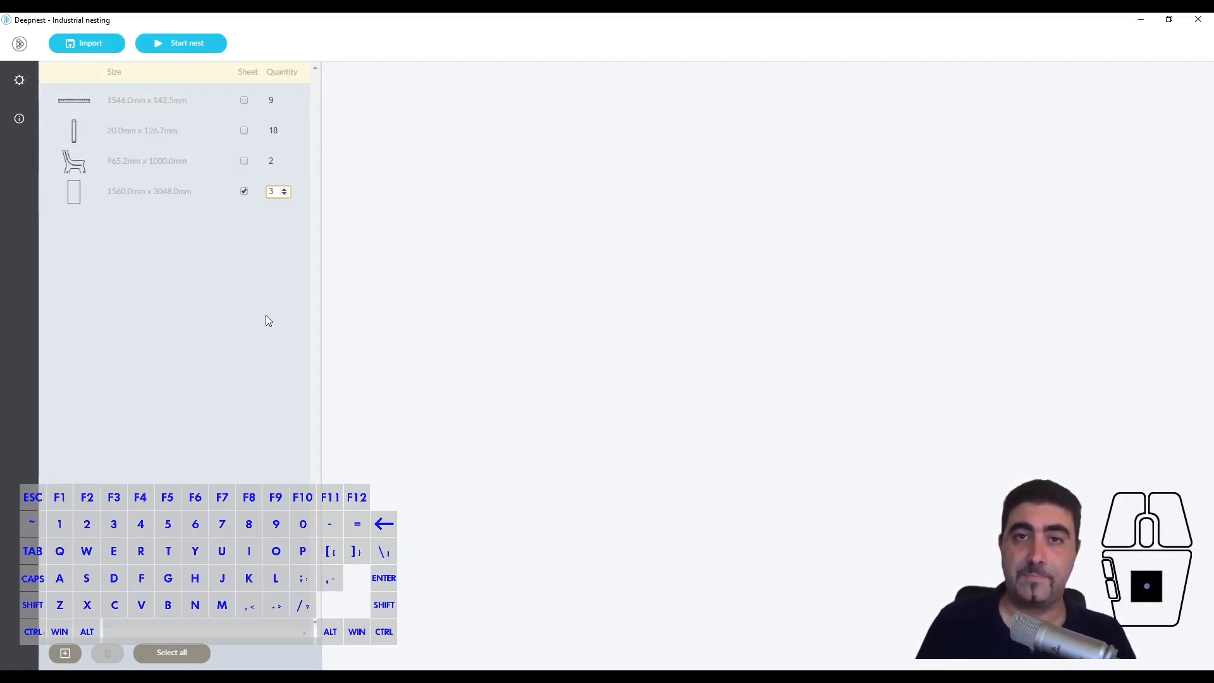
mouse_move(220, 278)
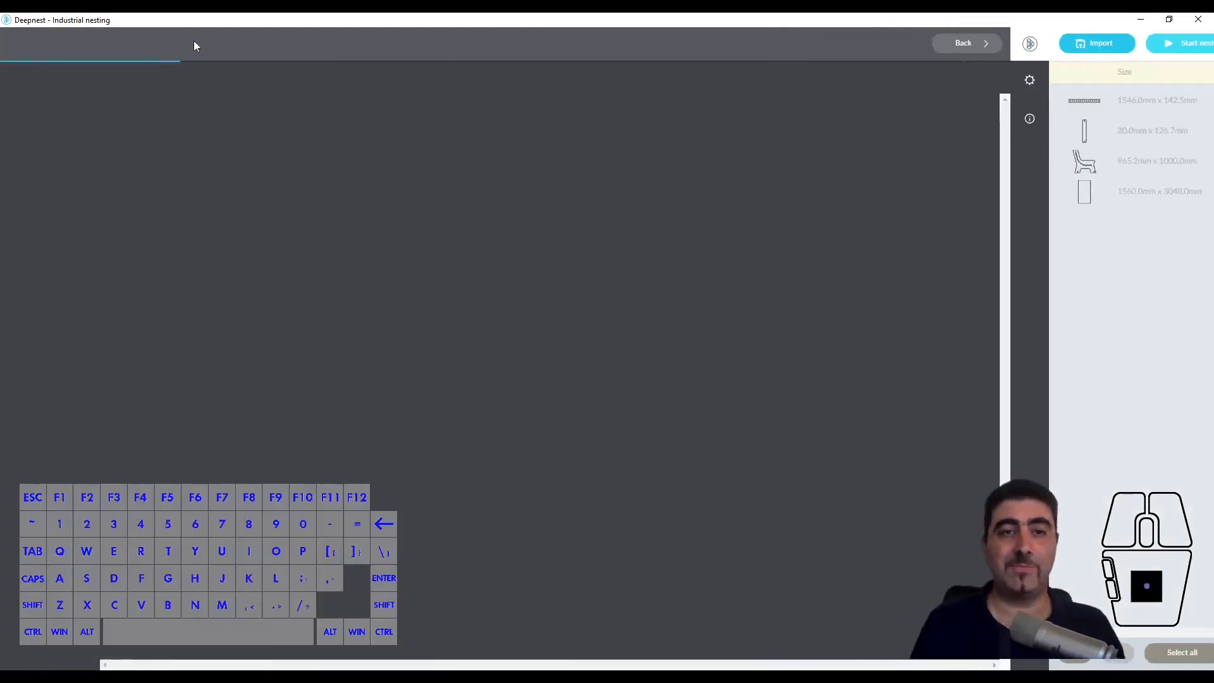
Start the nest so all 29 bench parts are placed across 2 sheets.
click(1194, 43)
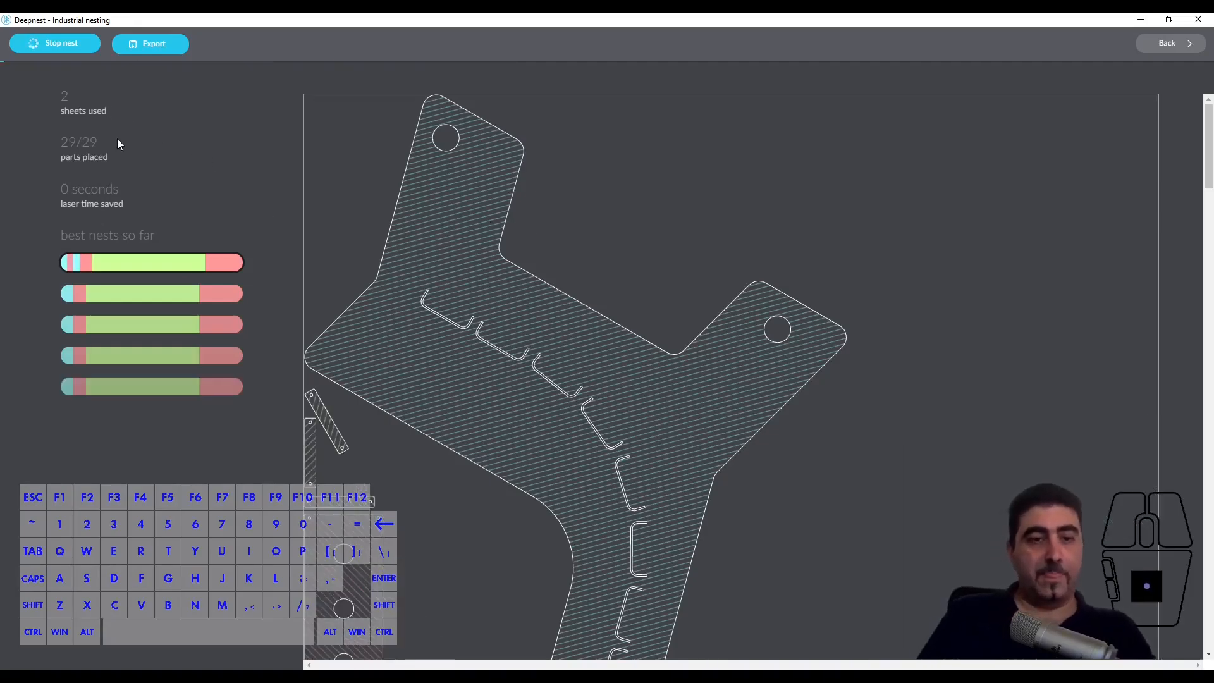
mouse_move(46, 153)
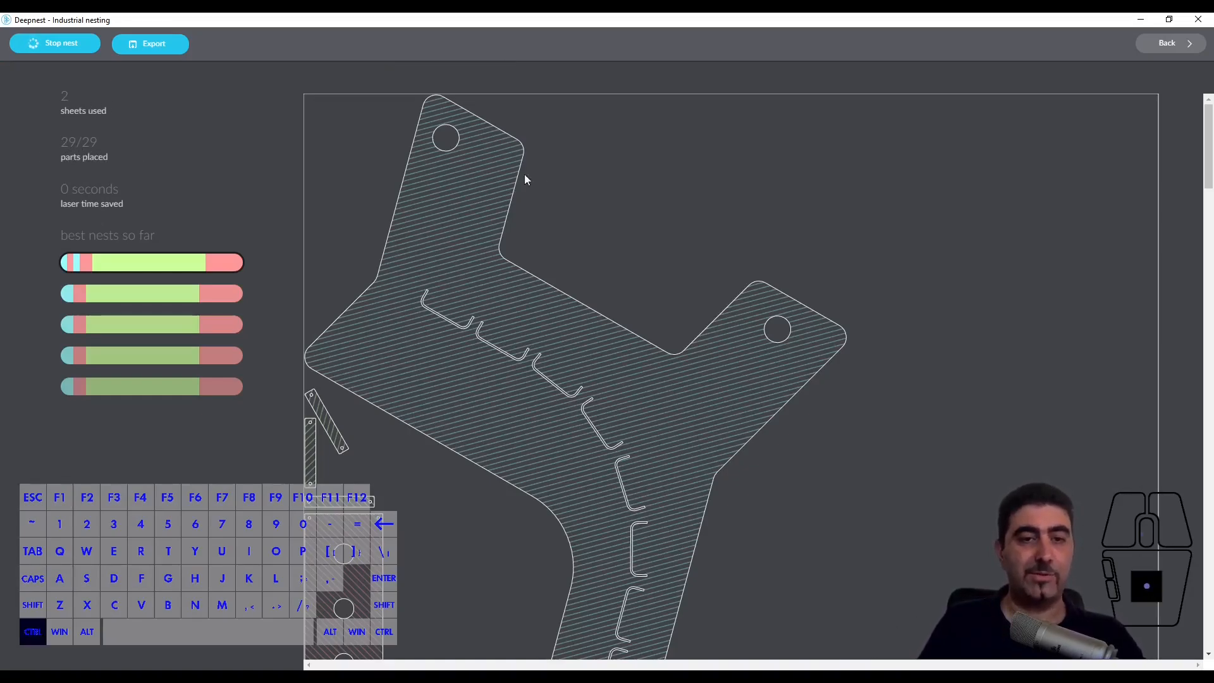
mouse_move(719, 264)
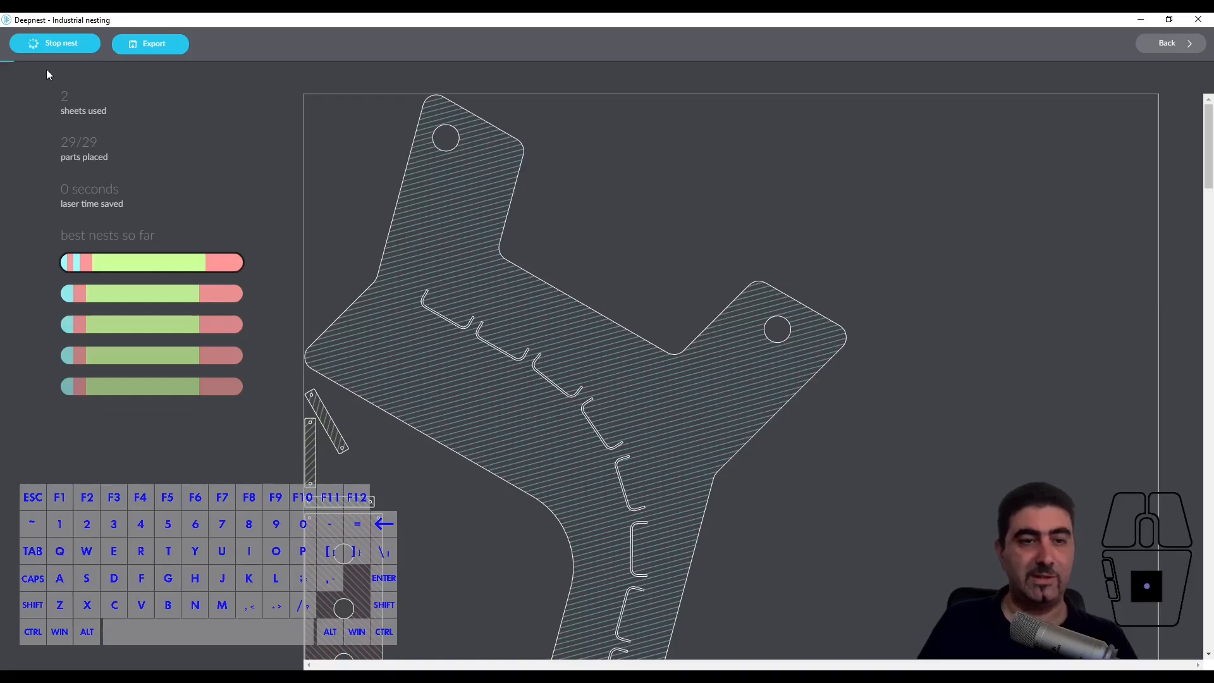
mouse_move(154, 268)
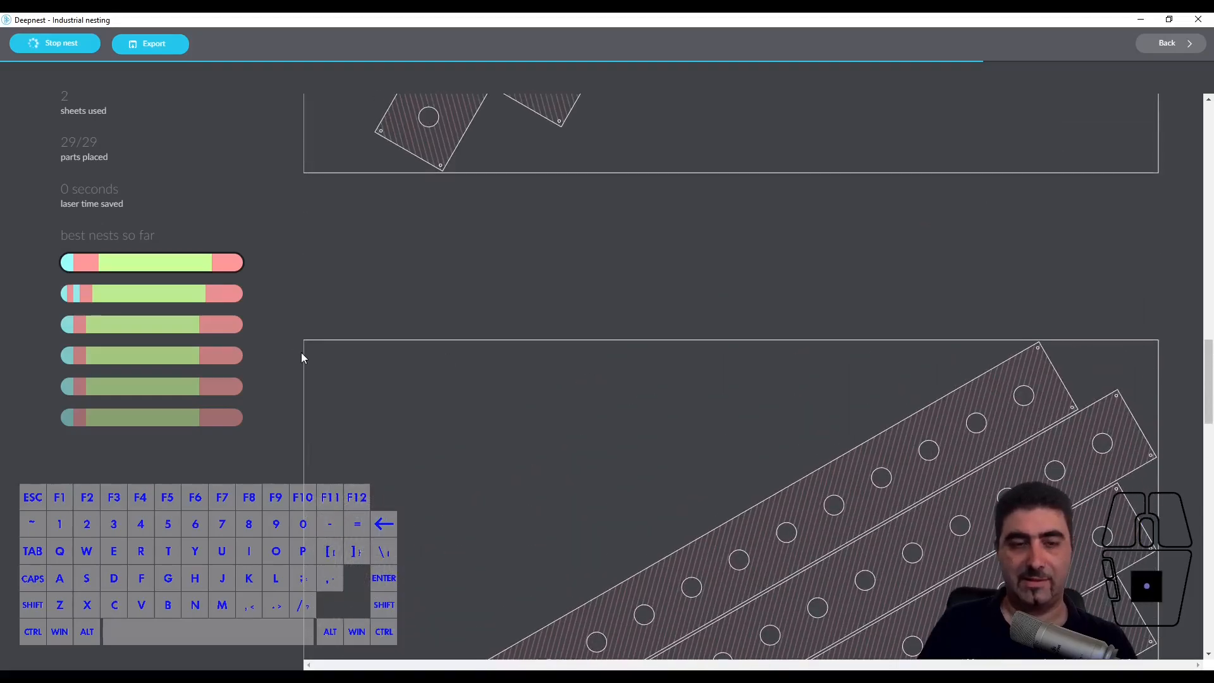
mouse_move(371, 391)
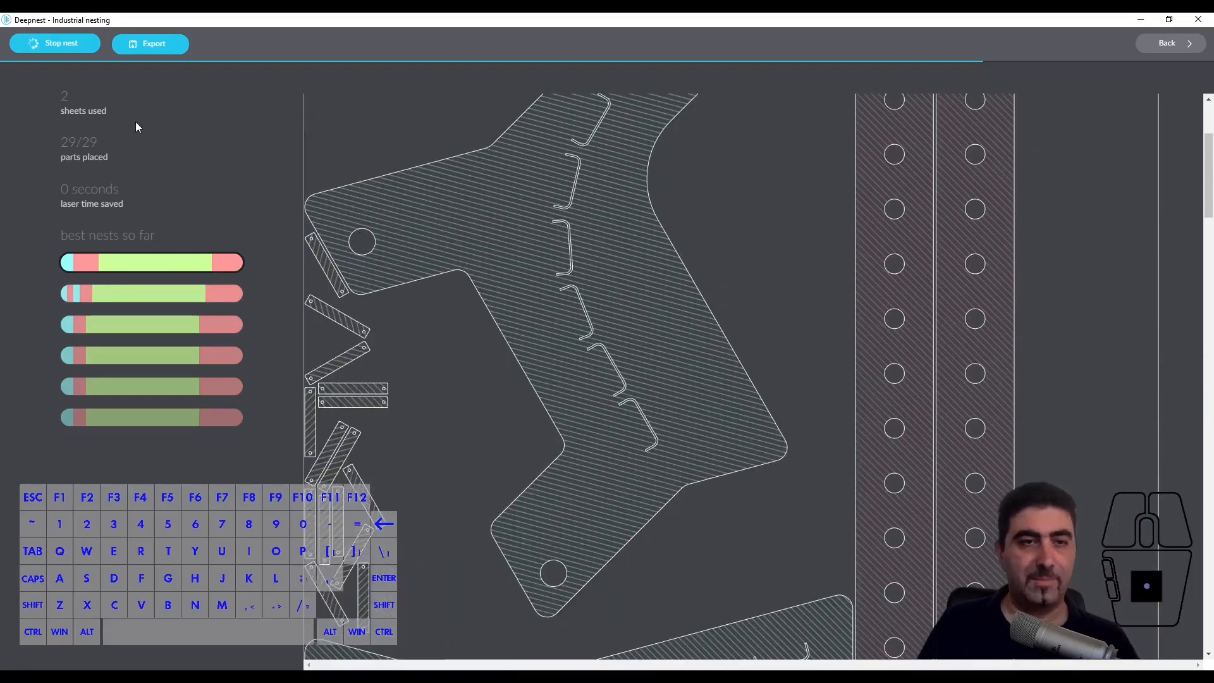
Stop nesting, double the quantities to Flat Bar 18 and End Clamp 36, and return to the parts list.
click(55, 43)
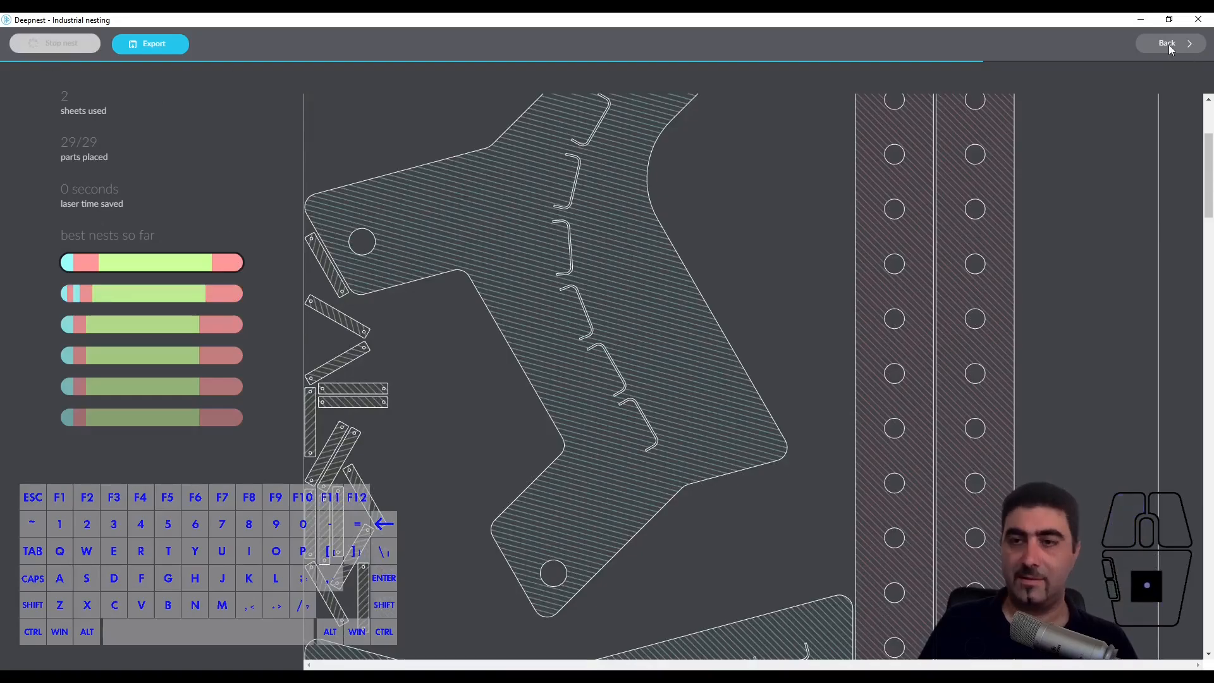
click(1167, 43)
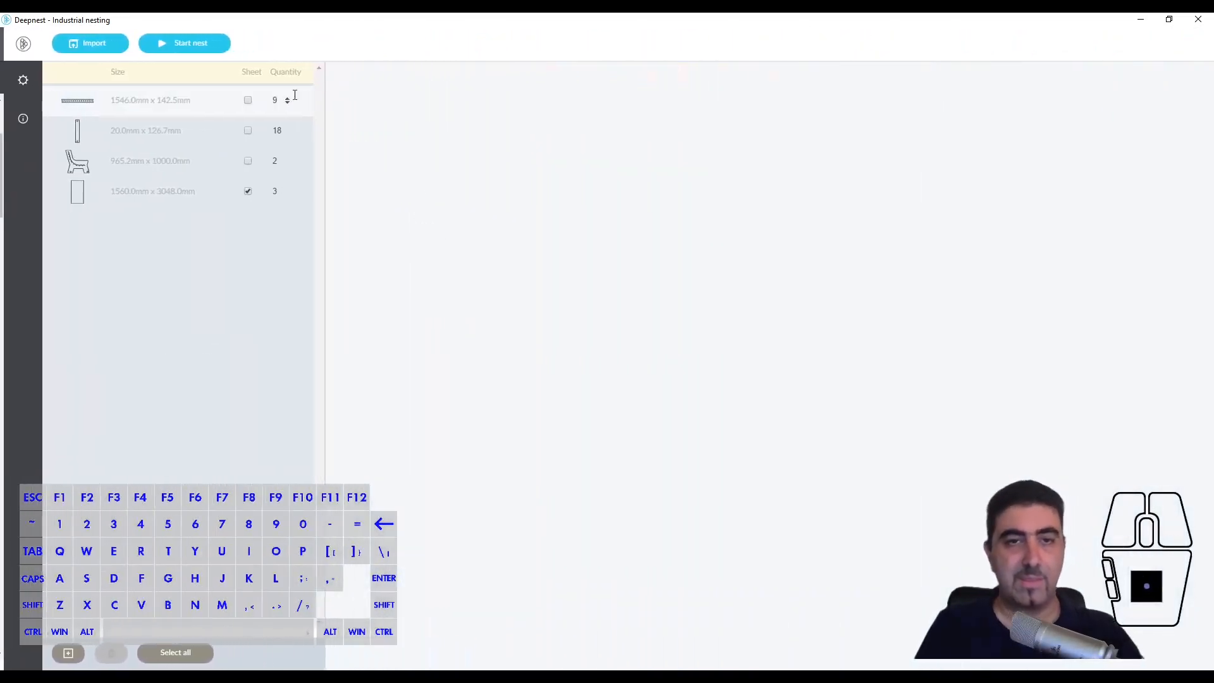
click(274, 100)
text(18)
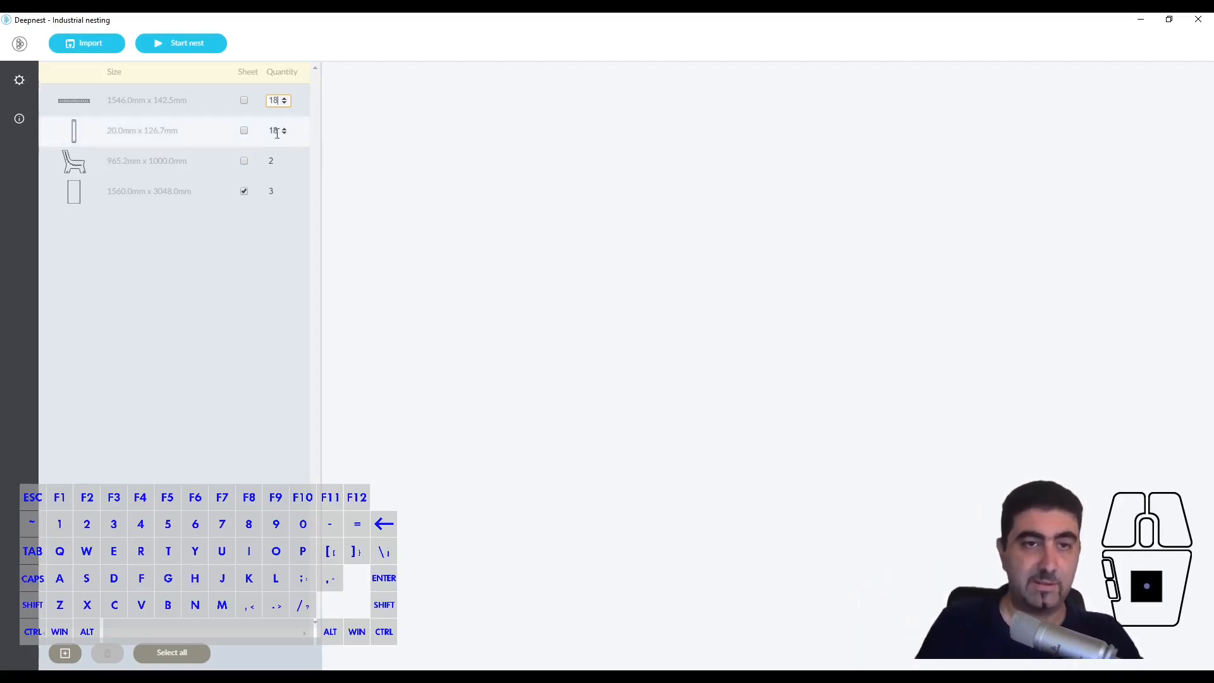
click(277, 130)
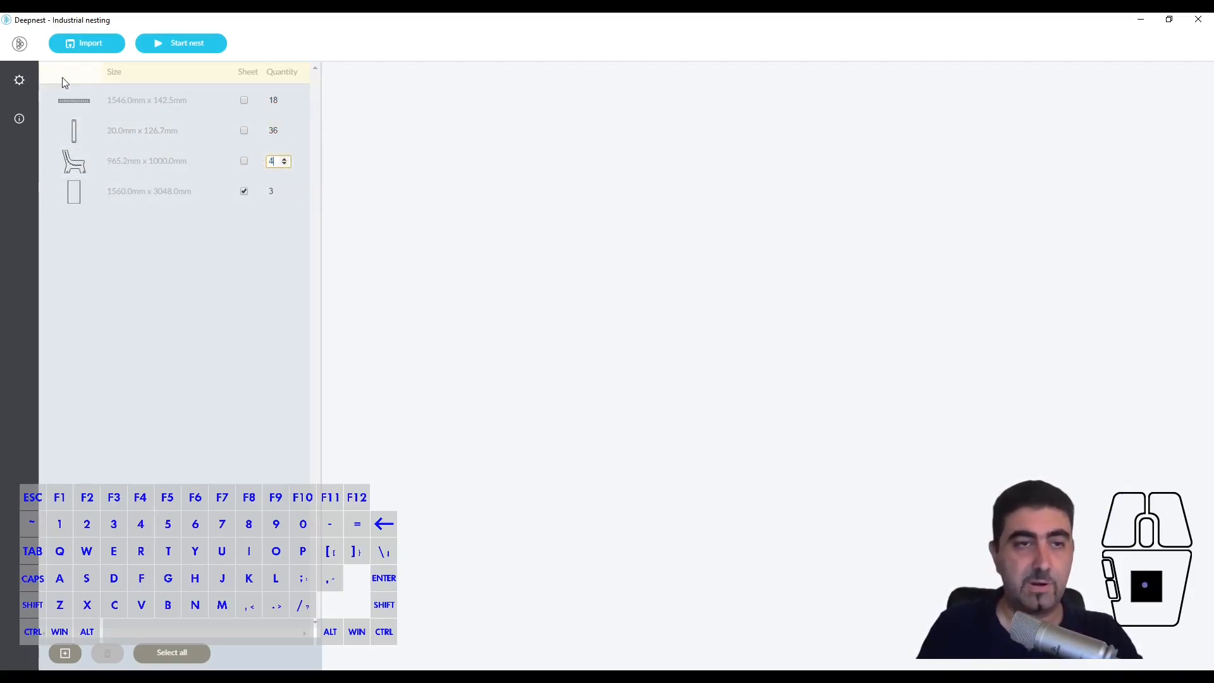
click(19, 80)
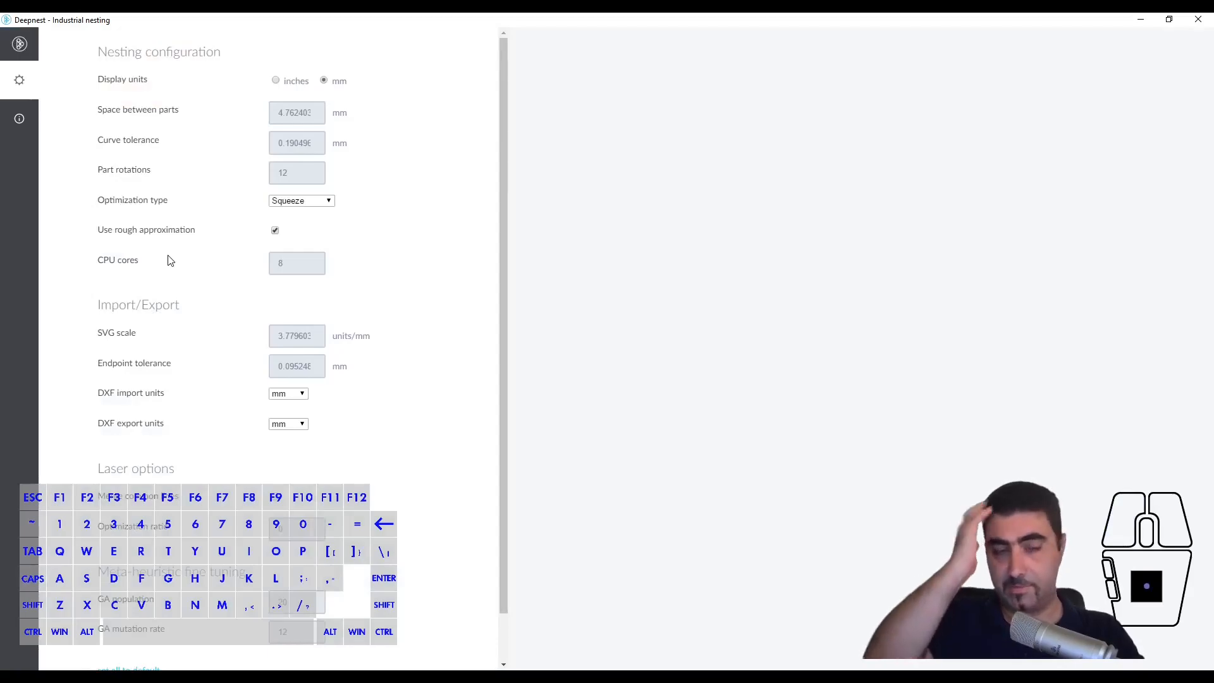
click(296, 172)
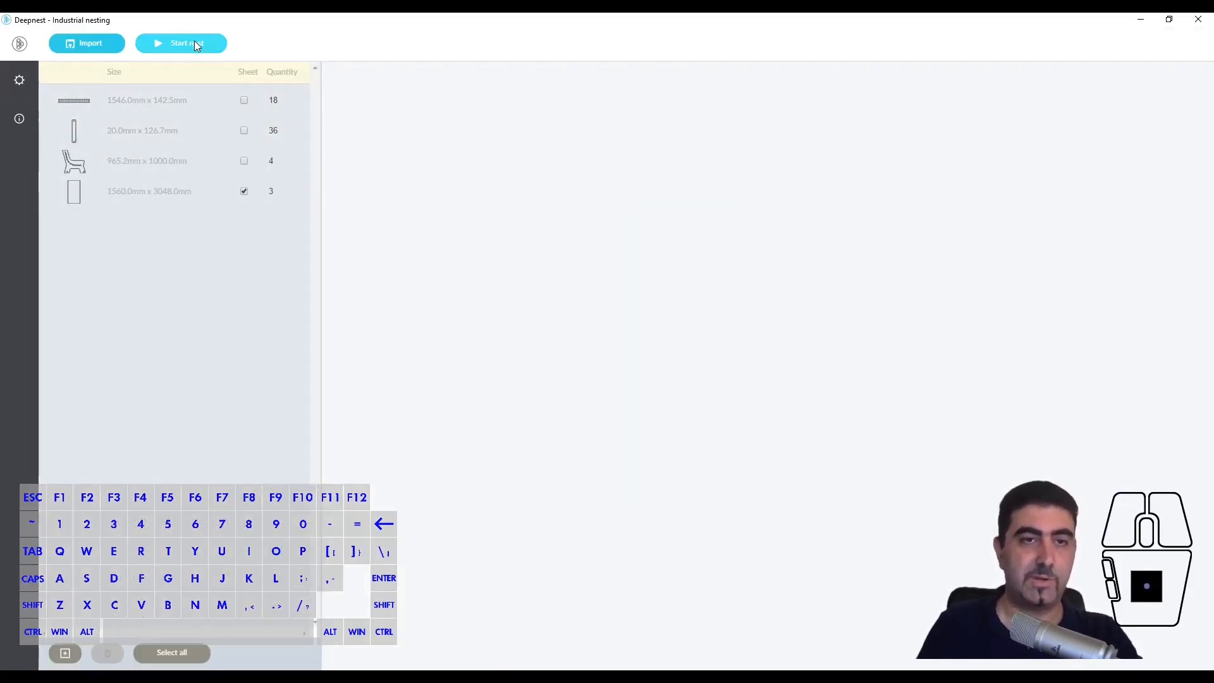
Start nesting the 58 bench parts onto the sheet stock.
click(181, 43)
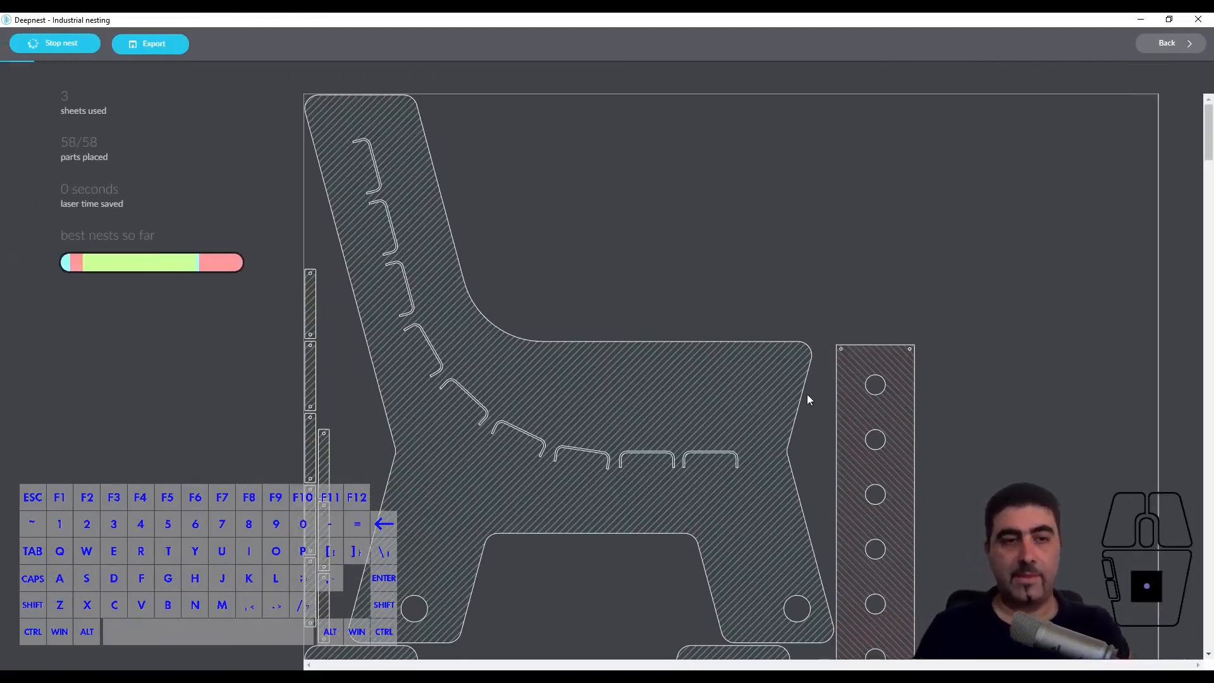
mouse_move(997, 292)
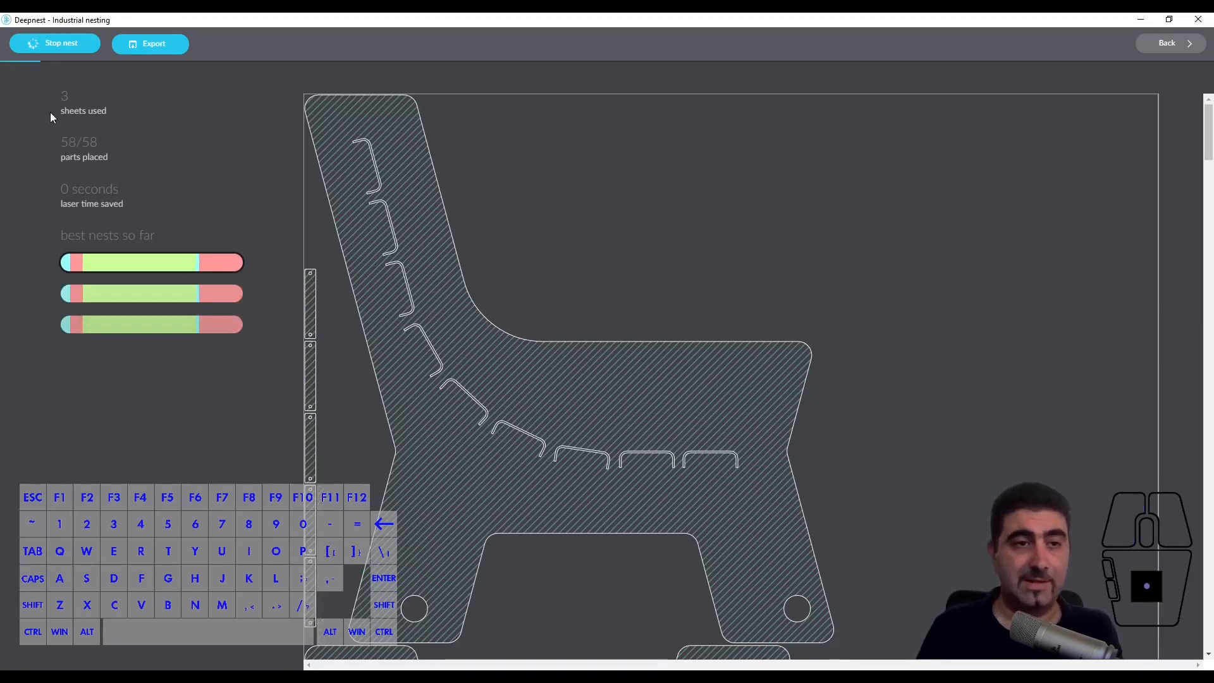
mouse_move(114, 115)
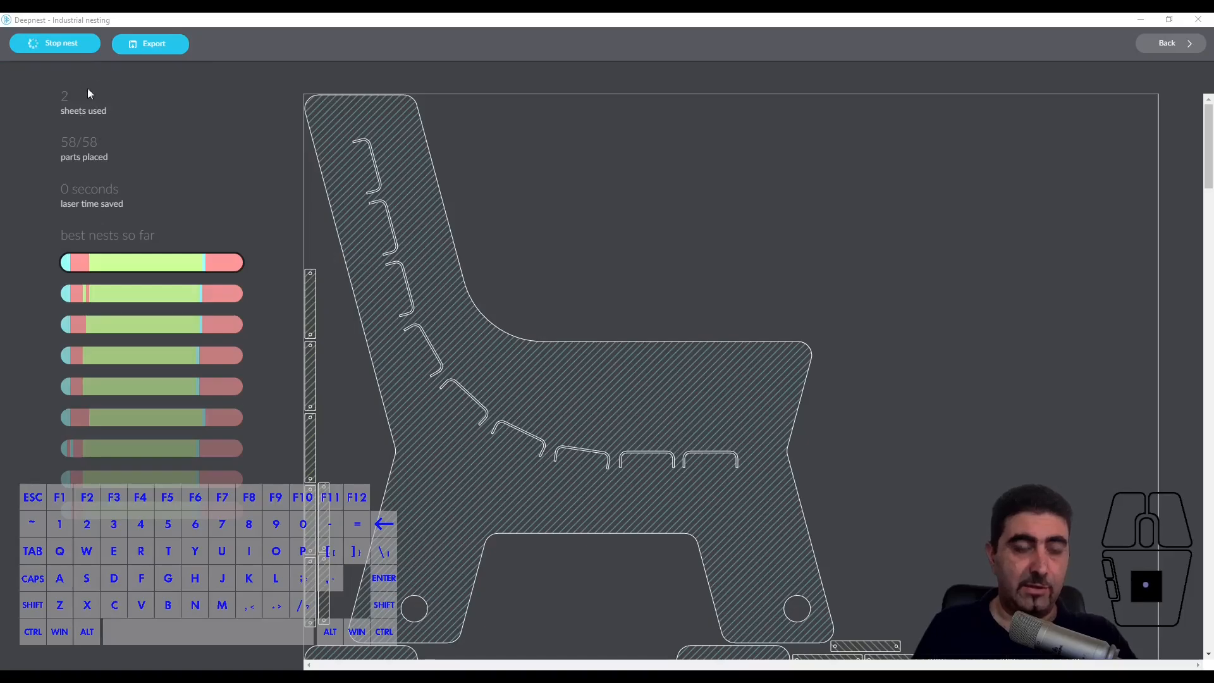
mouse_move(147, 140)
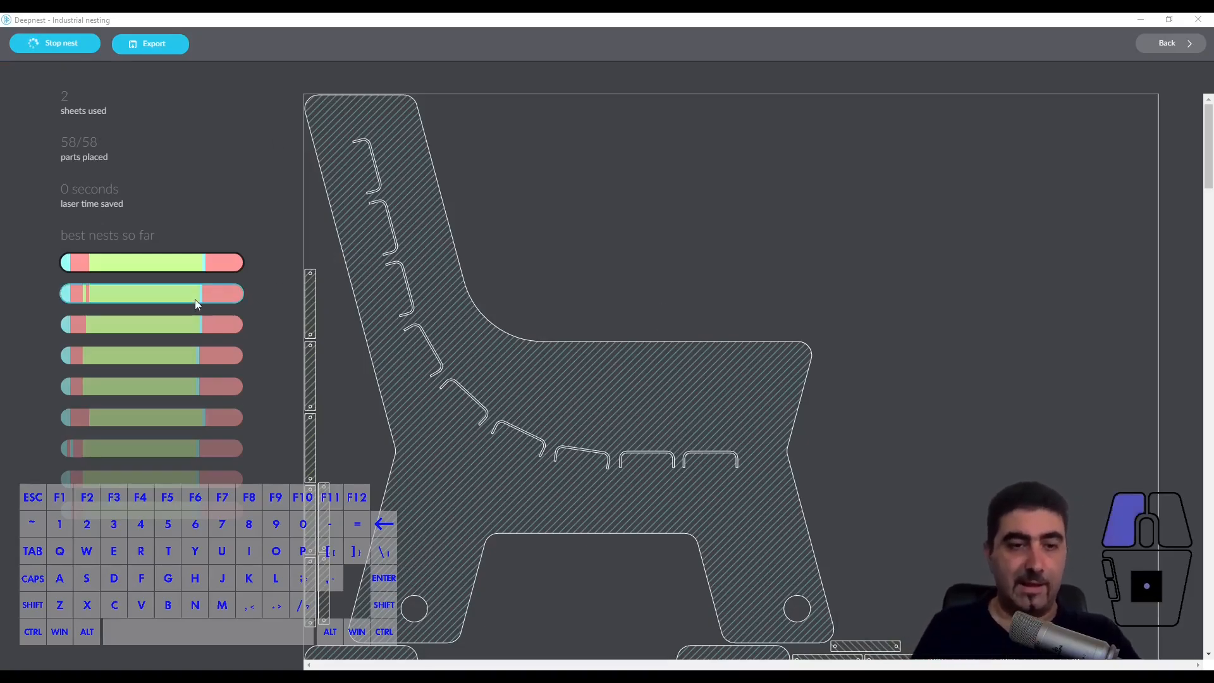
click(150, 323)
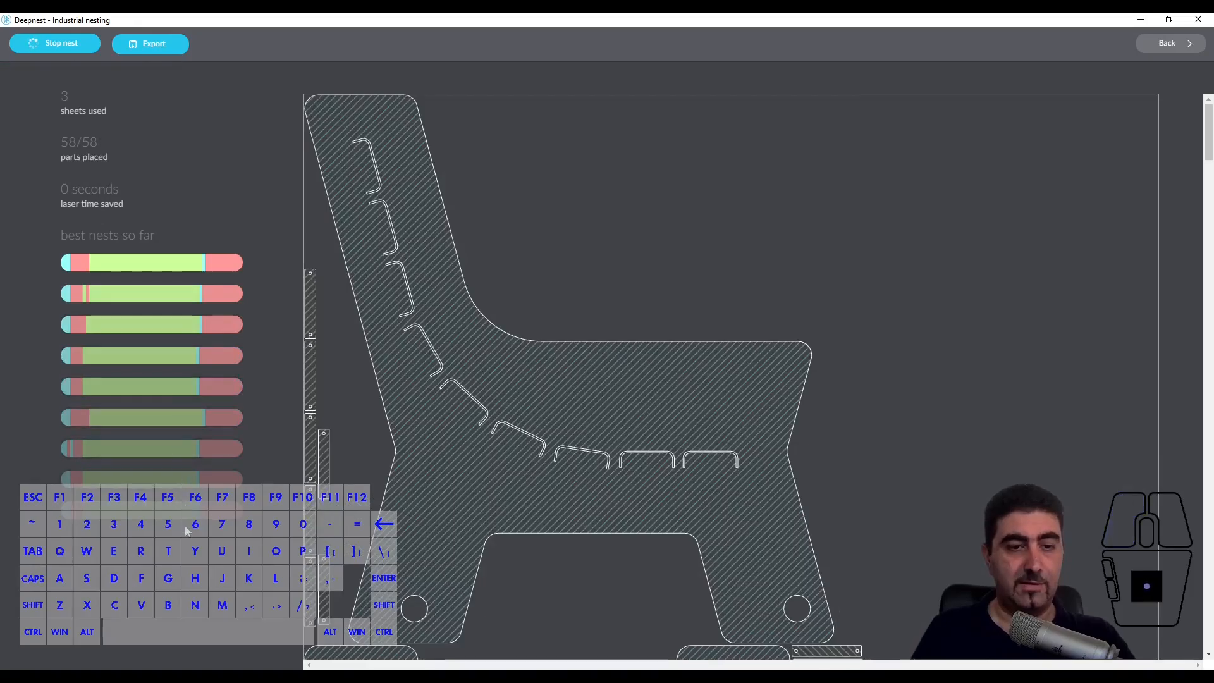
mouse_move(37, 284)
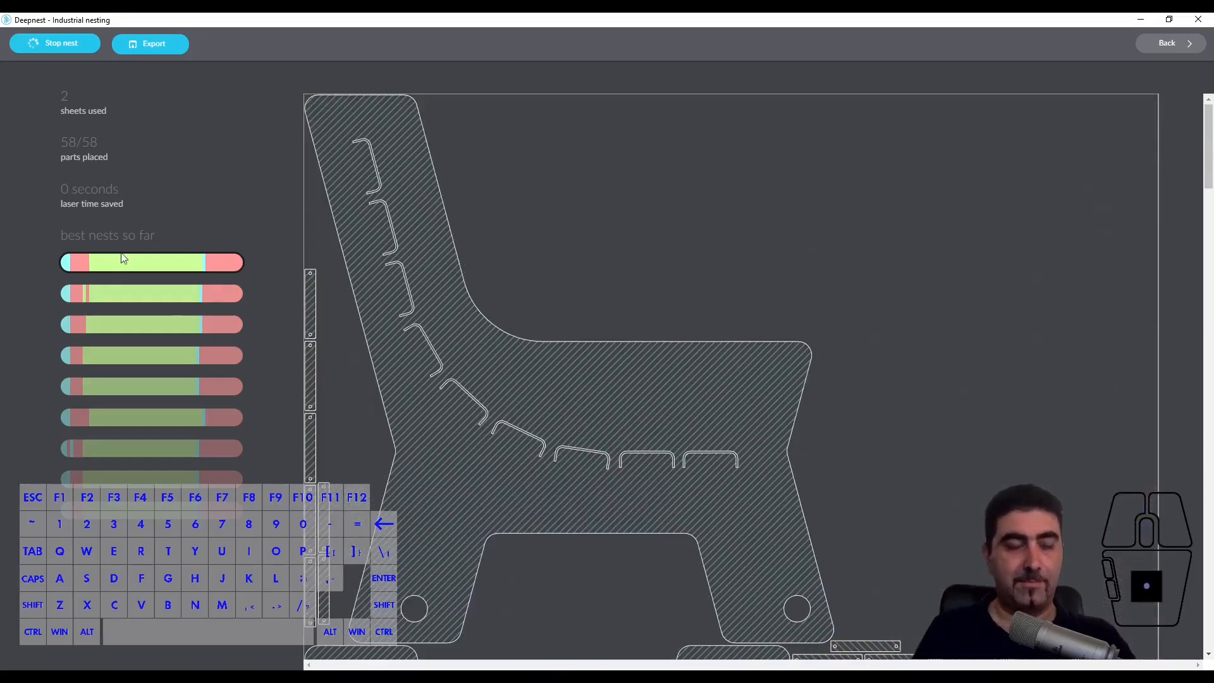
mouse_move(737, 192)
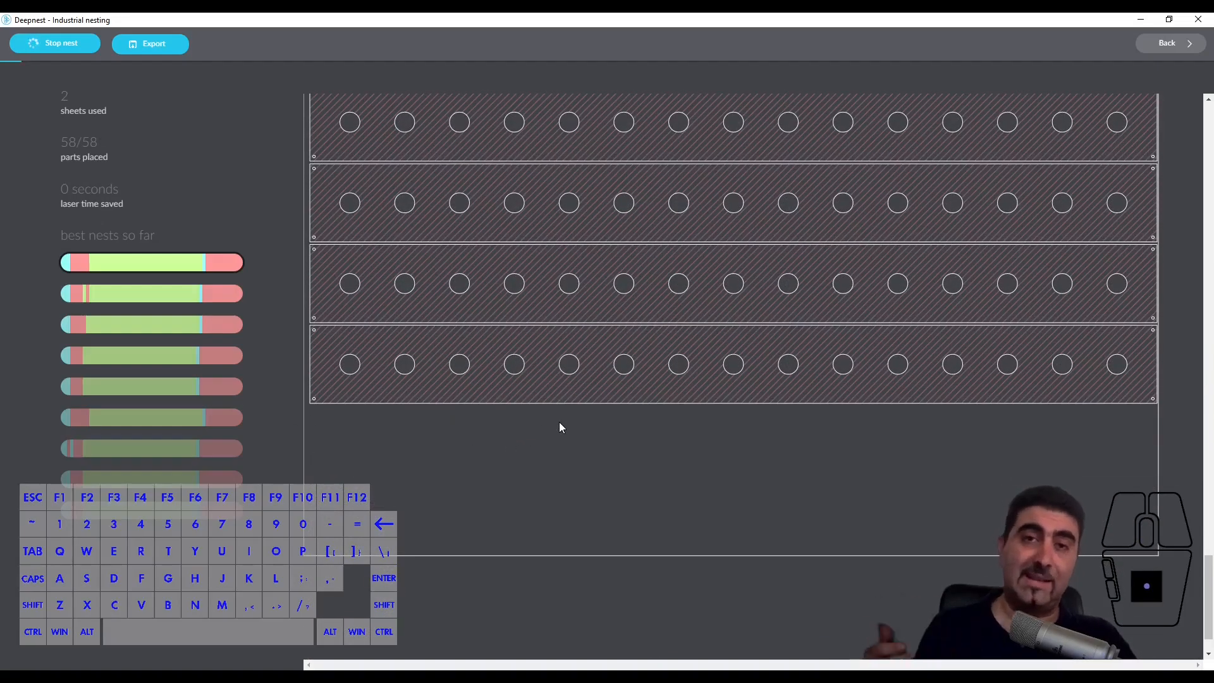
mouse_move(347, 423)
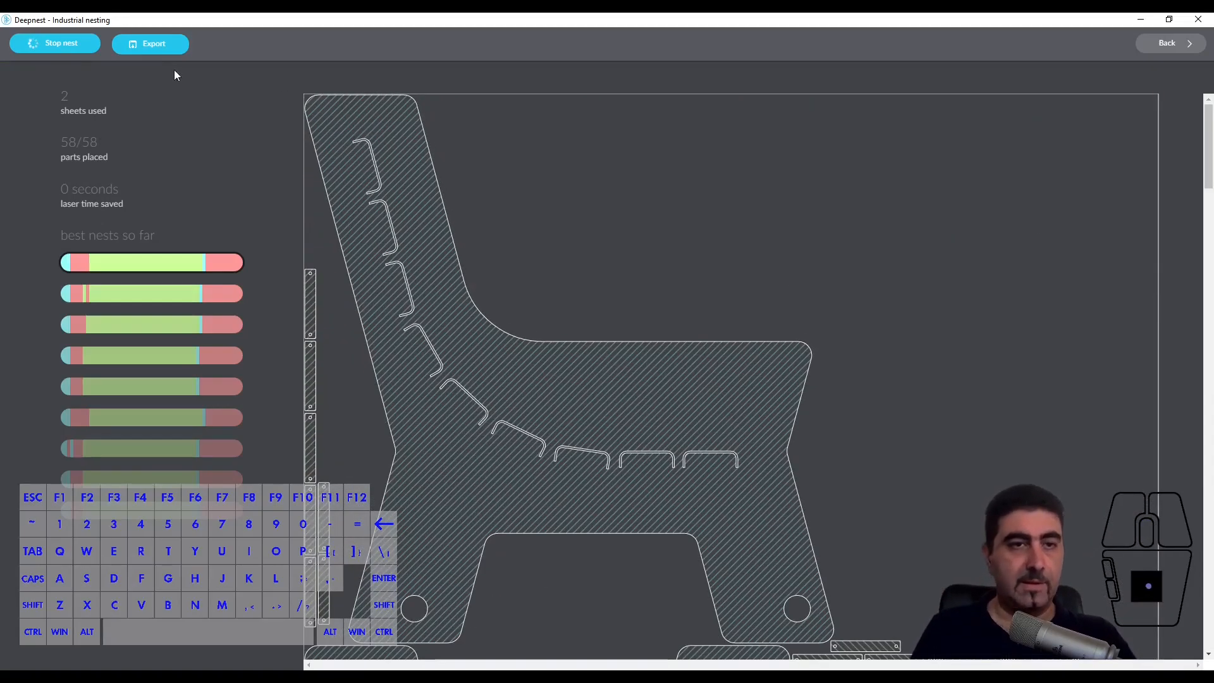
Stop the nest, go back to the parts list and raise the End Clamp quantity to 52.
click(54, 43)
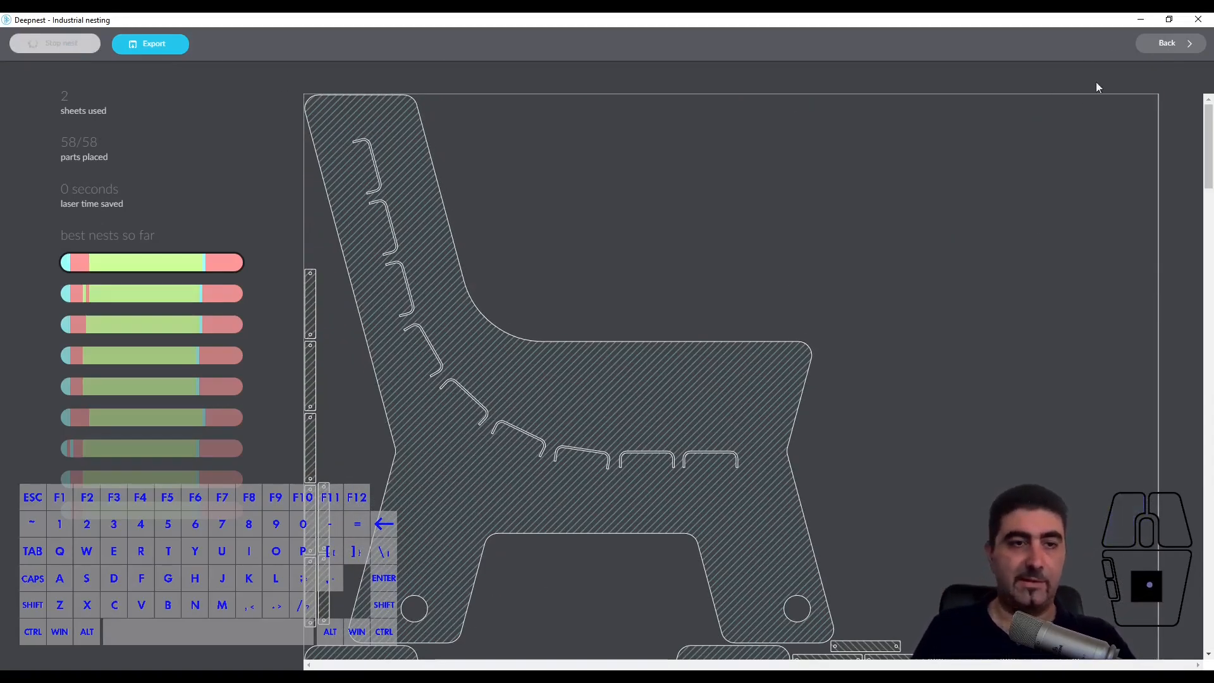
click(1171, 43)
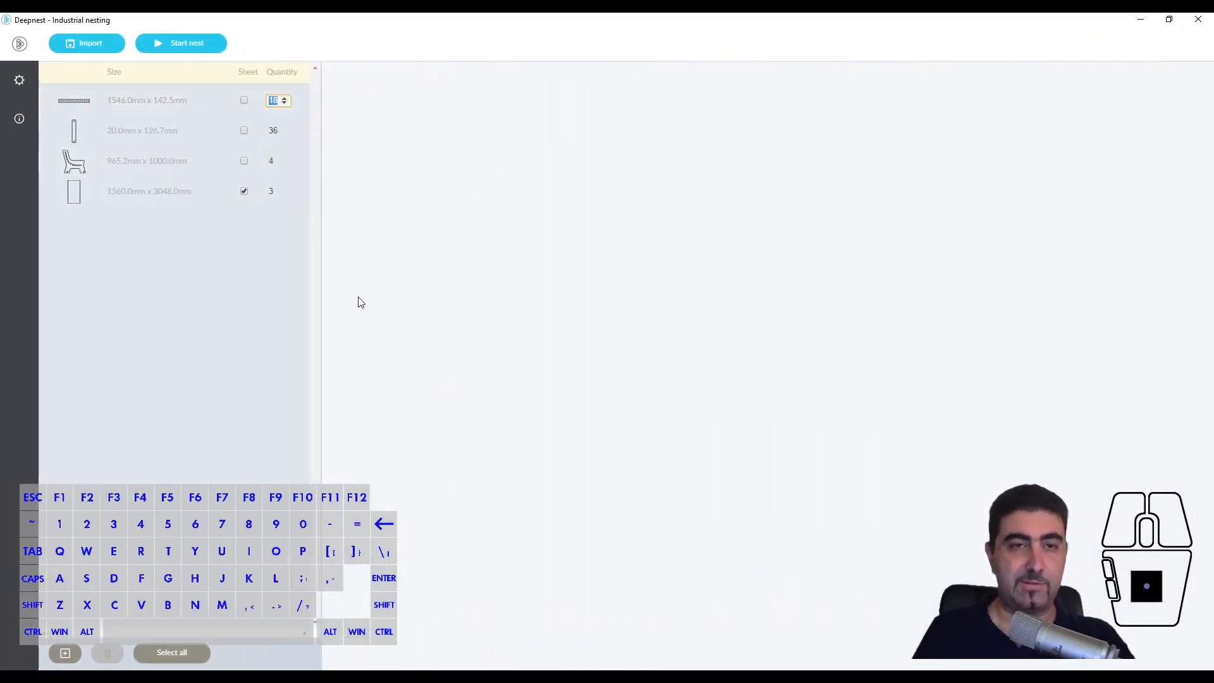
click(277, 130)
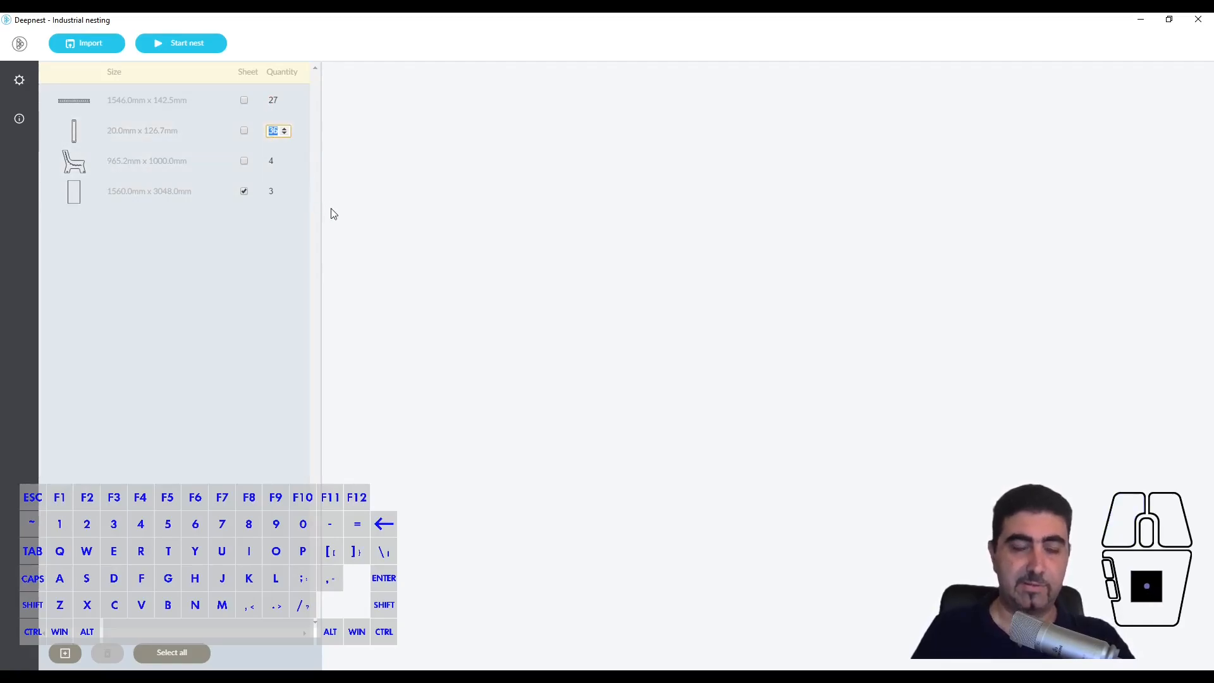
text(52)
click(277, 161)
text(6)
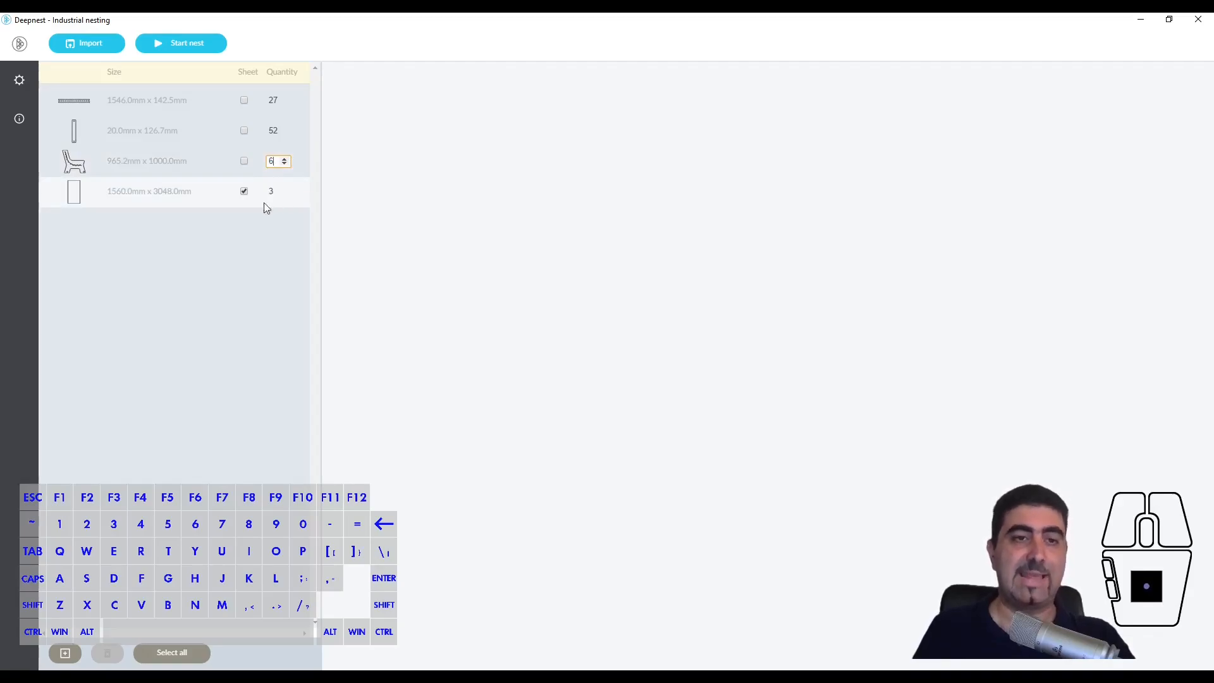
mouse_move(215, 236)
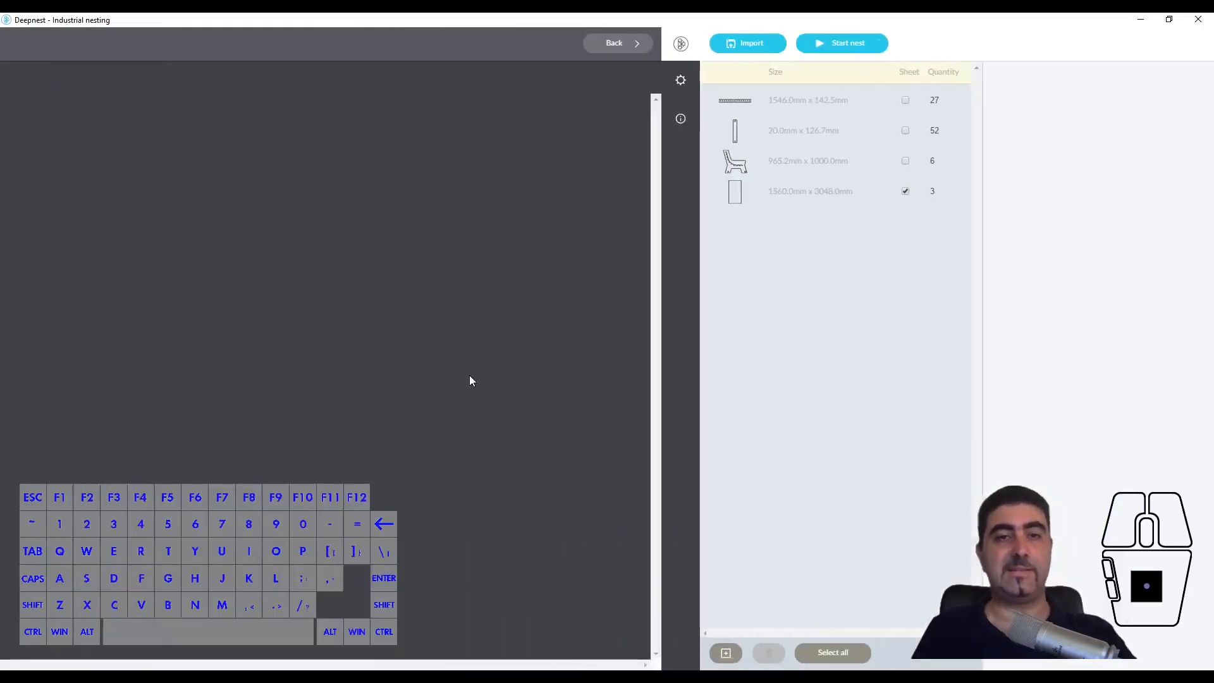
Start nesting the enlarged 85-part set across 3 sheets.
click(841, 43)
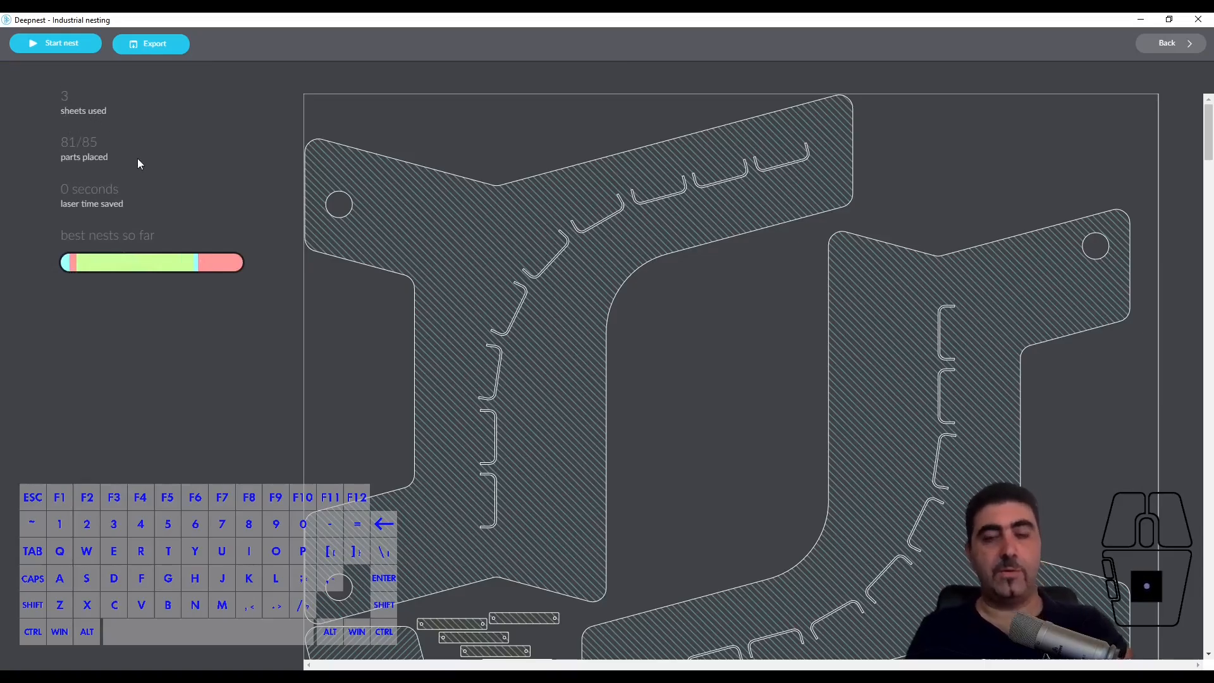
click(54, 42)
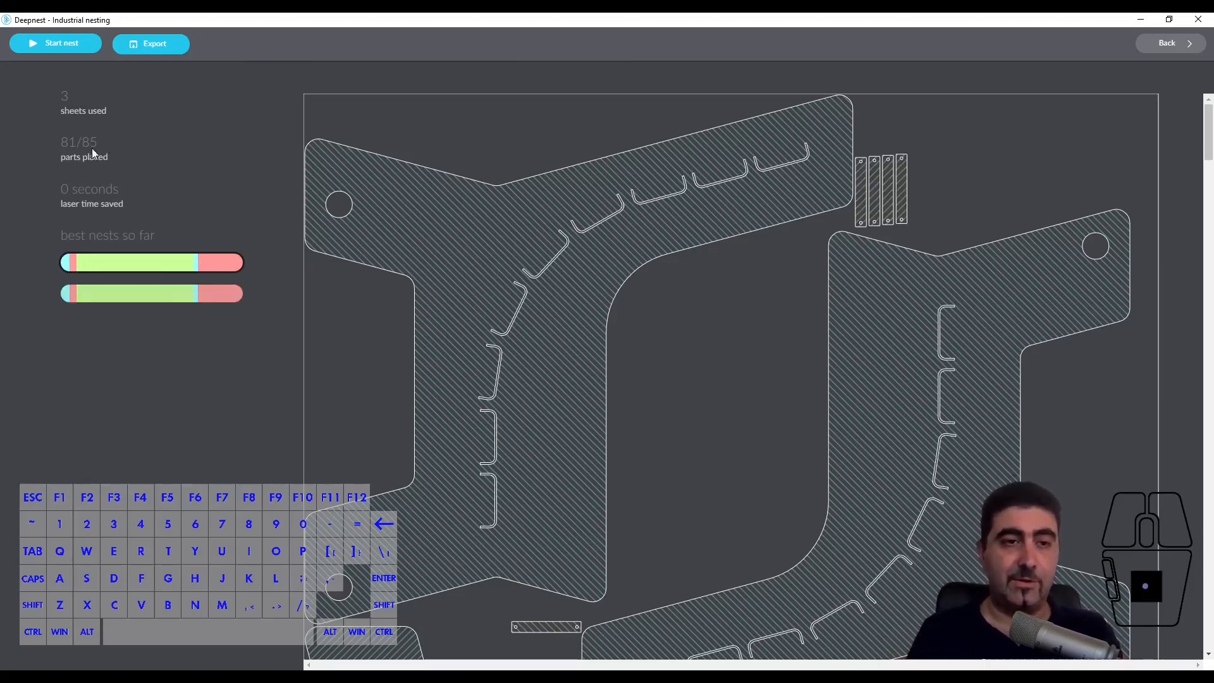
mouse_move(133, 149)
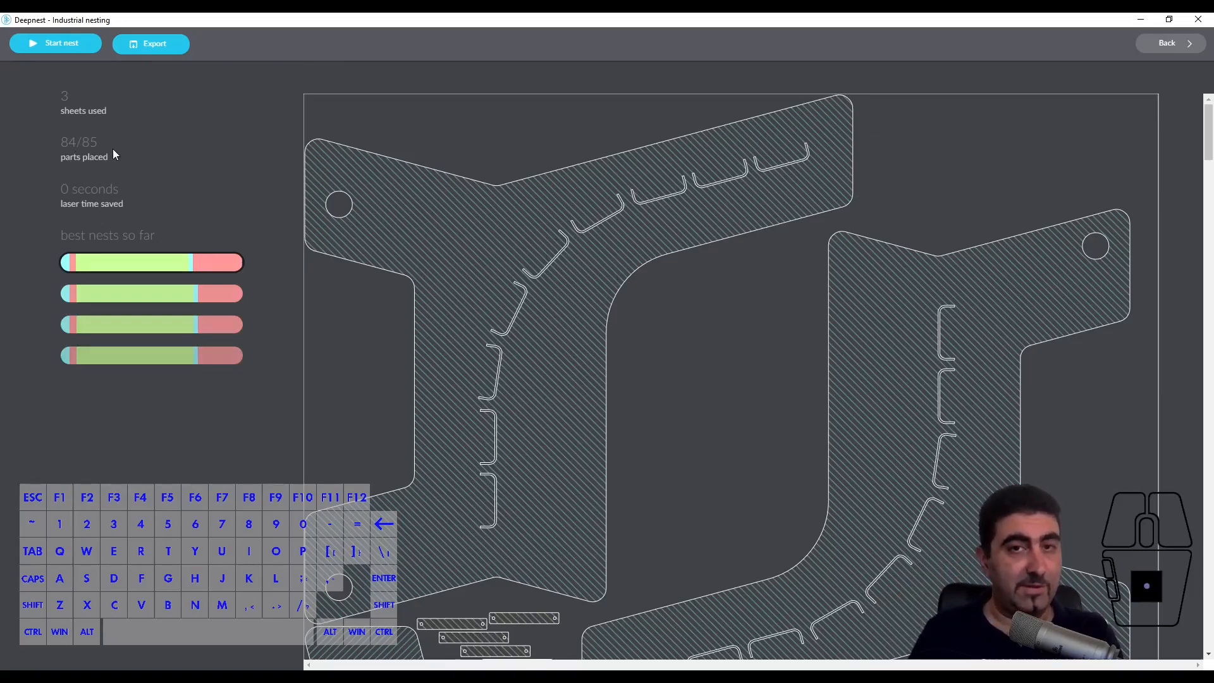
mouse_move(760, 339)
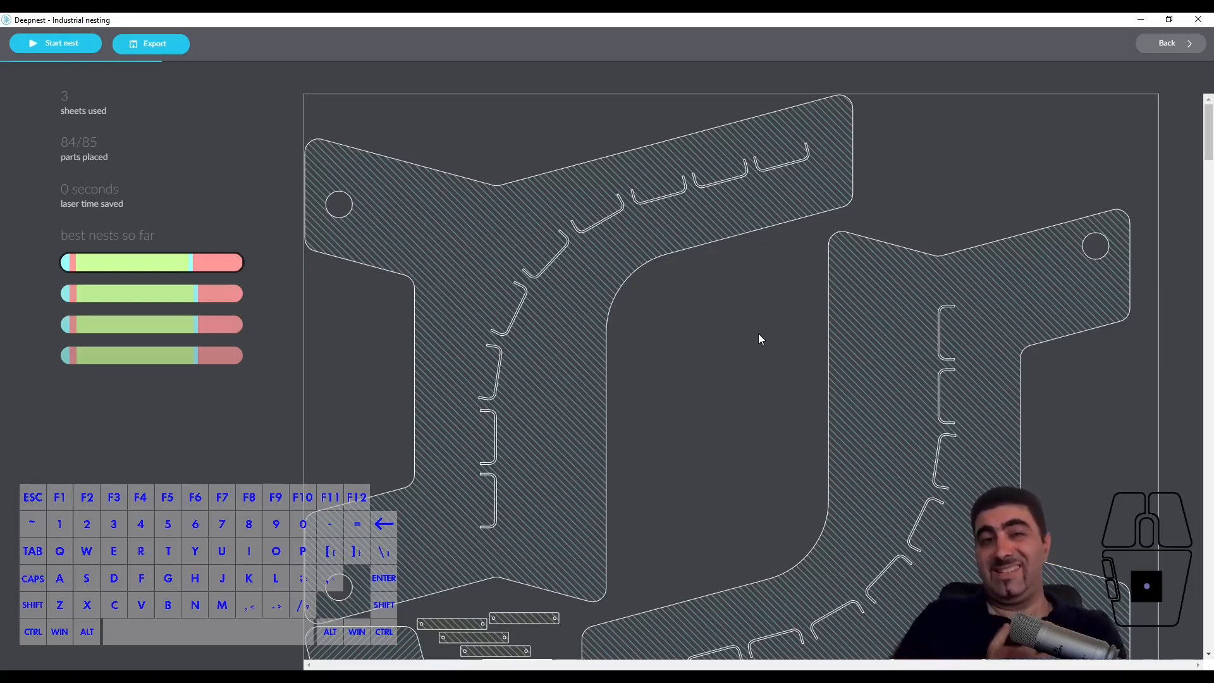
Rerun the nest for the three-set parts list and review the 83-of-85 result.
click(55, 43)
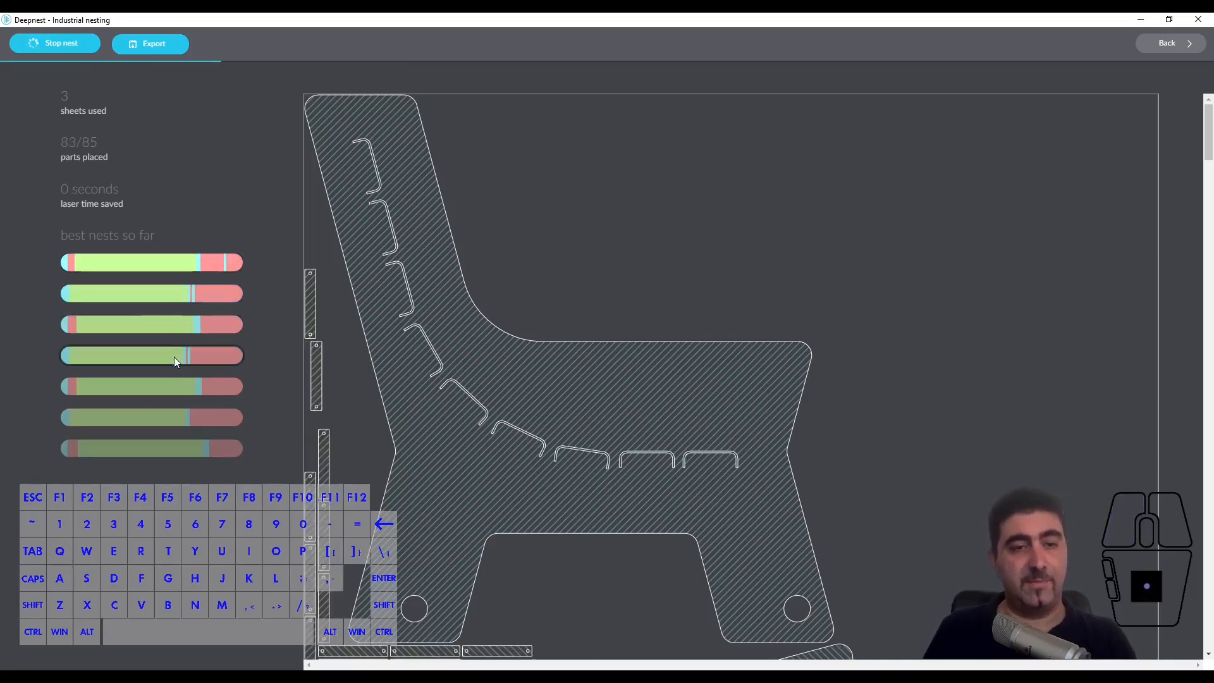
mouse_move(871, 178)
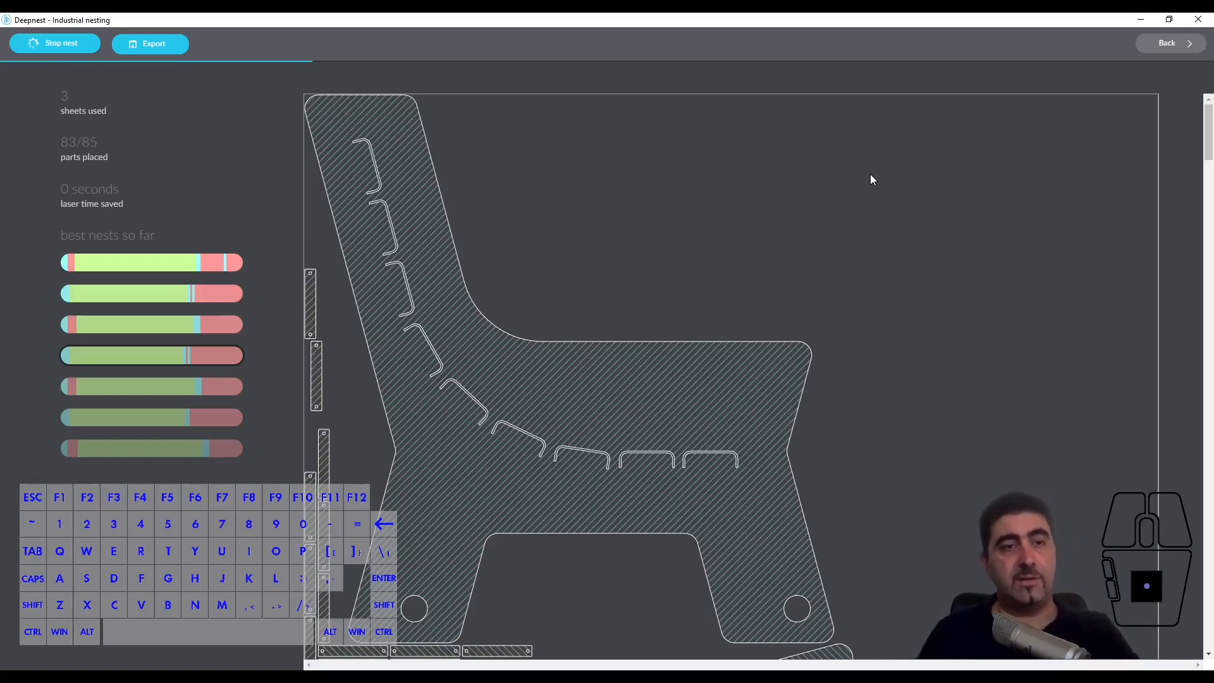
mouse_move(760, 201)
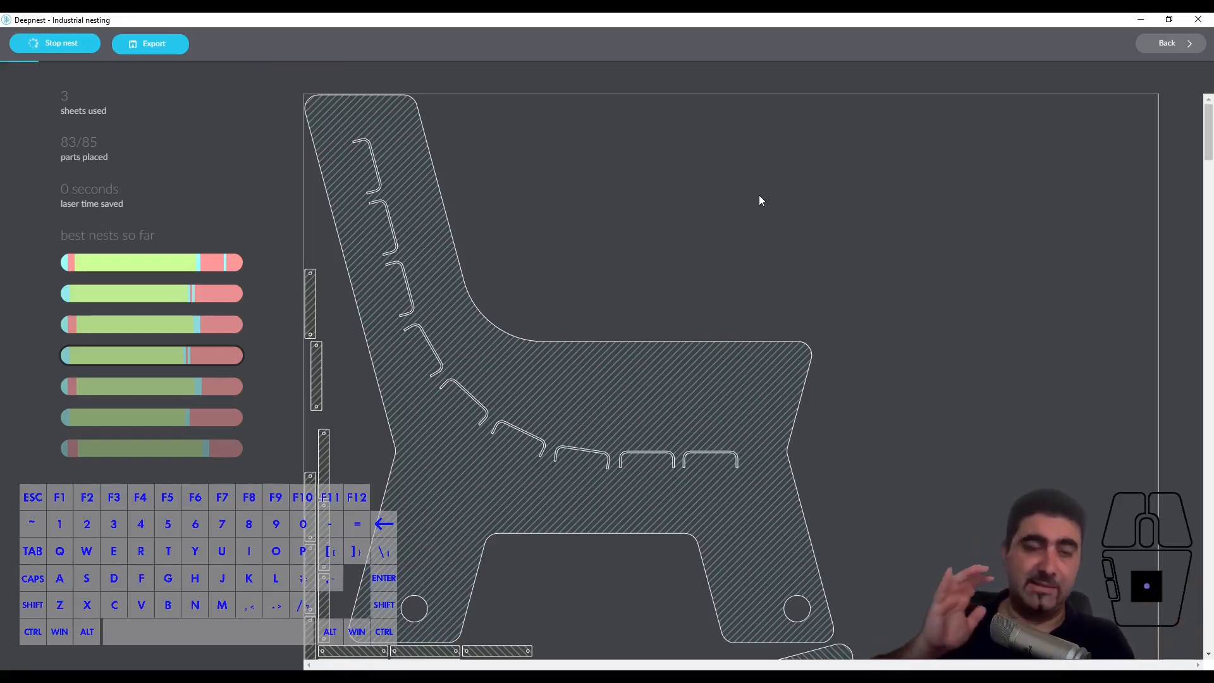
mouse_move(582, 233)
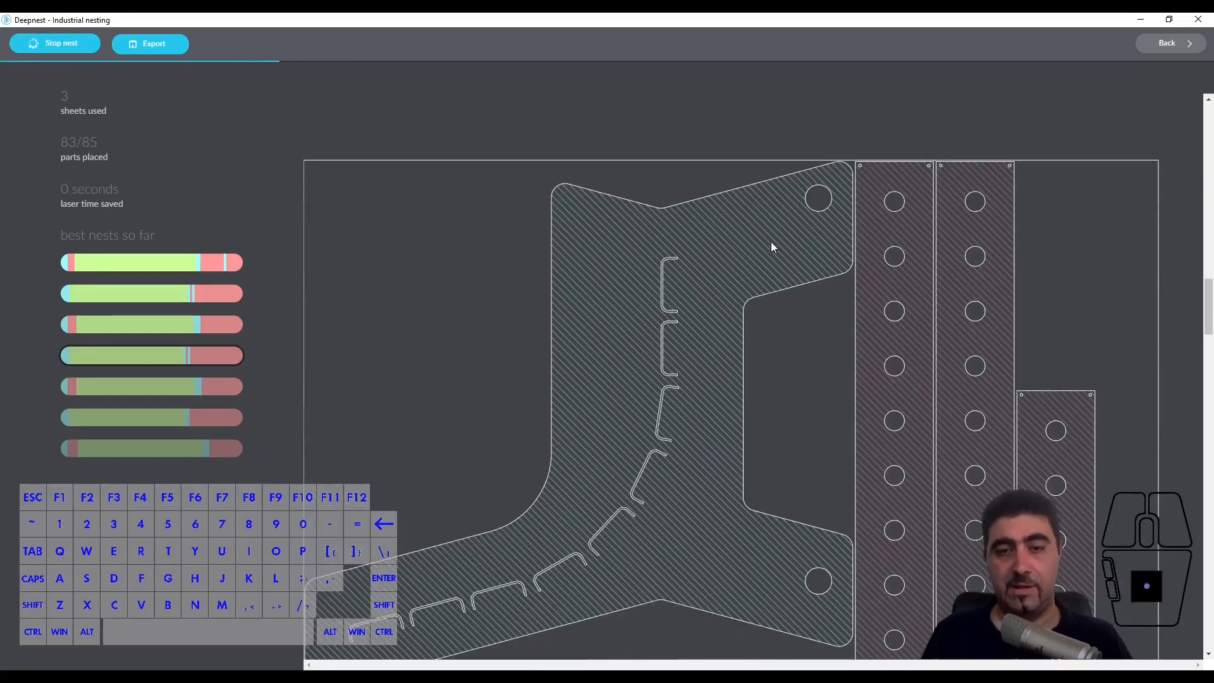
scroll(down, 3)
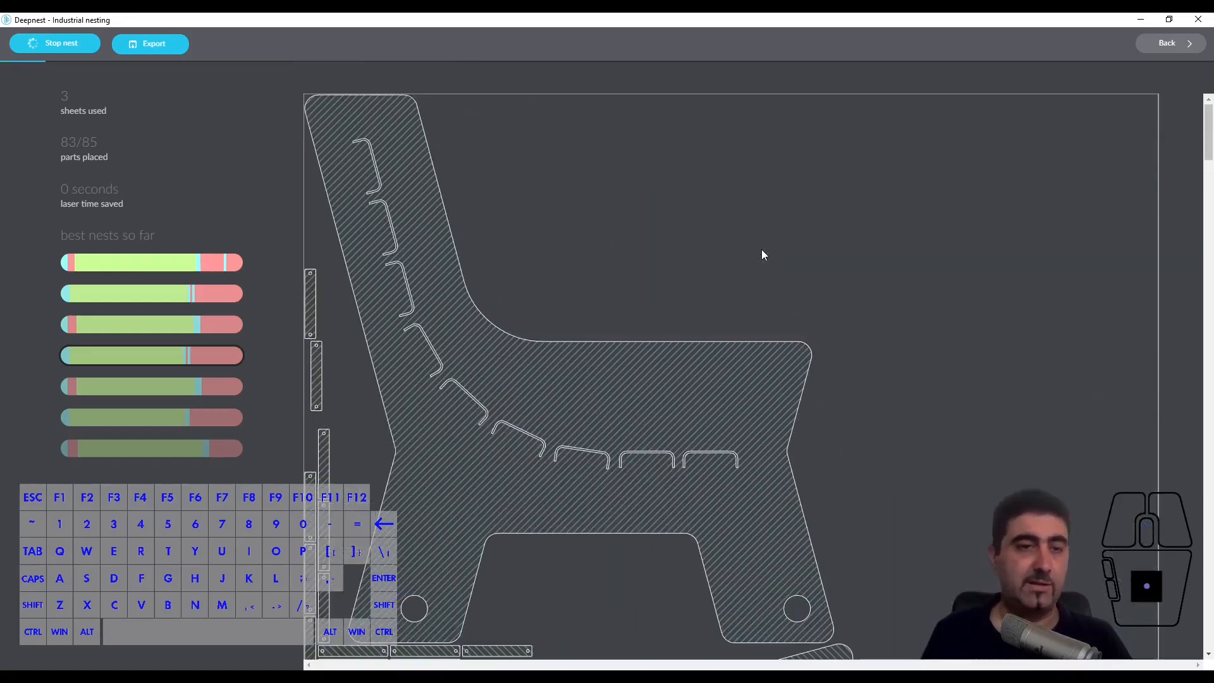
Stop the nest, return to the parts list and select the 1546.0 x 142.5 mm slat.
click(54, 43)
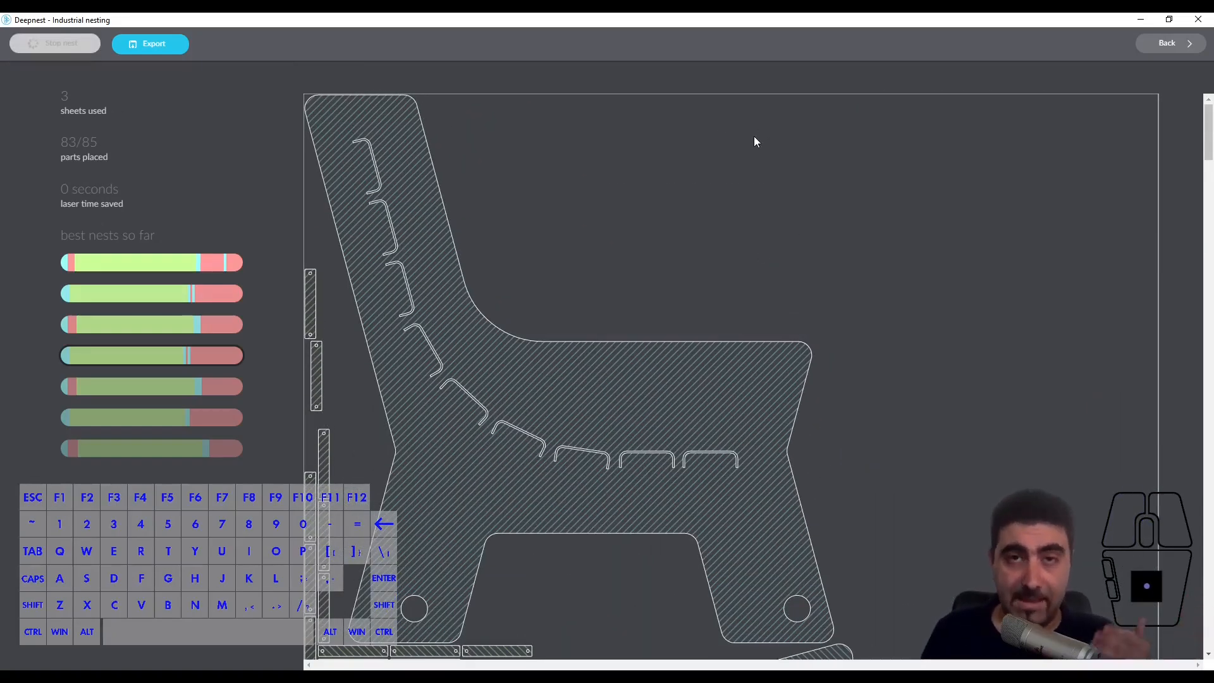
click(55, 43)
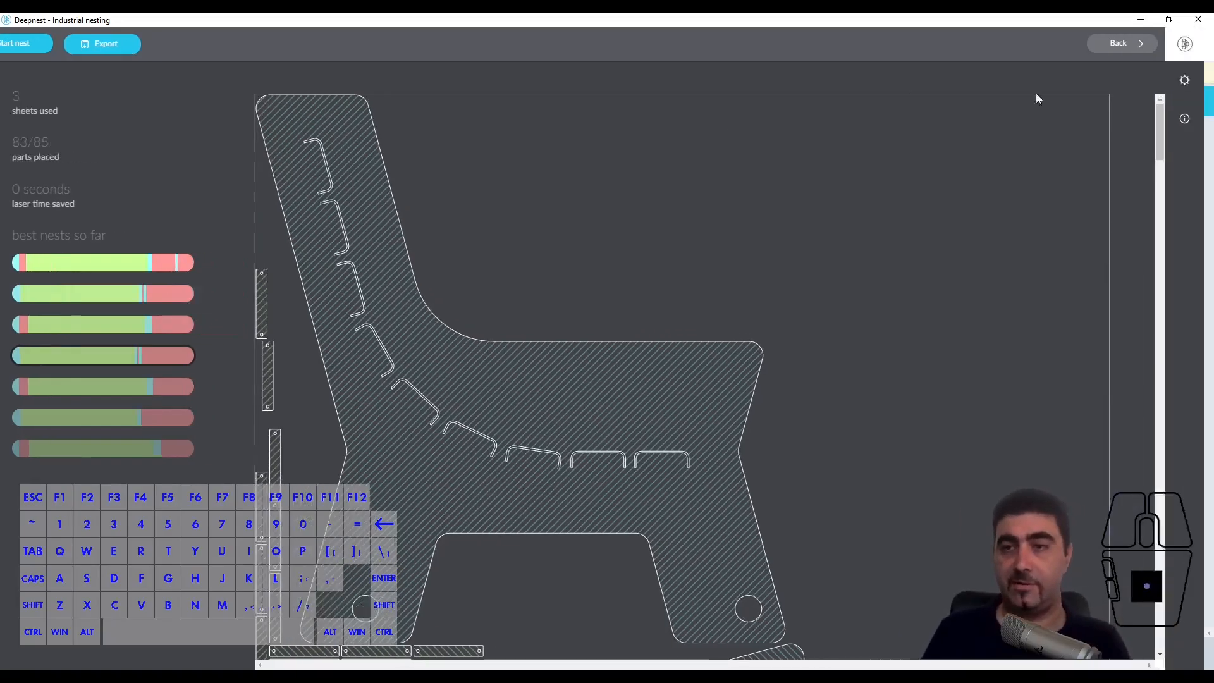
click(1121, 43)
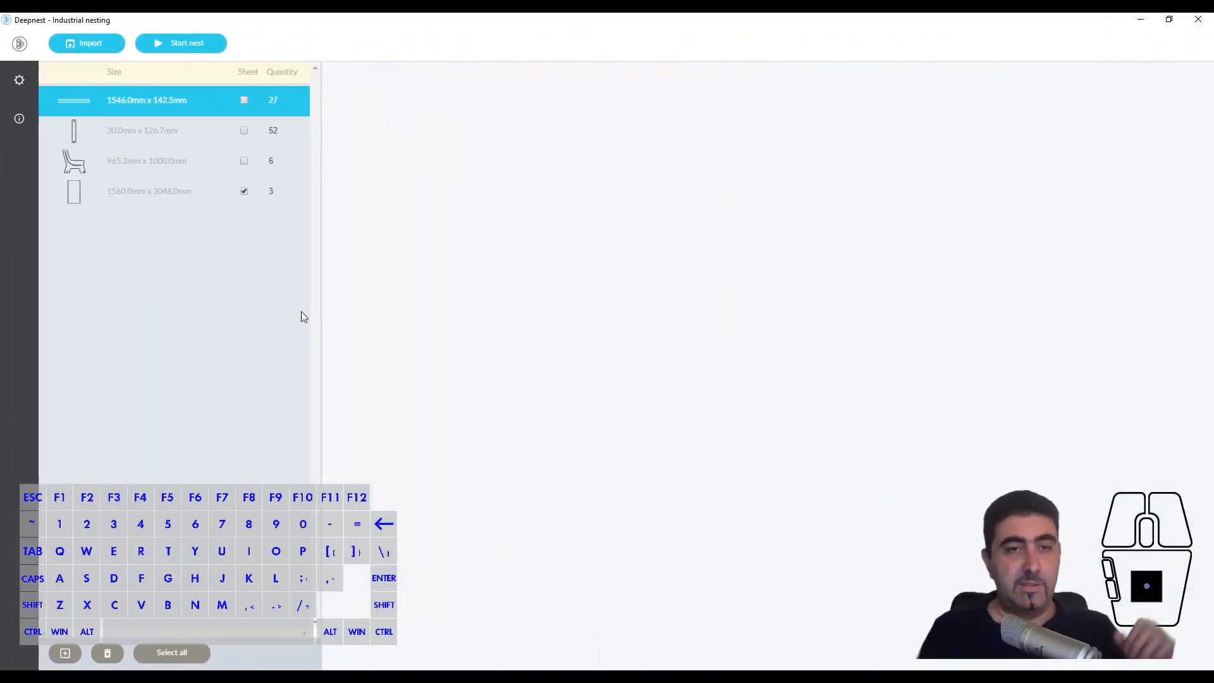